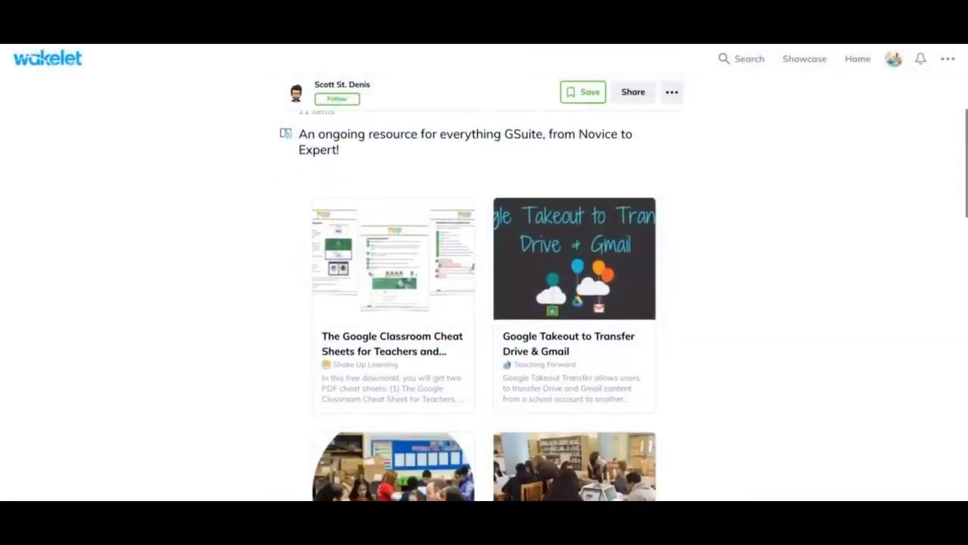
# Scroll through the current page, then return to the Tech Tutorials for Teachers home page.
pyautogui.scroll(-3)
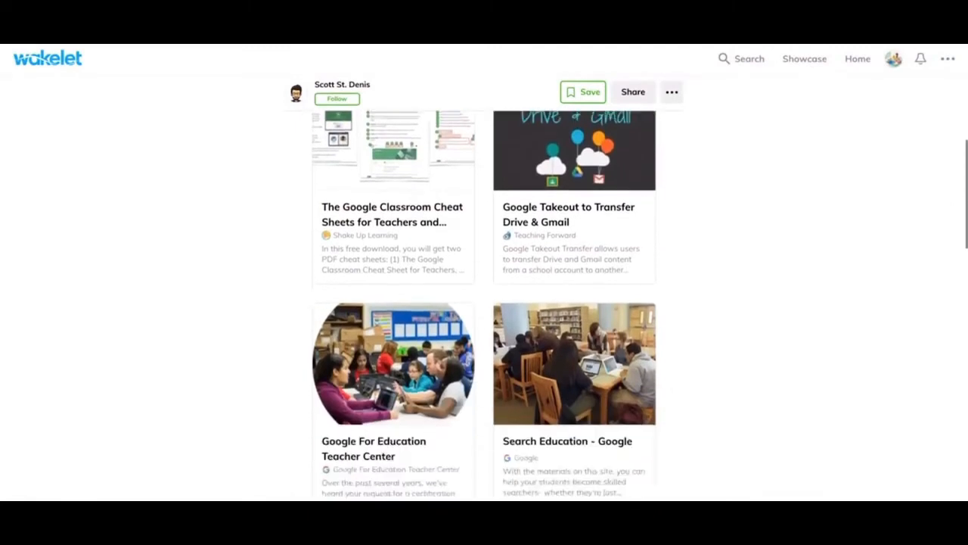
pyautogui.scroll(-3)
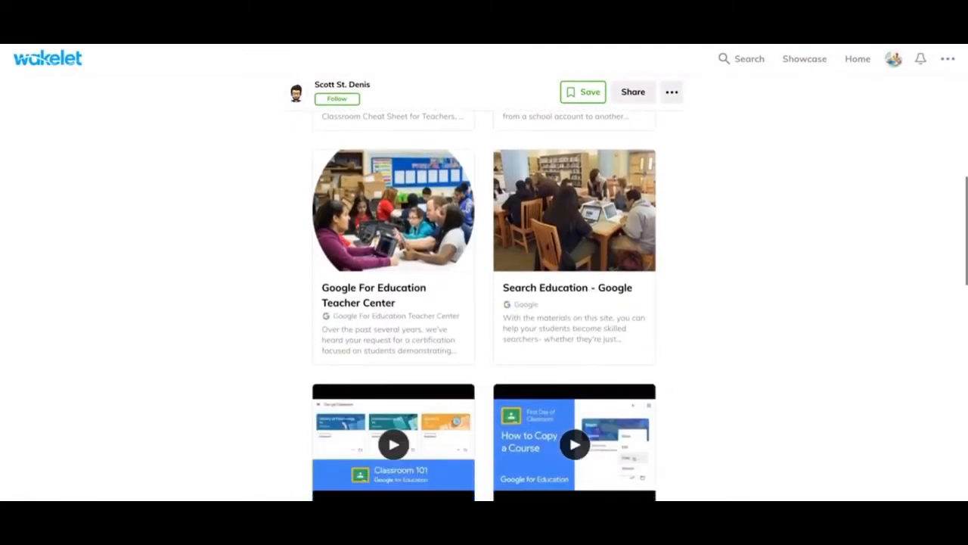
pyautogui.scroll(-3)
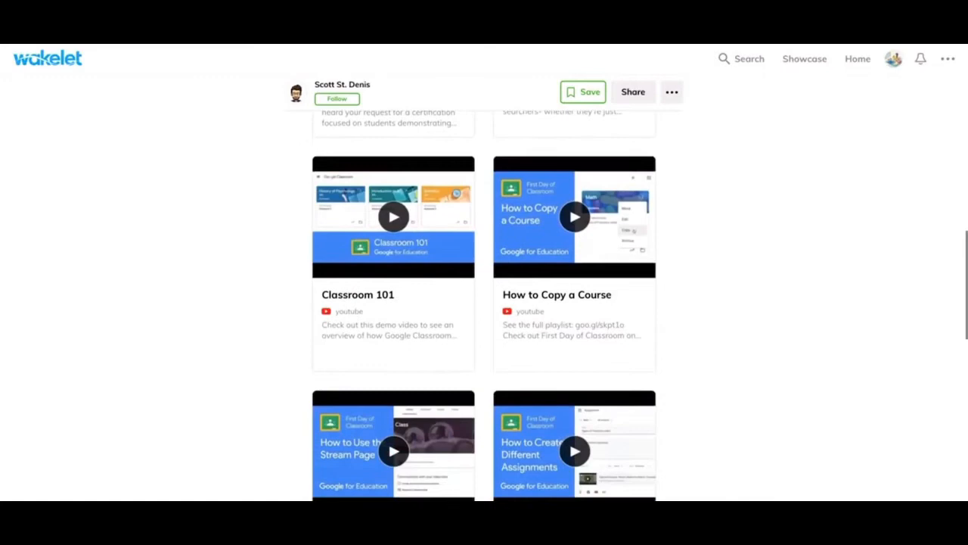
pyautogui.scroll(-3)
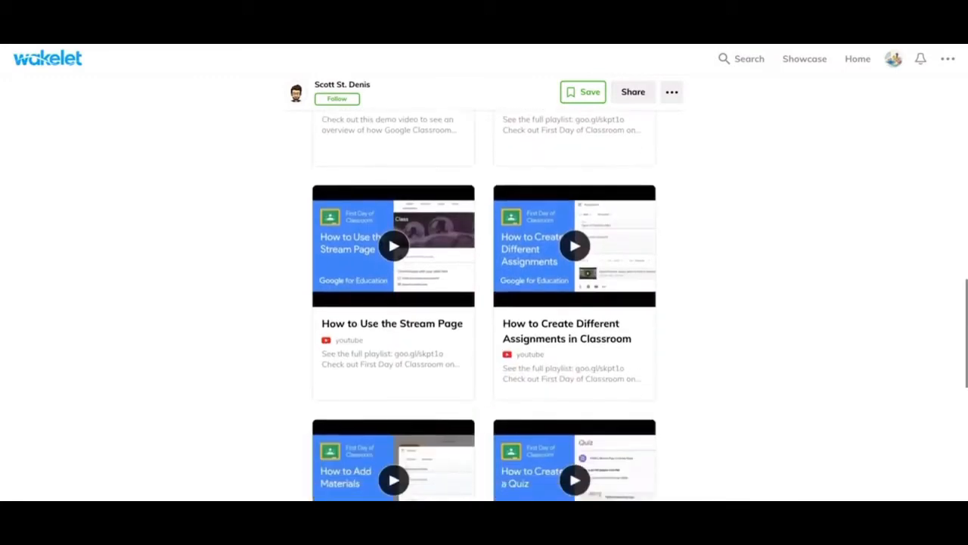
pyautogui.scroll(-3)
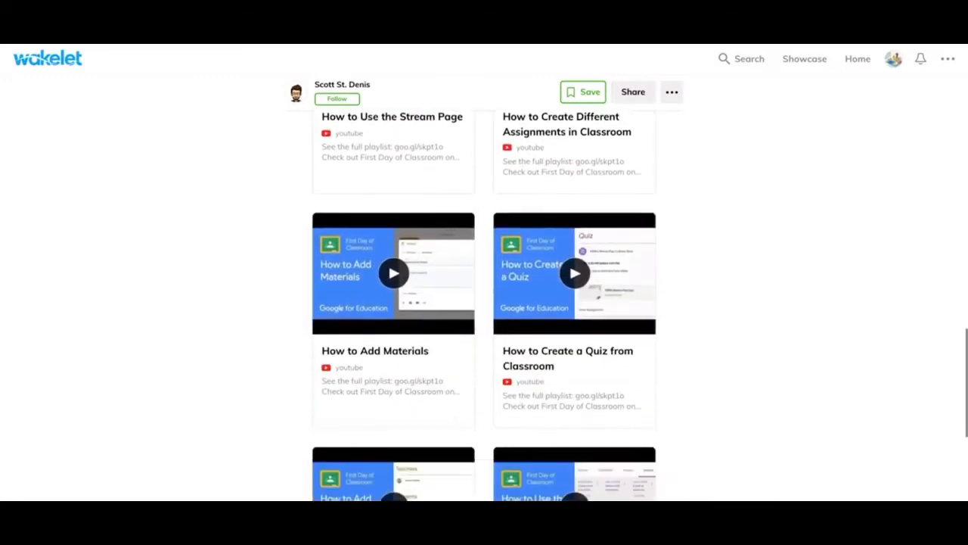
pyautogui.scroll(-3)
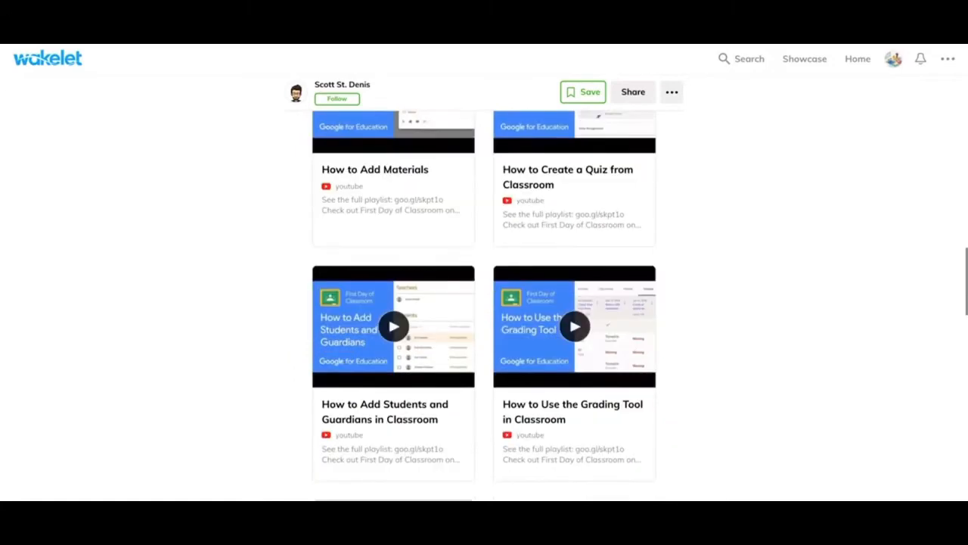
pyautogui.scroll(-3)
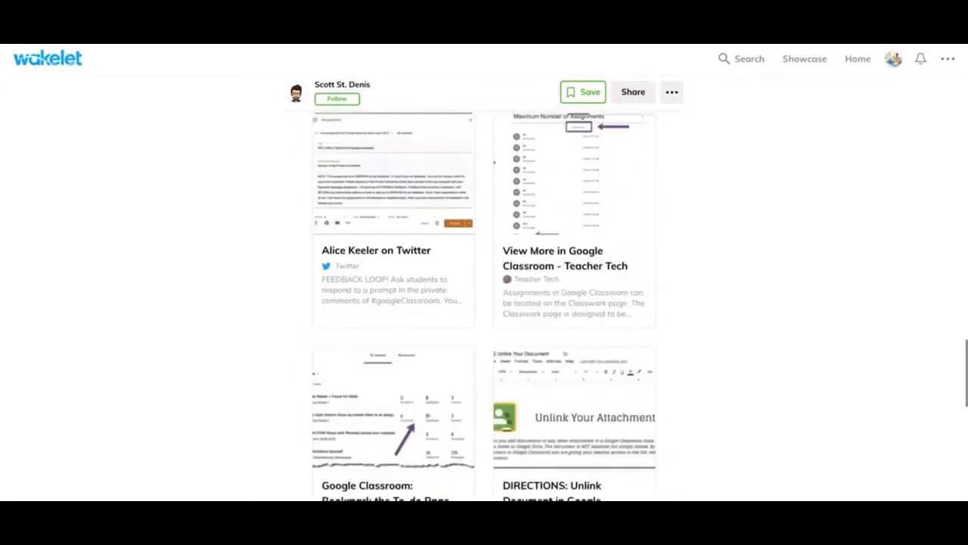
pyautogui.scroll(-3)
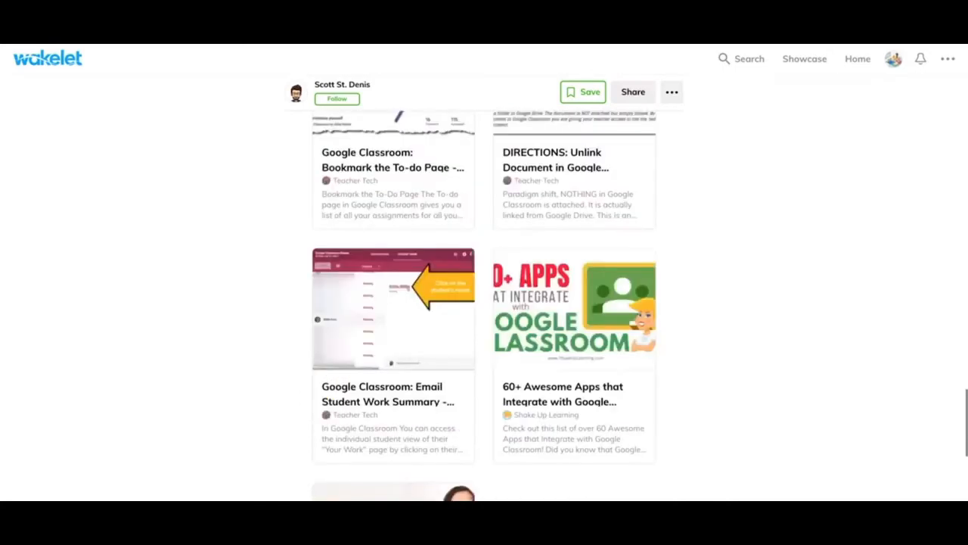
pyautogui.scroll(-3)
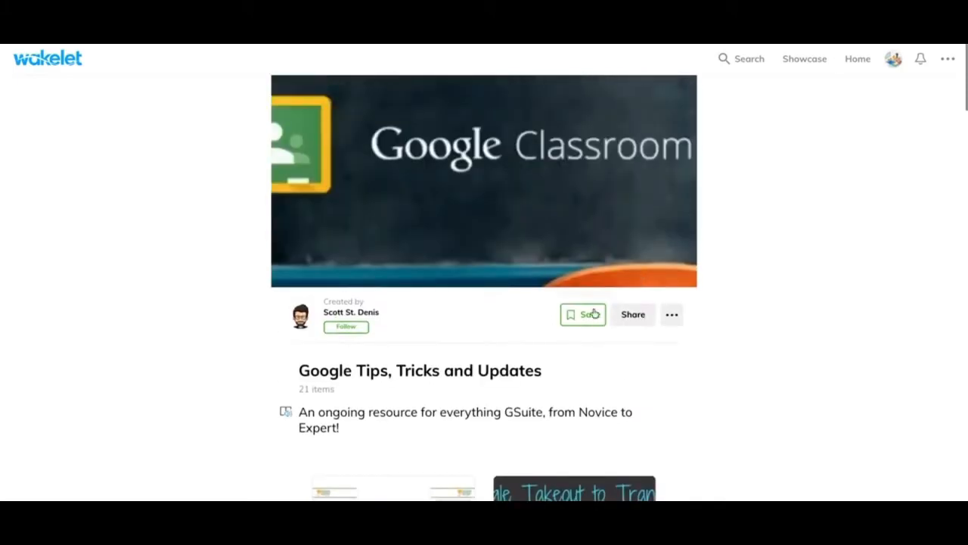
pyautogui.click(582, 314)
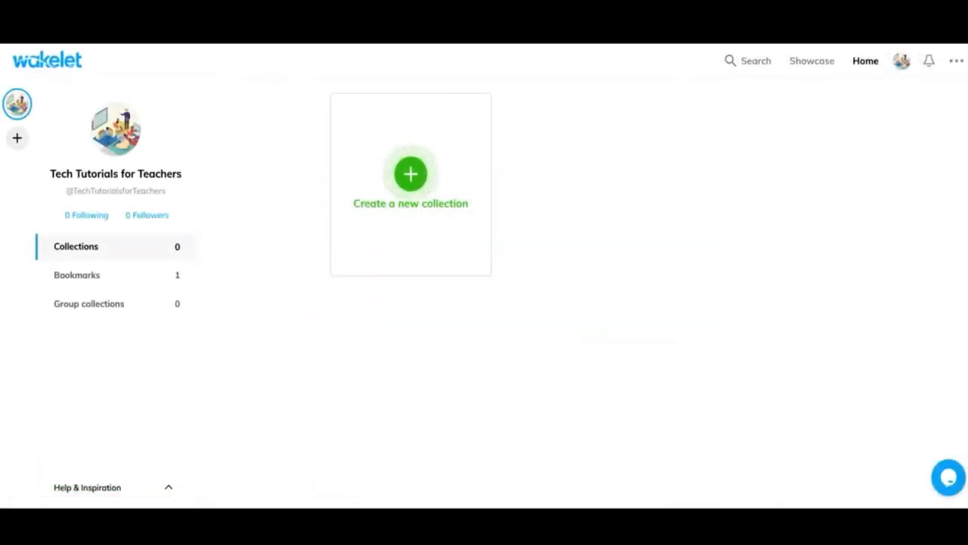
pyautogui.moveTo(172, 248)
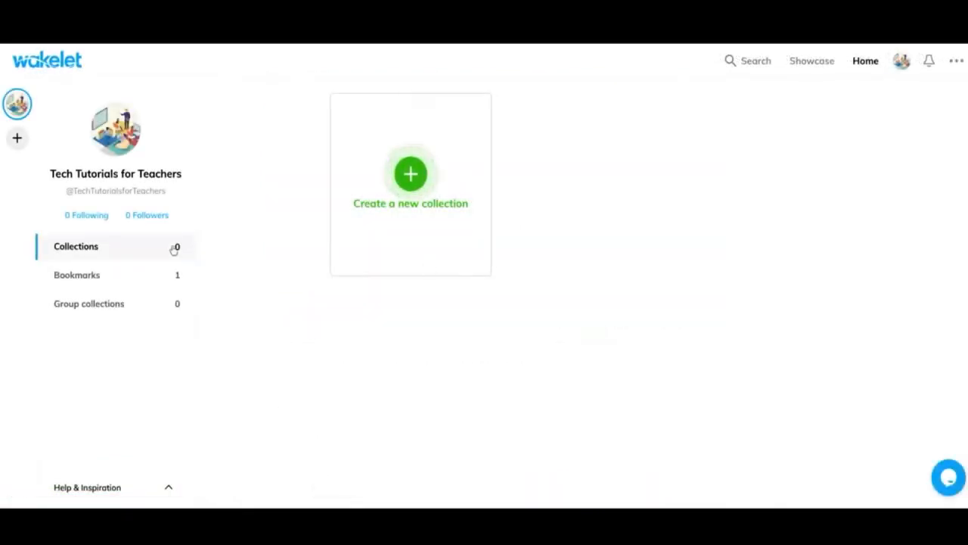
pyautogui.moveTo(16, 137)
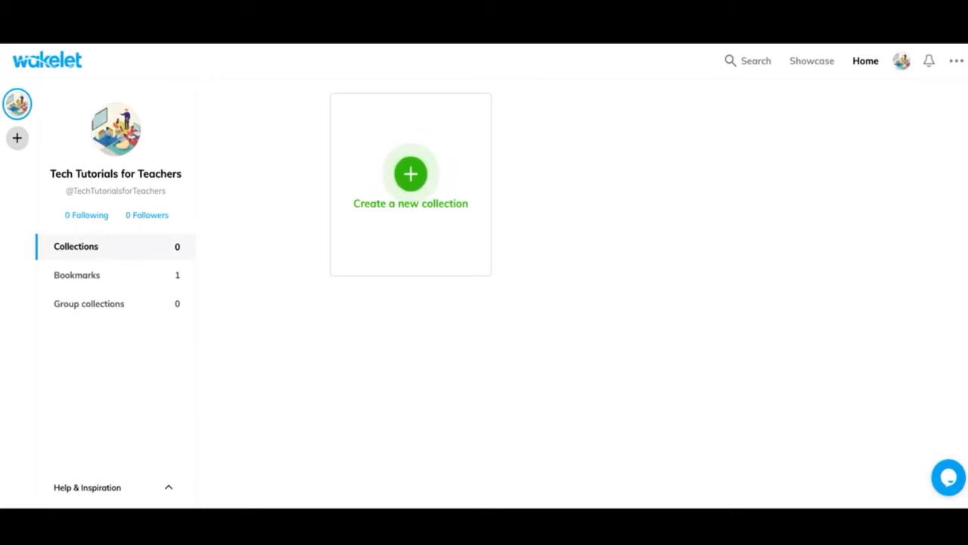
pyautogui.moveTo(18, 158)
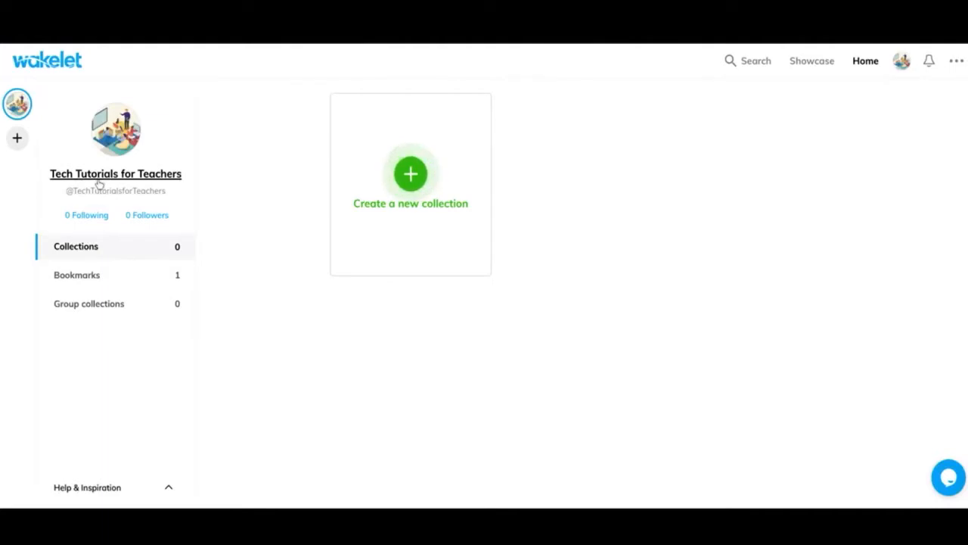
pyautogui.moveTo(132, 214)
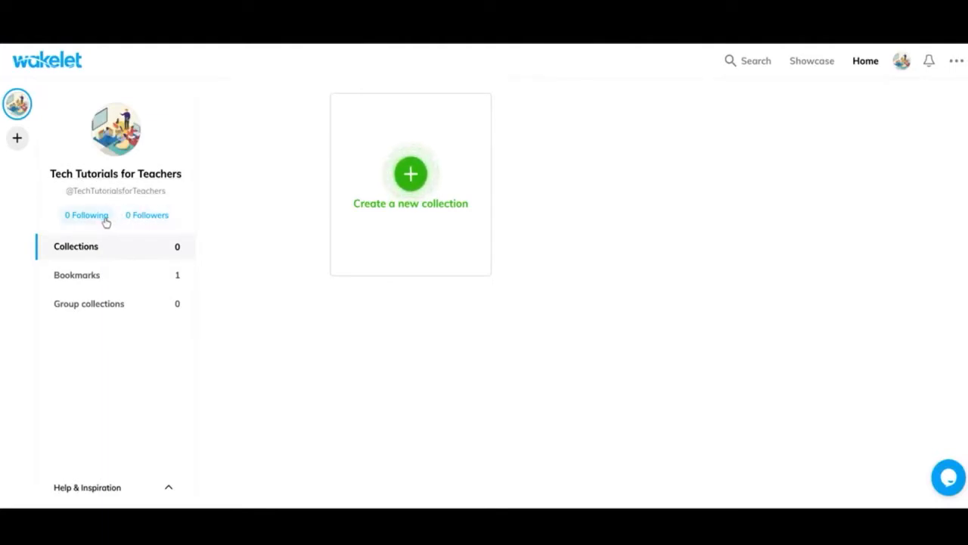
pyautogui.moveTo(121, 221)
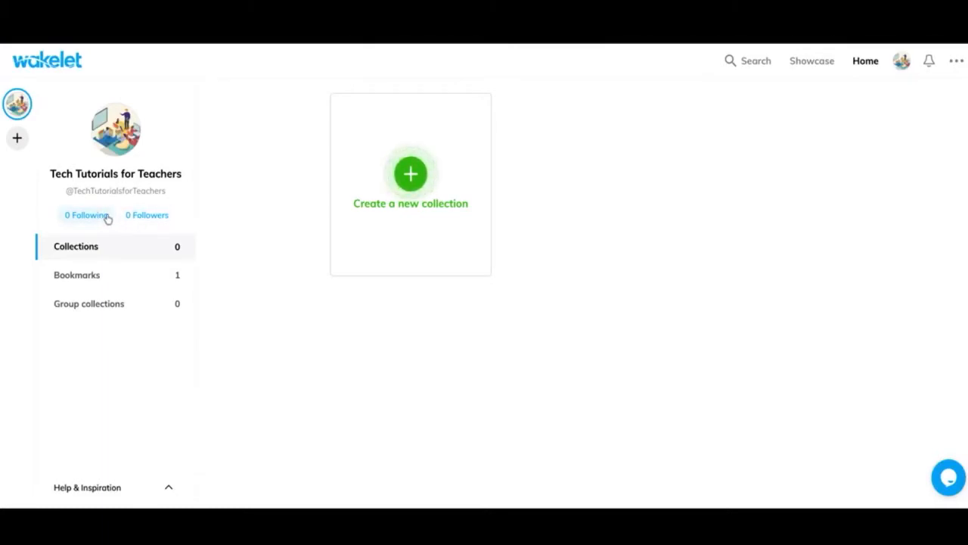
pyautogui.moveTo(137, 223)
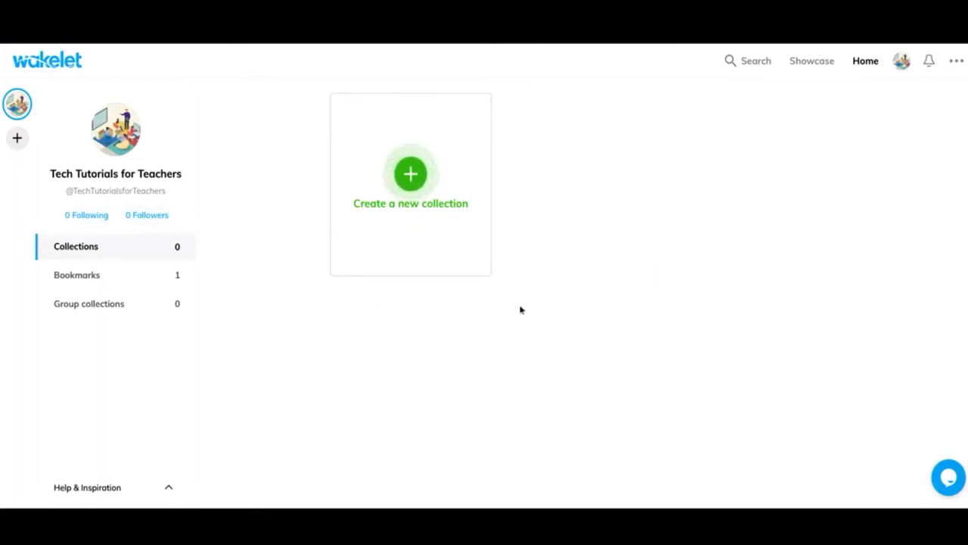
pyautogui.moveTo(611, 338)
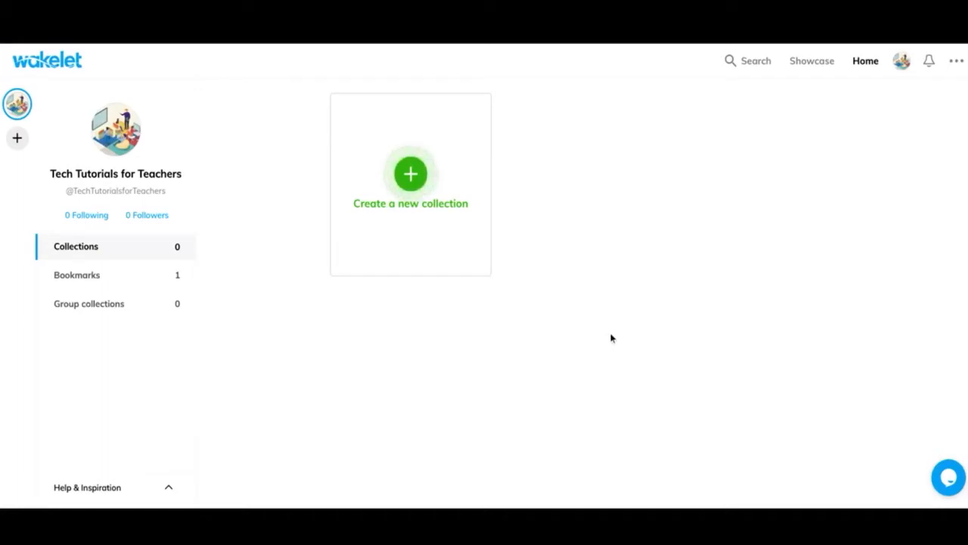
pyautogui.moveTo(540, 225)
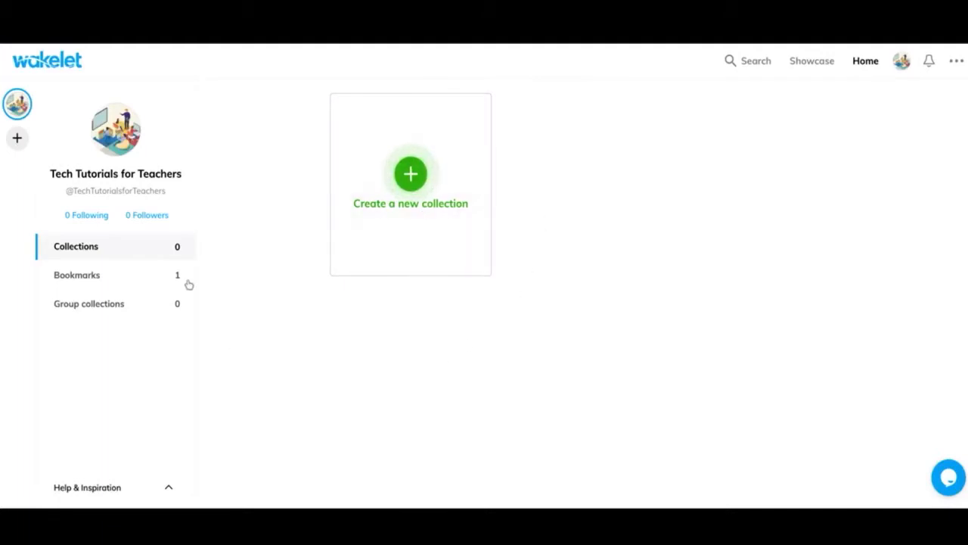
# Show the Bookmarks section and cycle its view through list, card and back to grid.
pyautogui.click(76, 276)
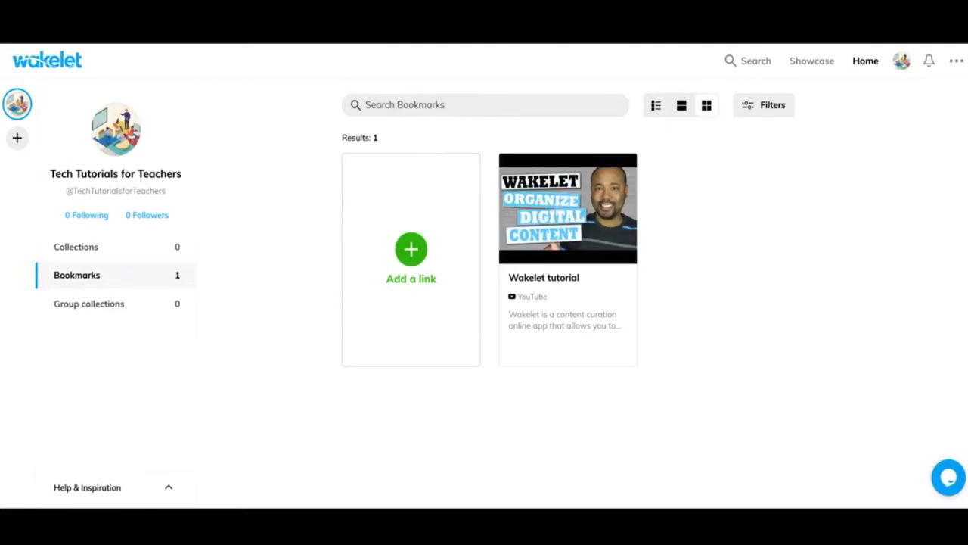
pyautogui.moveTo(653, 300)
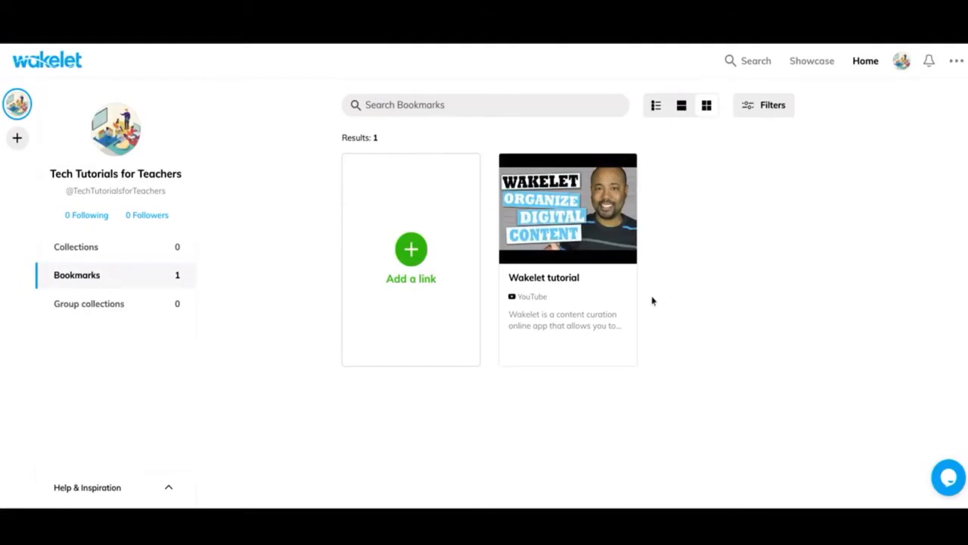
pyautogui.moveTo(275, 282)
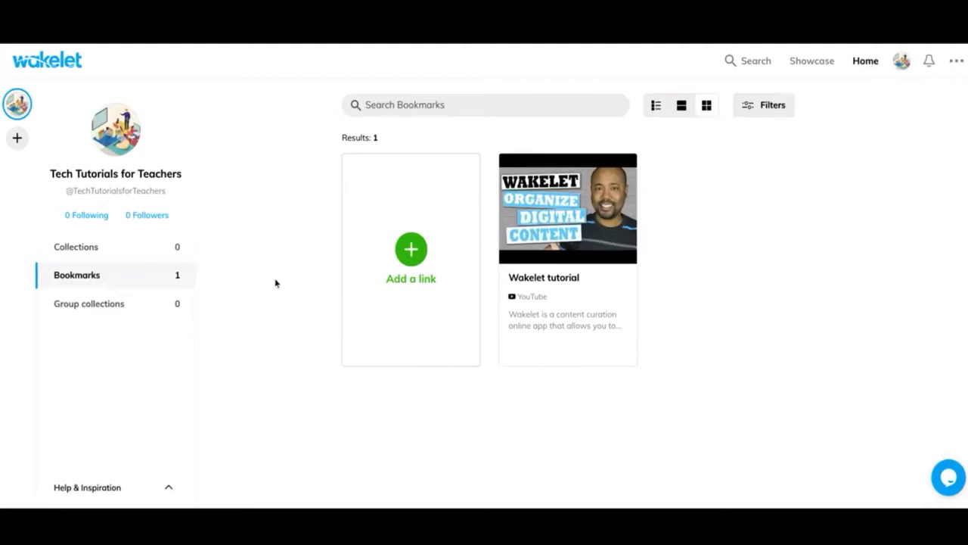
pyautogui.moveTo(307, 448)
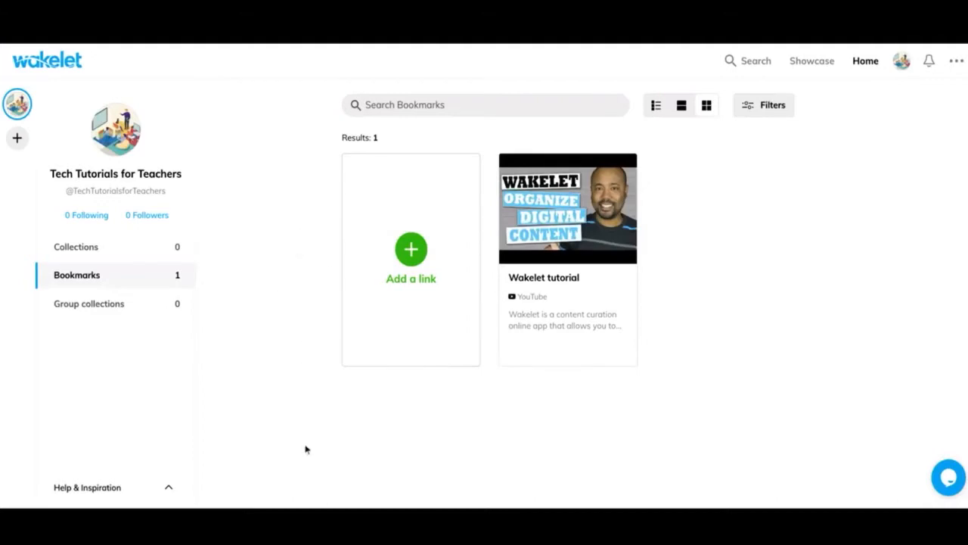
pyautogui.moveTo(393, 265)
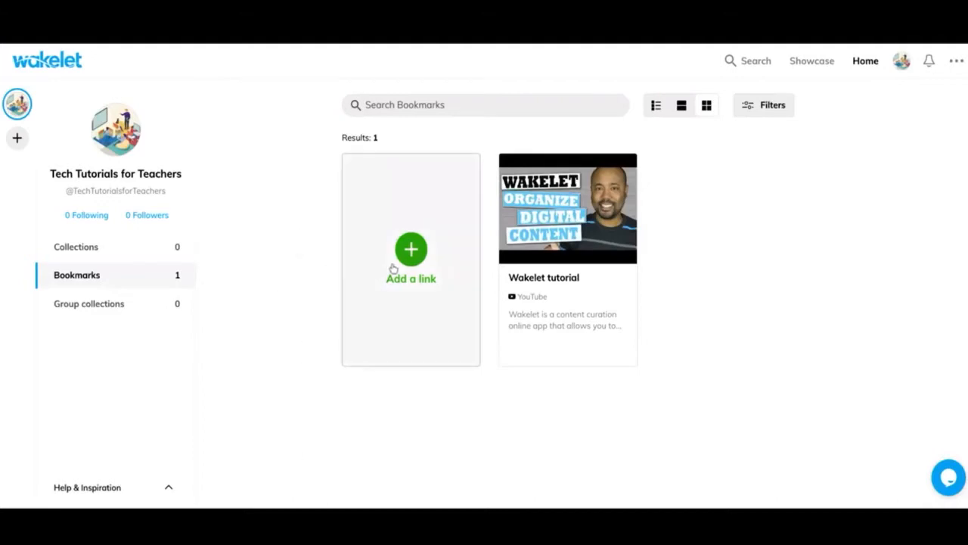
pyautogui.moveTo(288, 262)
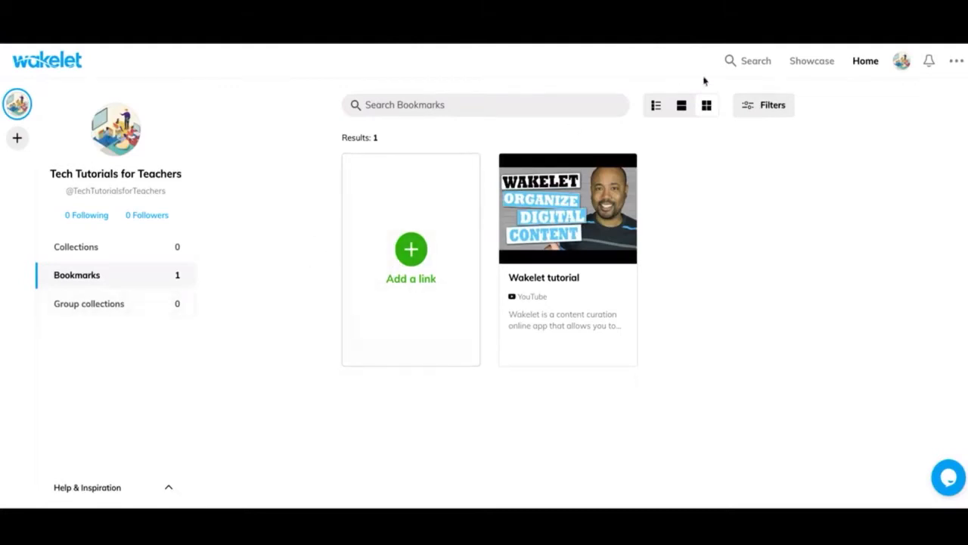
pyautogui.click(656, 105)
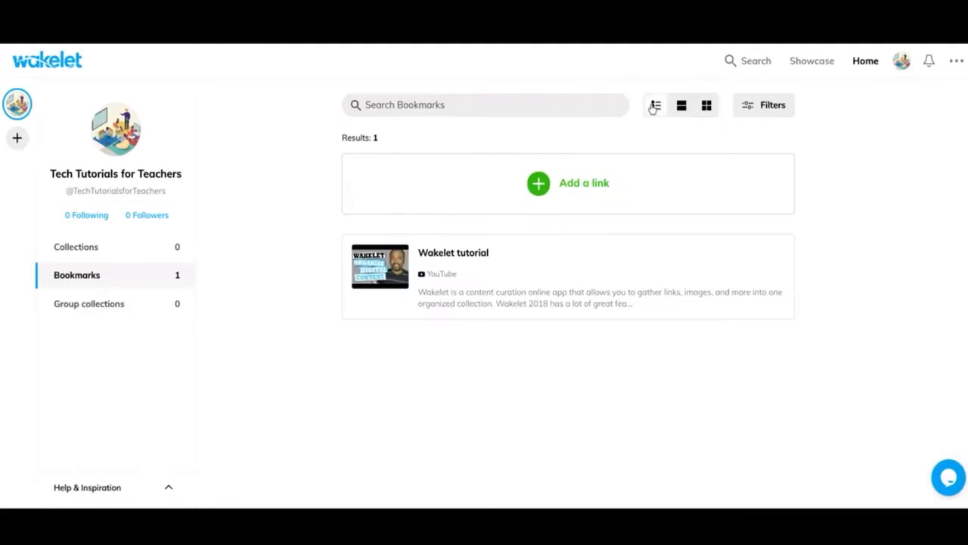
pyautogui.click(680, 105)
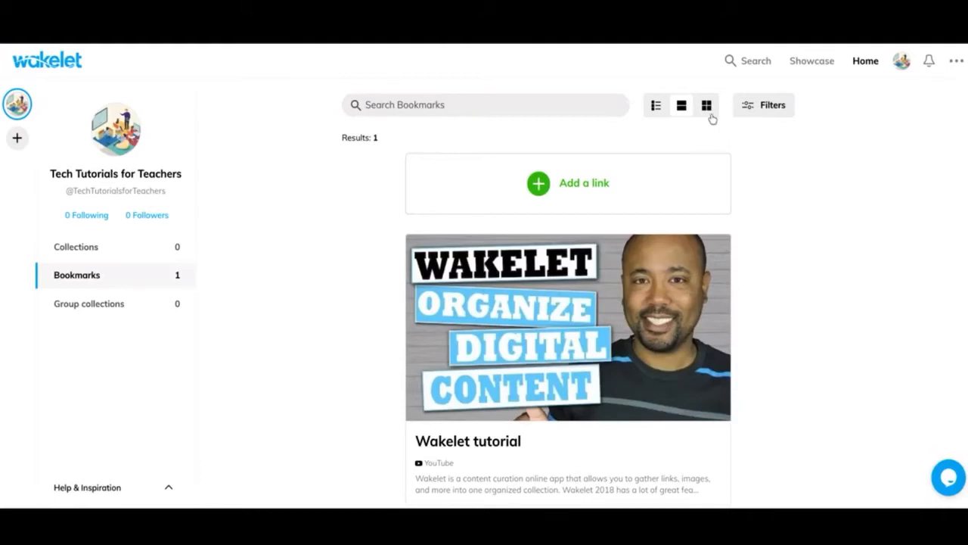
pyautogui.click(705, 105)
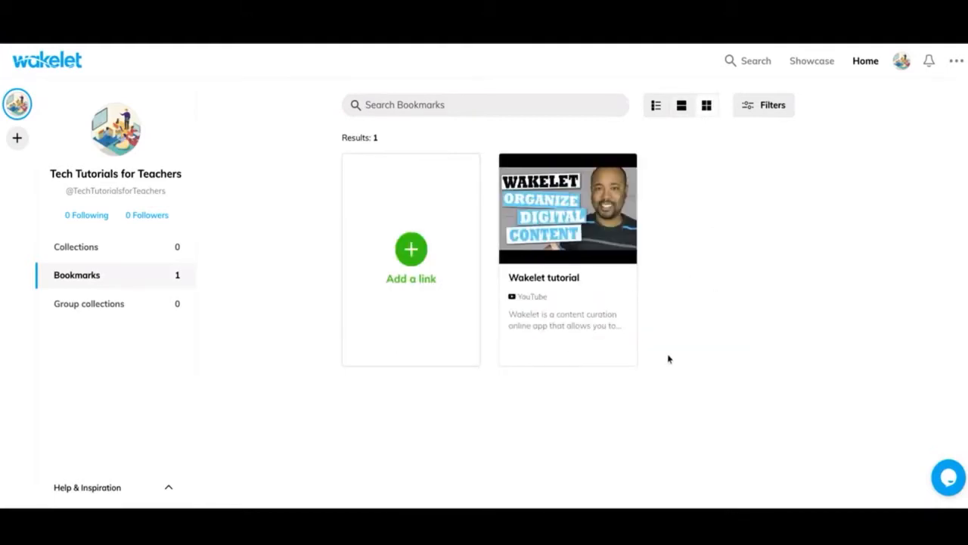
pyautogui.moveTo(767, 105)
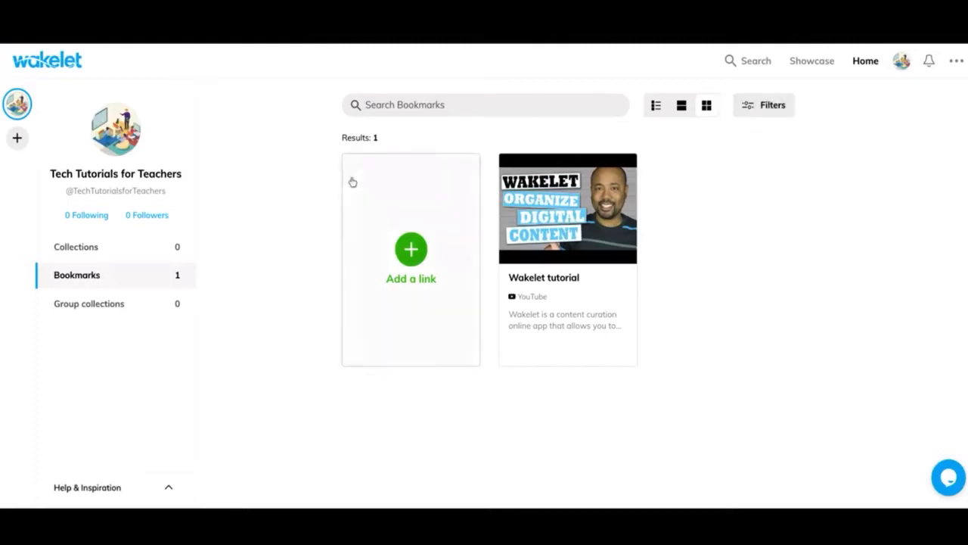
pyautogui.moveTo(158, 304)
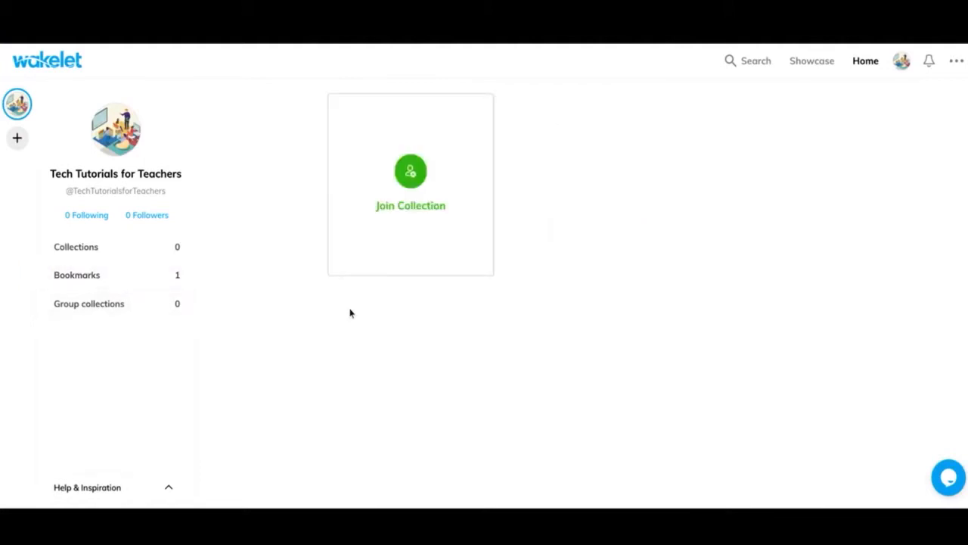
pyautogui.moveTo(506, 305)
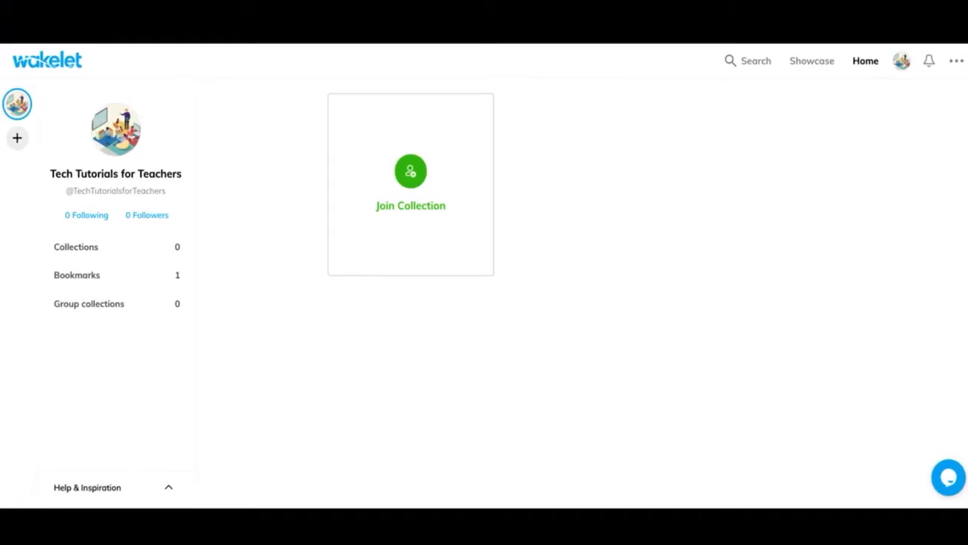
pyautogui.moveTo(488, 309)
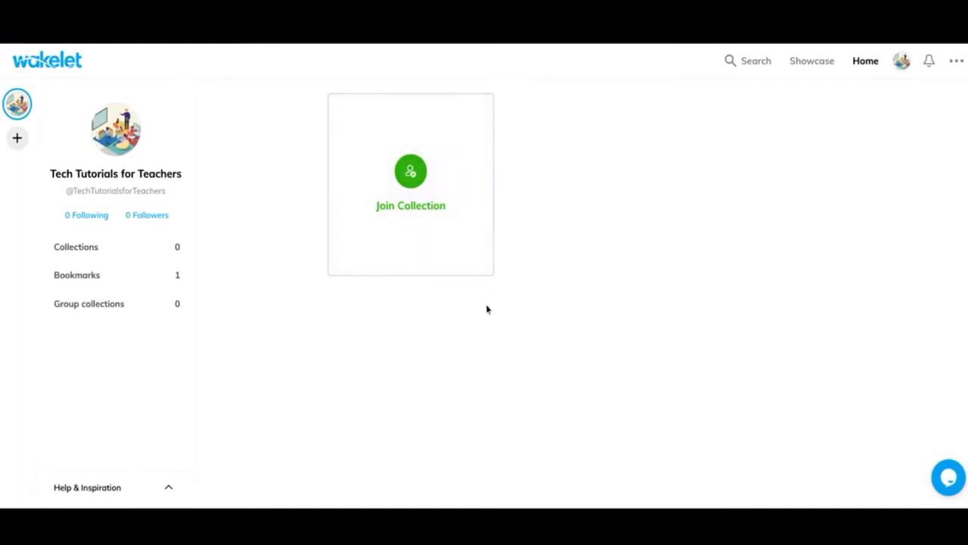
pyautogui.moveTo(644, 286)
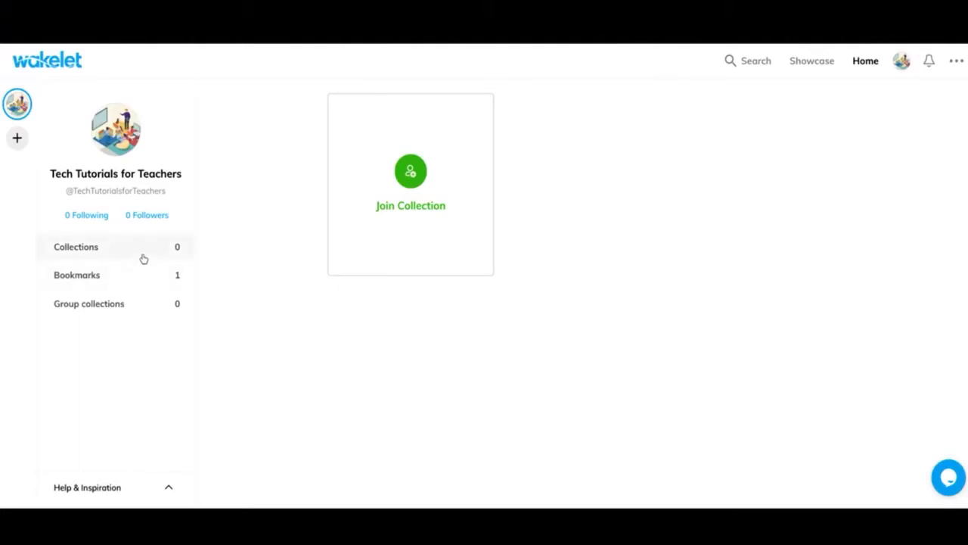
# Show the profile's empty Collections section.
pyautogui.click(75, 245)
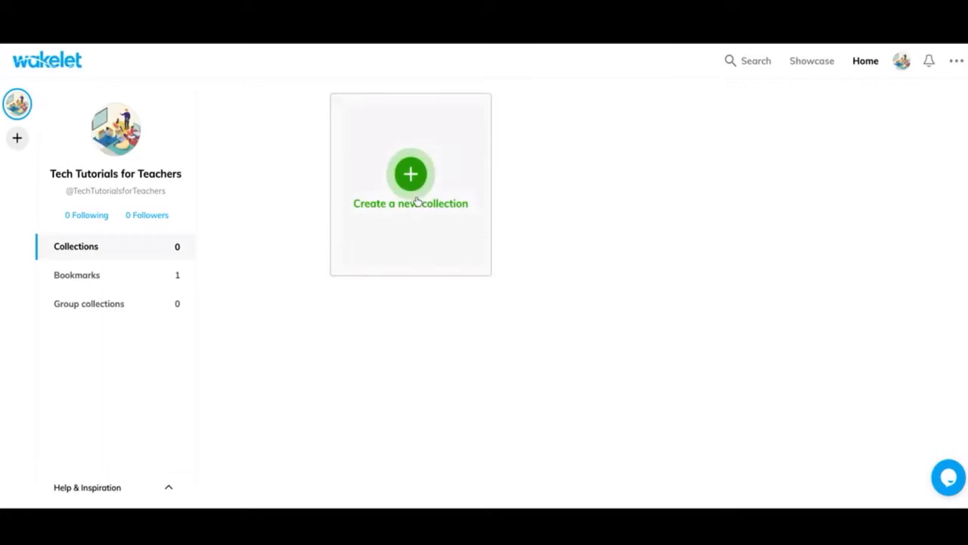
pyautogui.moveTo(539, 221)
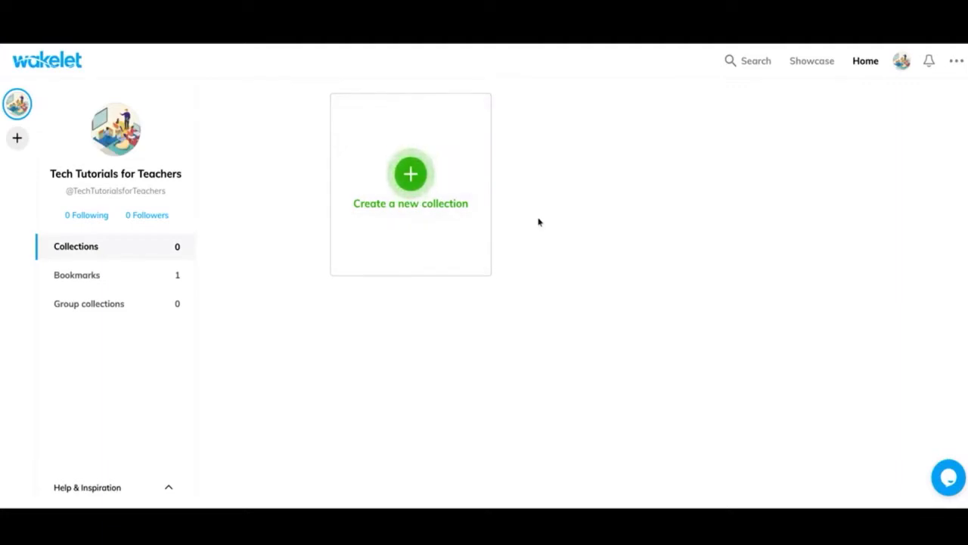
pyautogui.moveTo(733, 80)
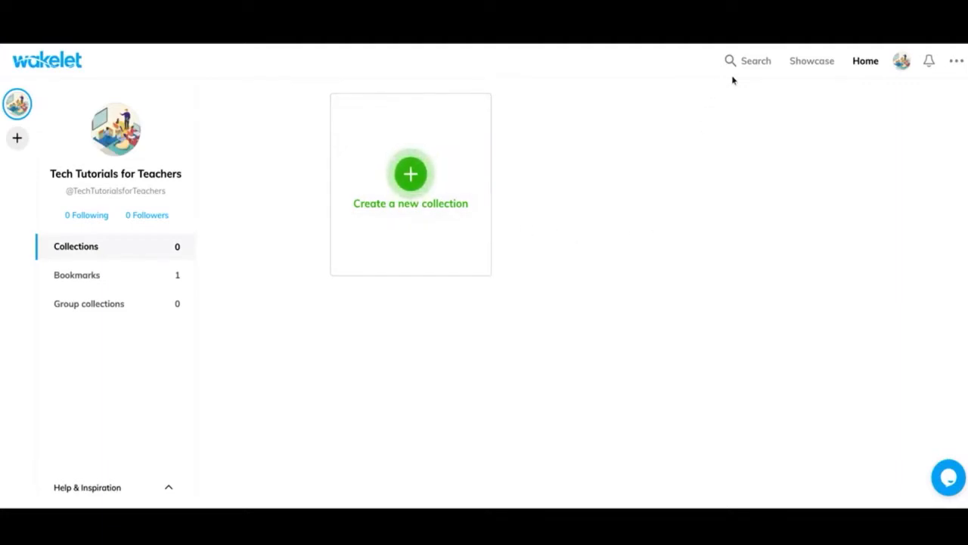
pyautogui.click(751, 61)
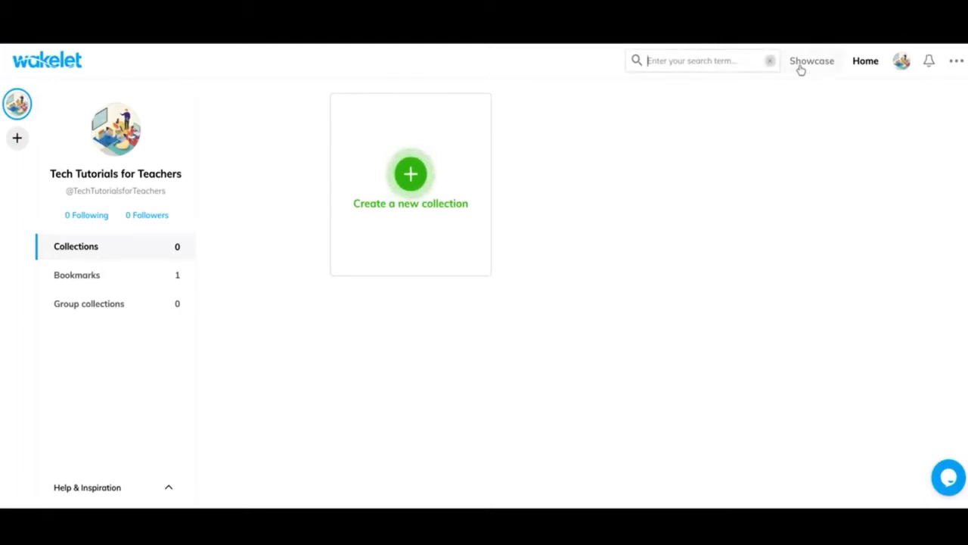
pyautogui.click(812, 61)
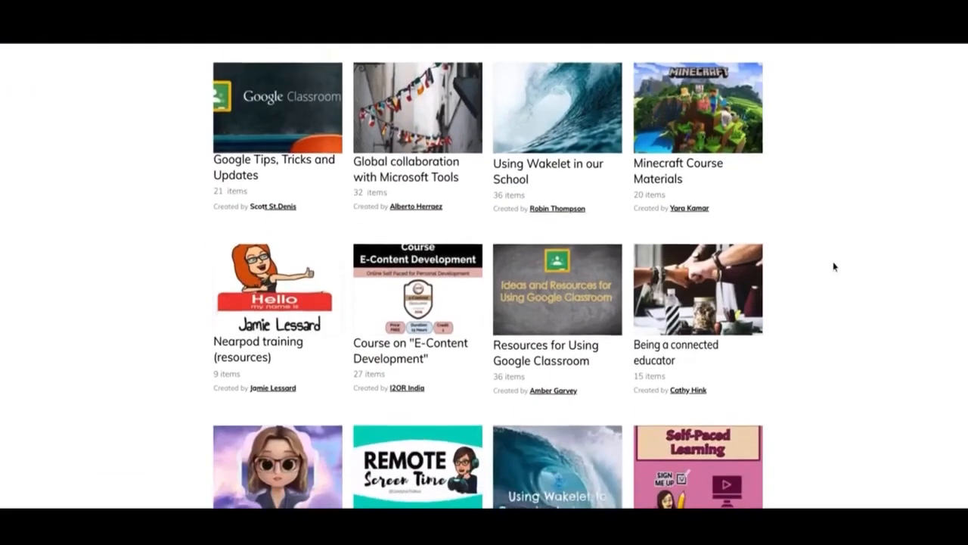
pyautogui.scroll(-3)
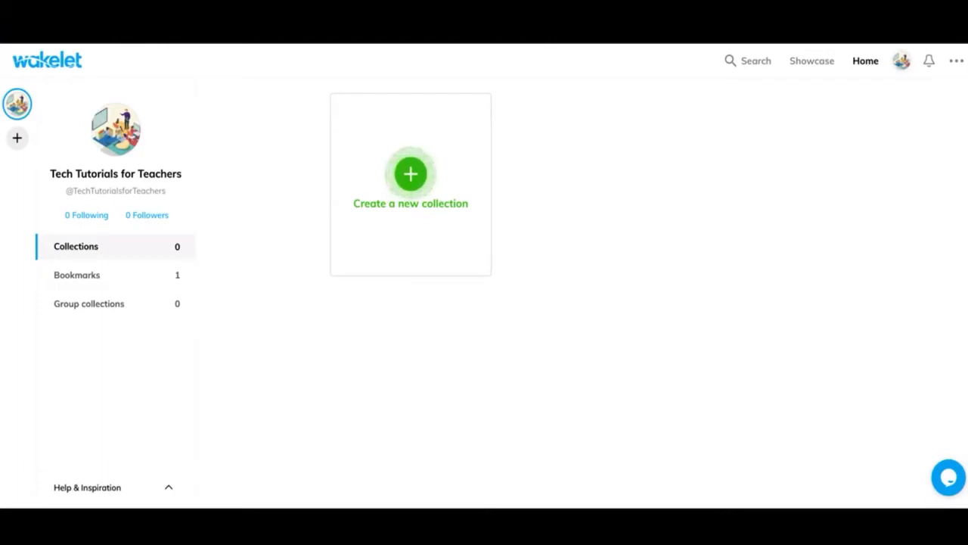
pyautogui.click(928, 61)
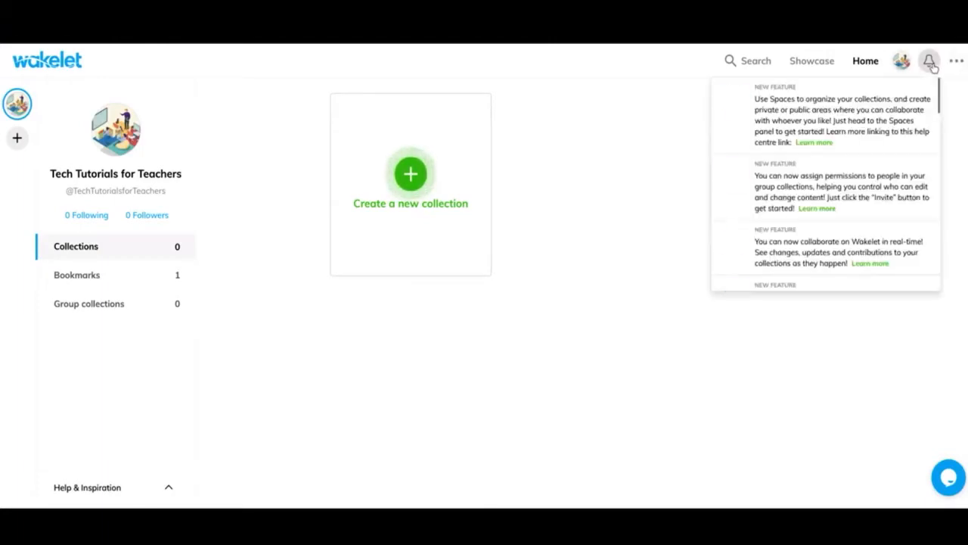
pyautogui.click(928, 60)
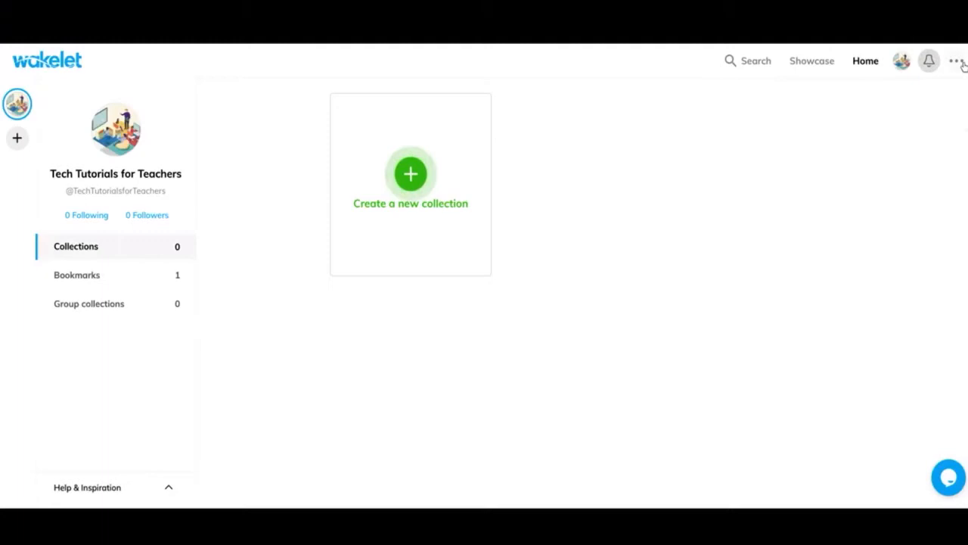
pyautogui.click(956, 62)
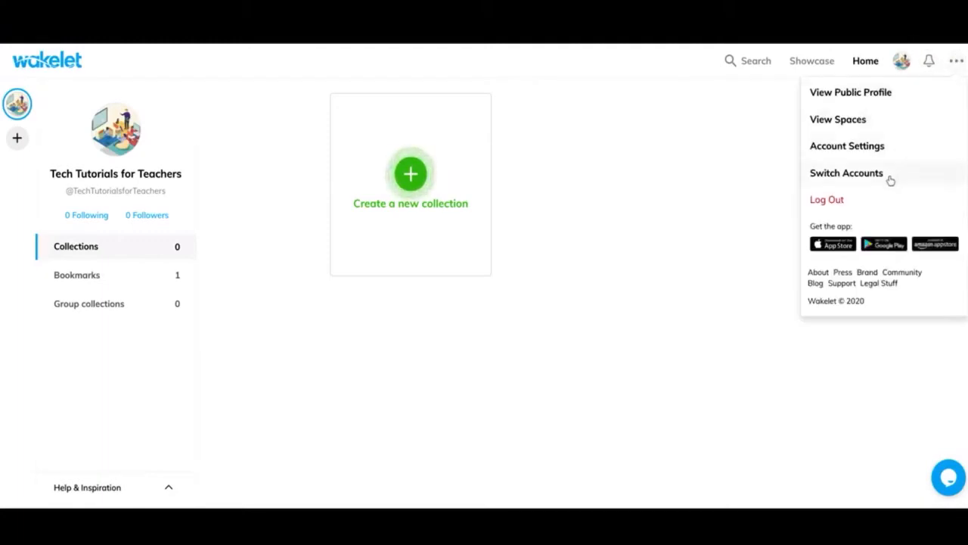
pyautogui.moveTo(856, 186)
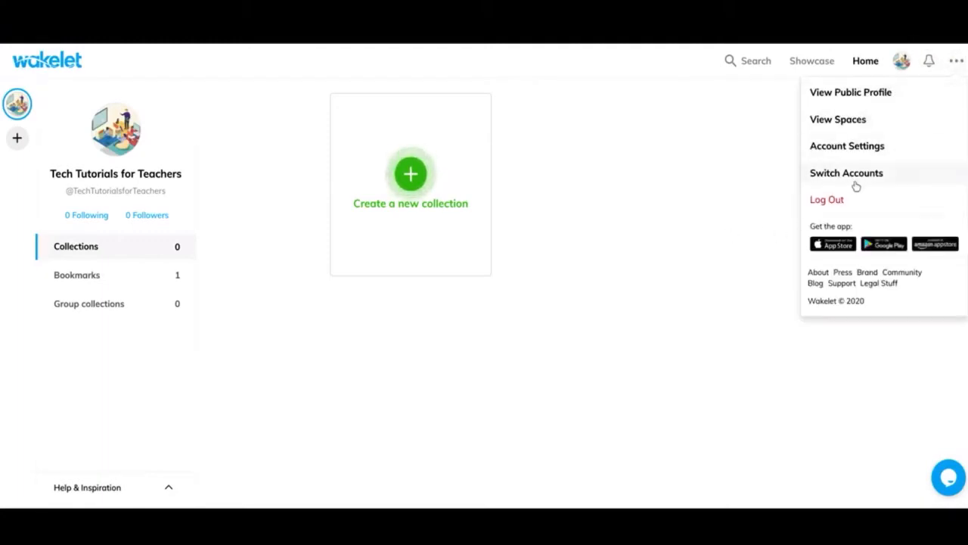
pyautogui.moveTo(17, 138)
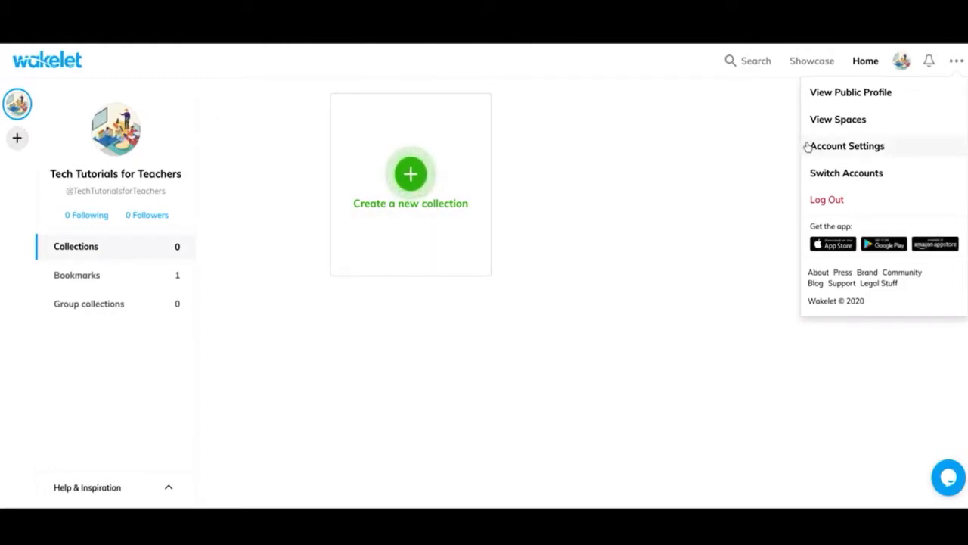
pyautogui.moveTo(900, 129)
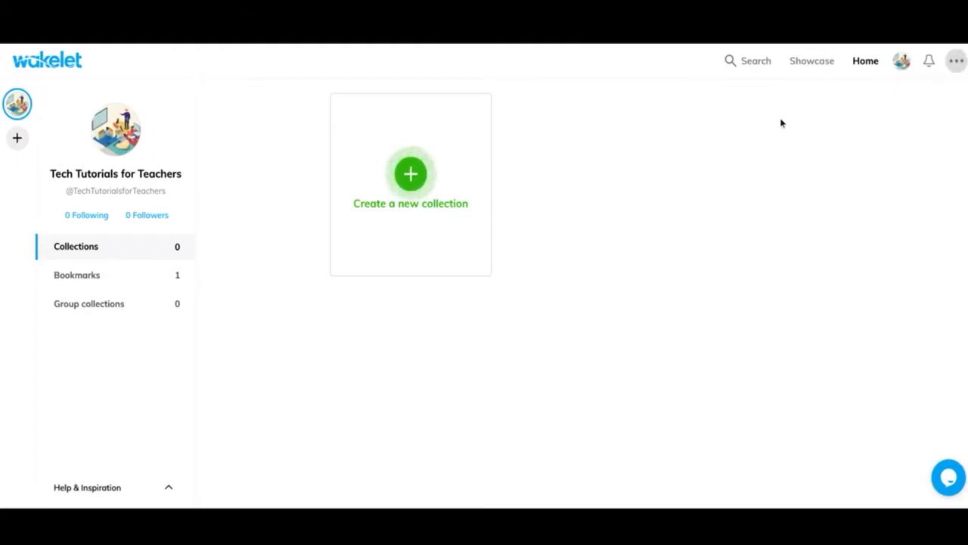
pyautogui.moveTo(512, 167)
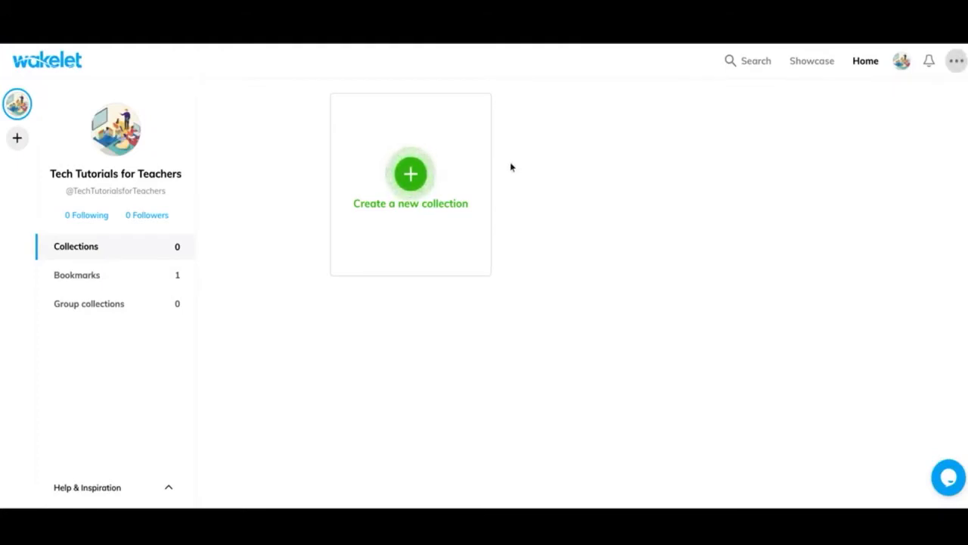
# Create a new blank collection and review its settings panel without changing anything.
pyautogui.click(410, 173)
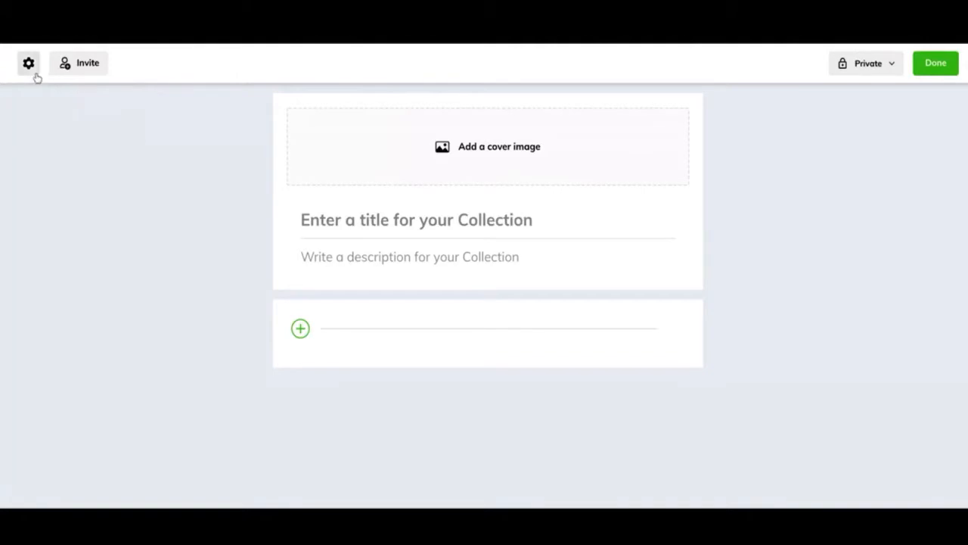
pyautogui.click(31, 63)
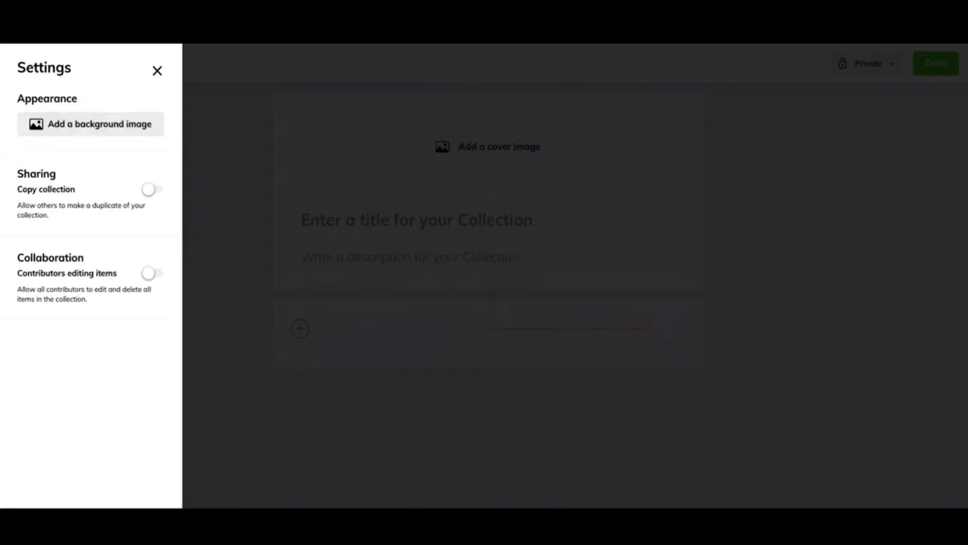
pyautogui.moveTo(109, 258)
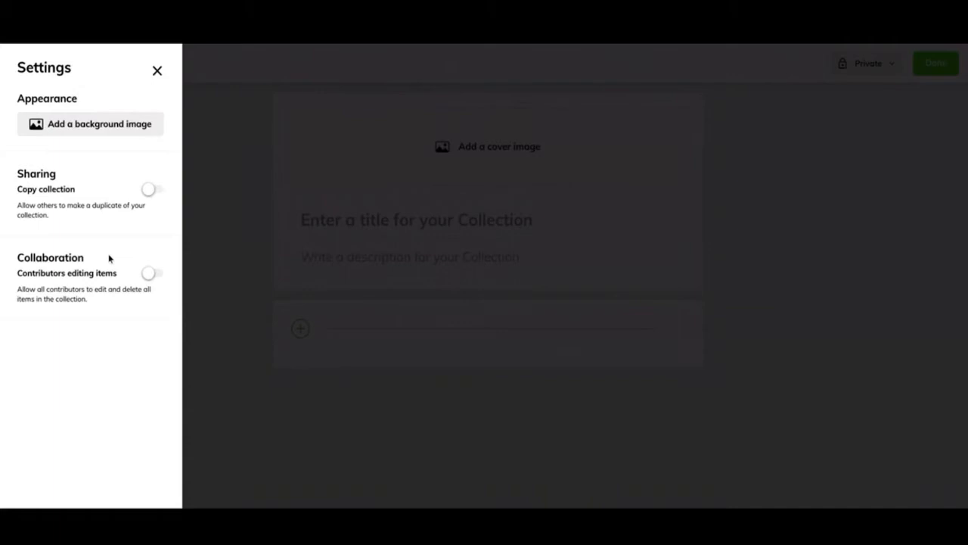
pyautogui.moveTo(133, 252)
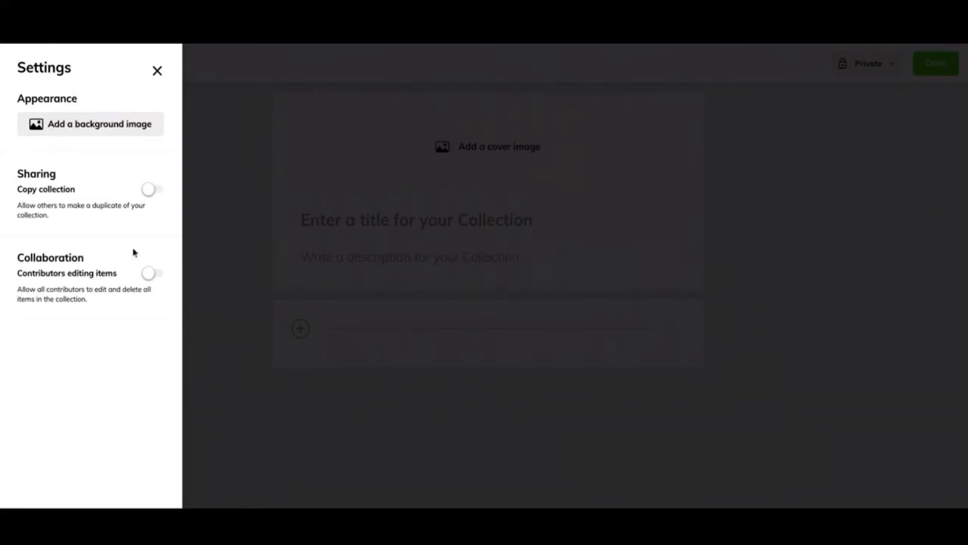
pyautogui.moveTo(185, 238)
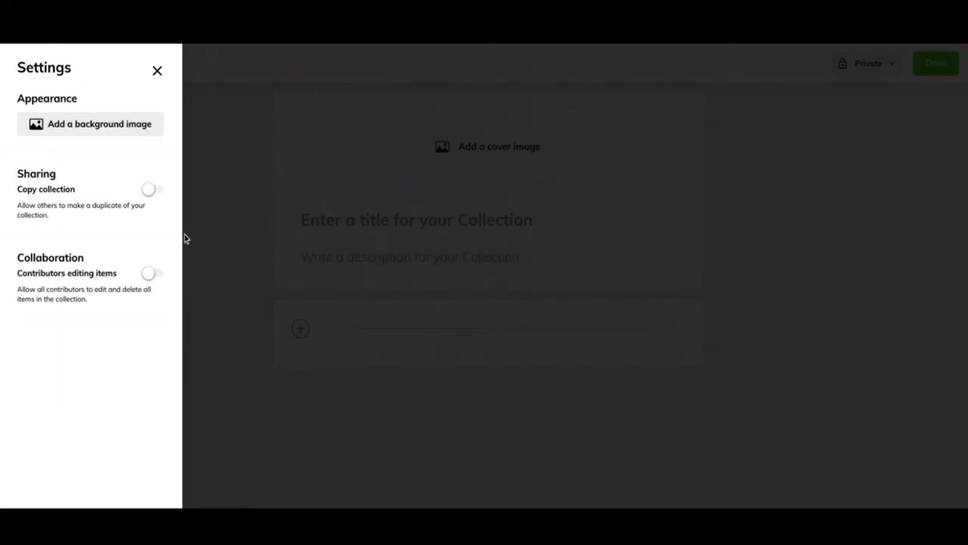
pyautogui.click(158, 71)
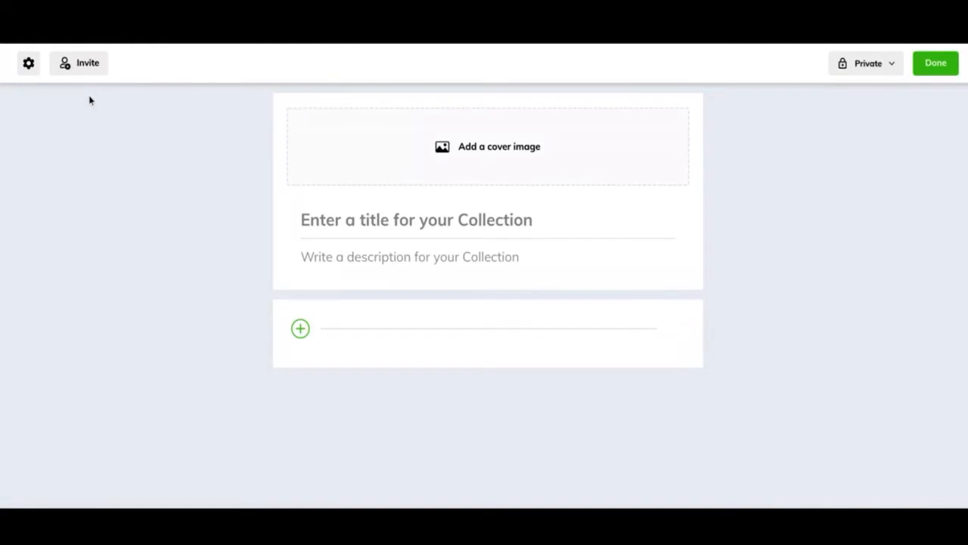
pyautogui.click(80, 63)
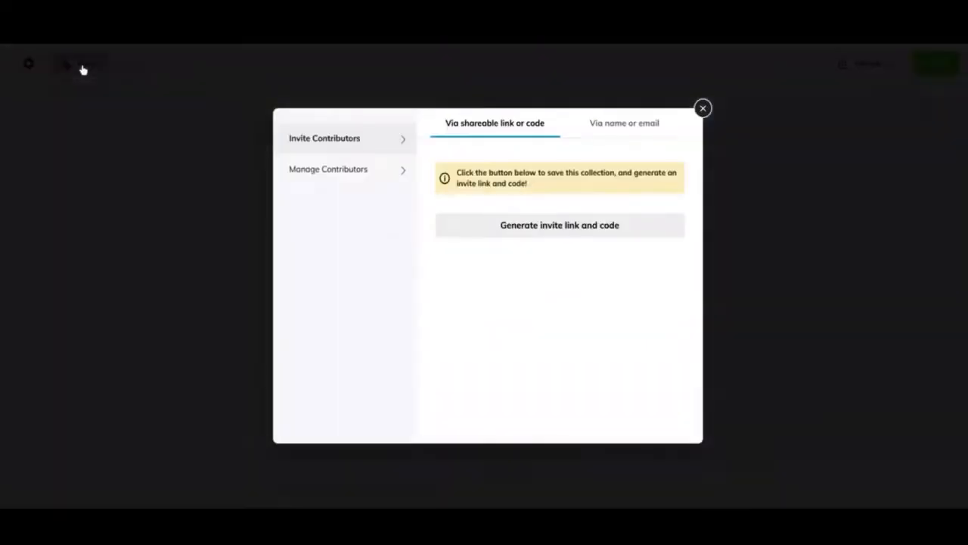
pyautogui.moveTo(629, 256)
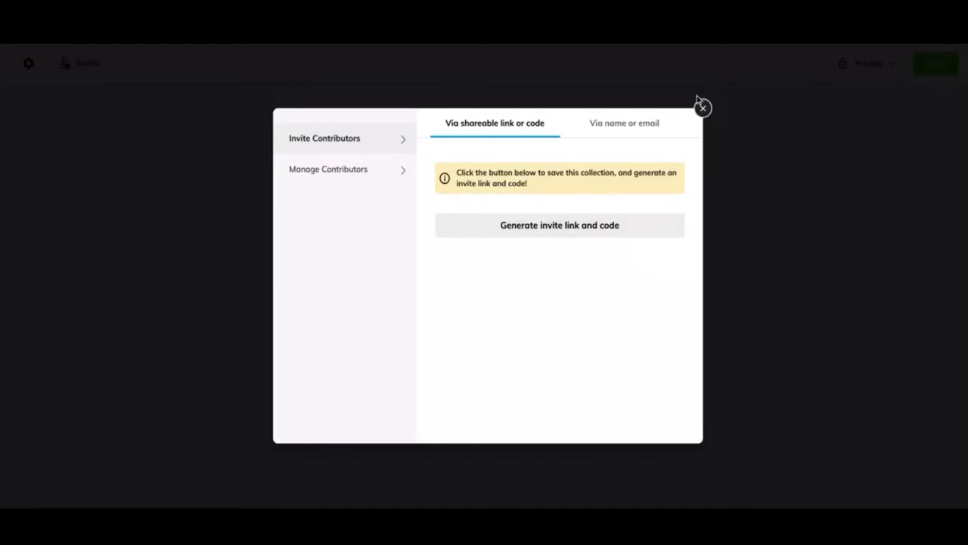
pyautogui.click(702, 107)
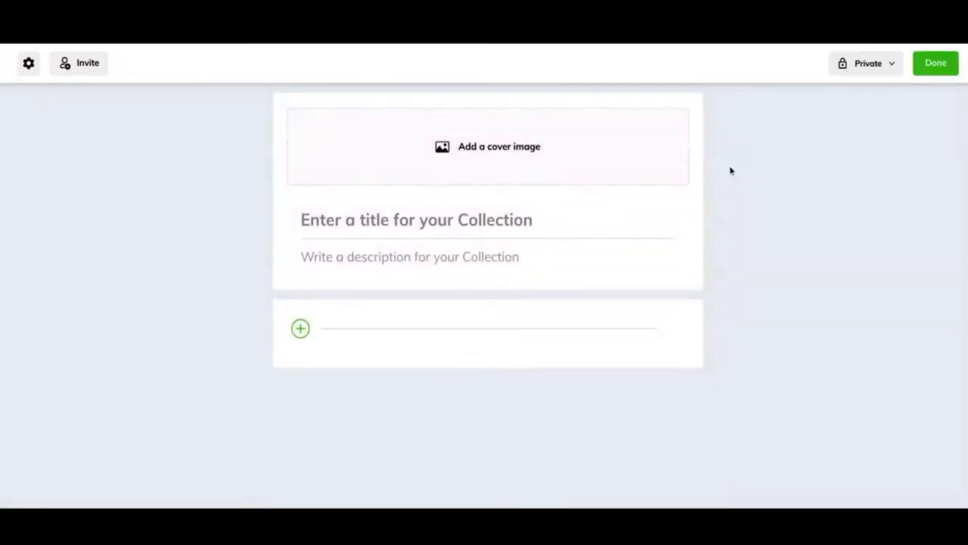
pyautogui.moveTo(577, 154)
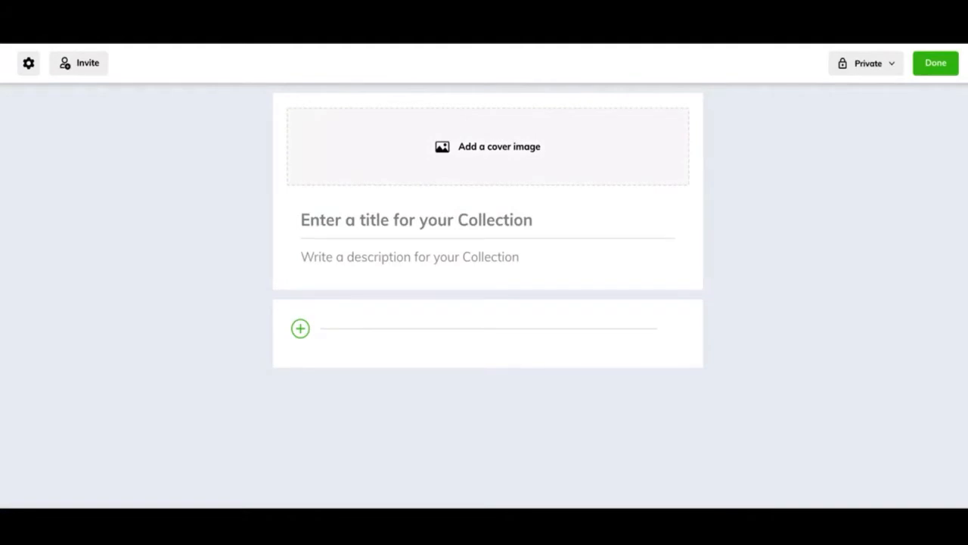
pyautogui.moveTo(737, 223)
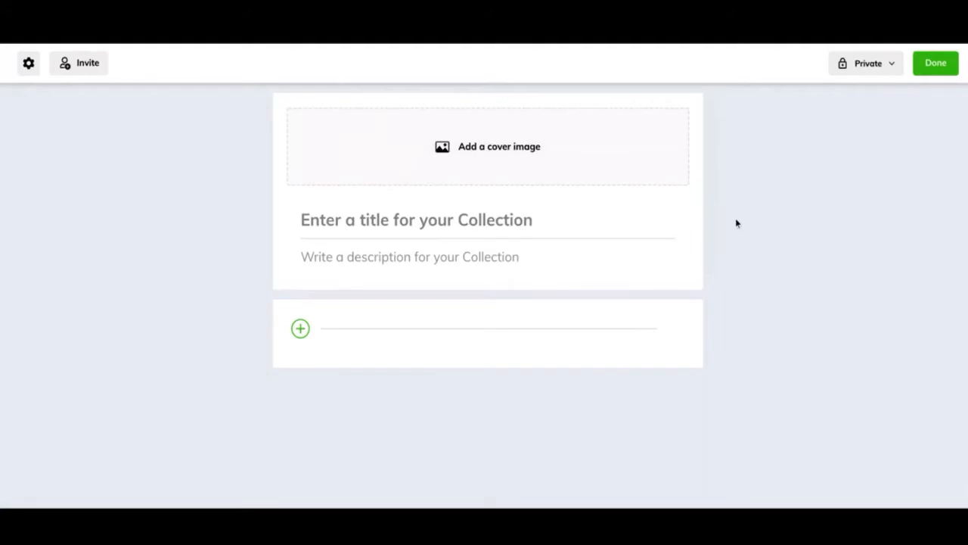
# Title the new collection 'Tutorial' and let it save.
pyautogui.click(416, 219)
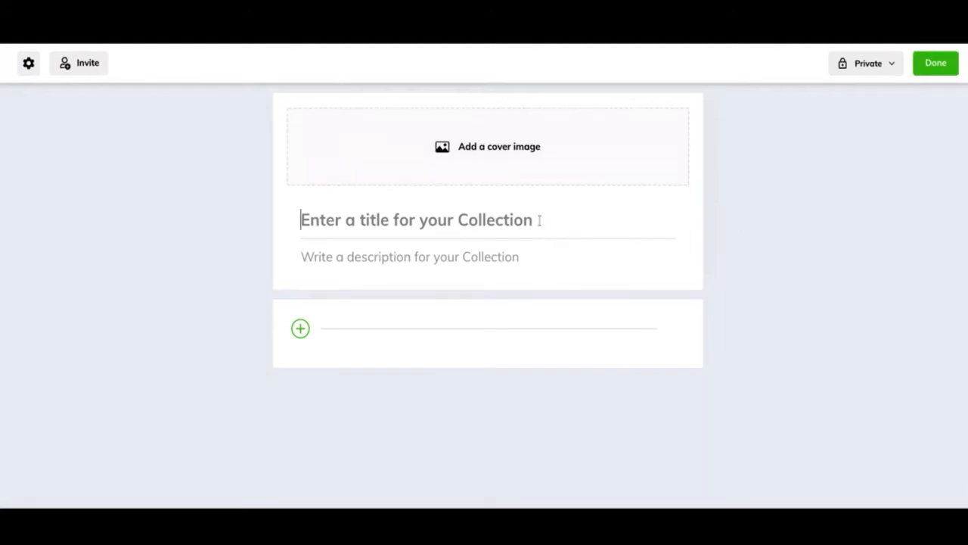
pyautogui.write('Tuto')
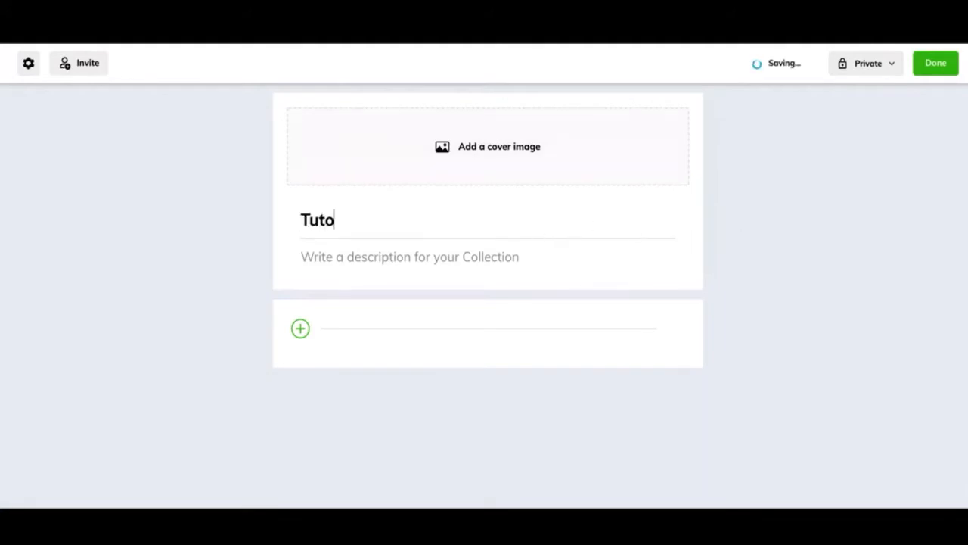
pyautogui.write('rial')
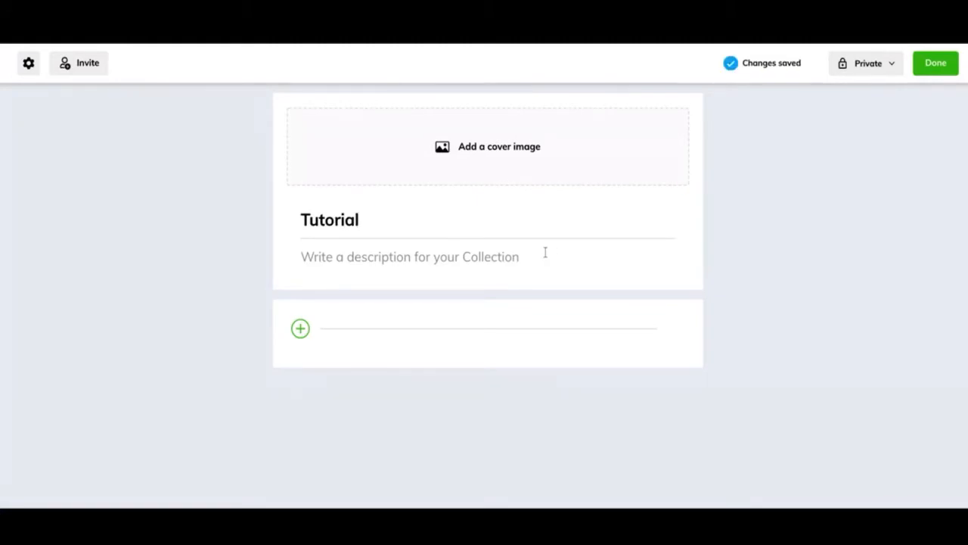
pyautogui.moveTo(612, 252)
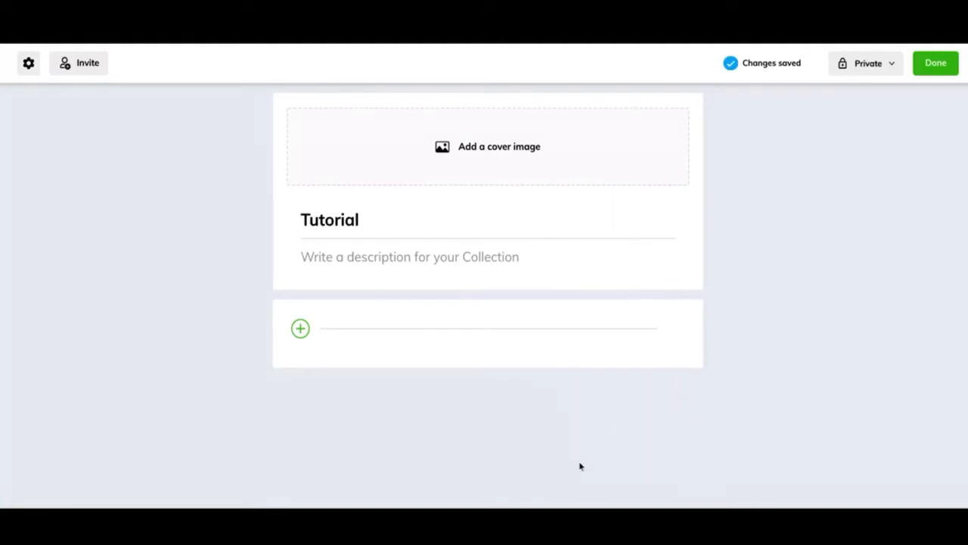
pyautogui.moveTo(378, 410)
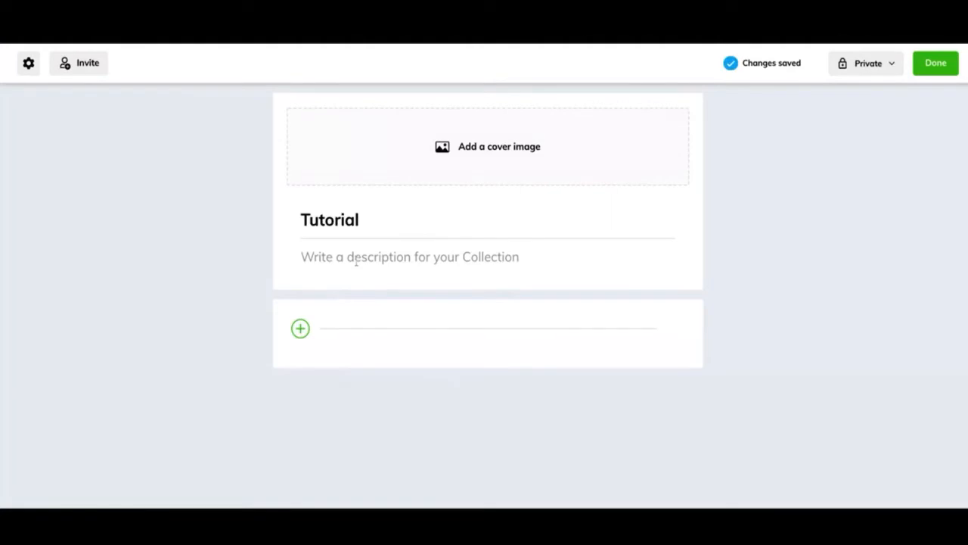
# Reveal the add-item type choices below the collection title.
pyautogui.click(300, 329)
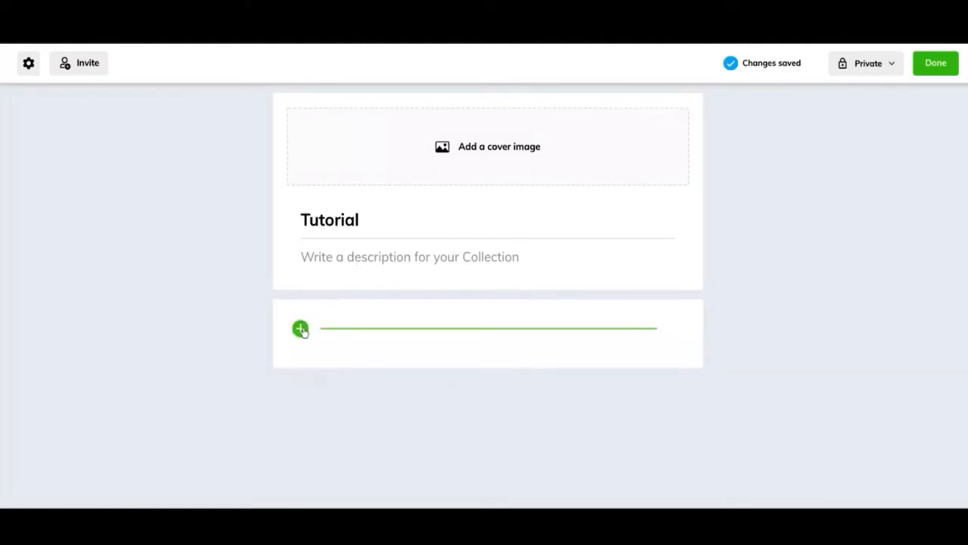
pyautogui.click(301, 328)
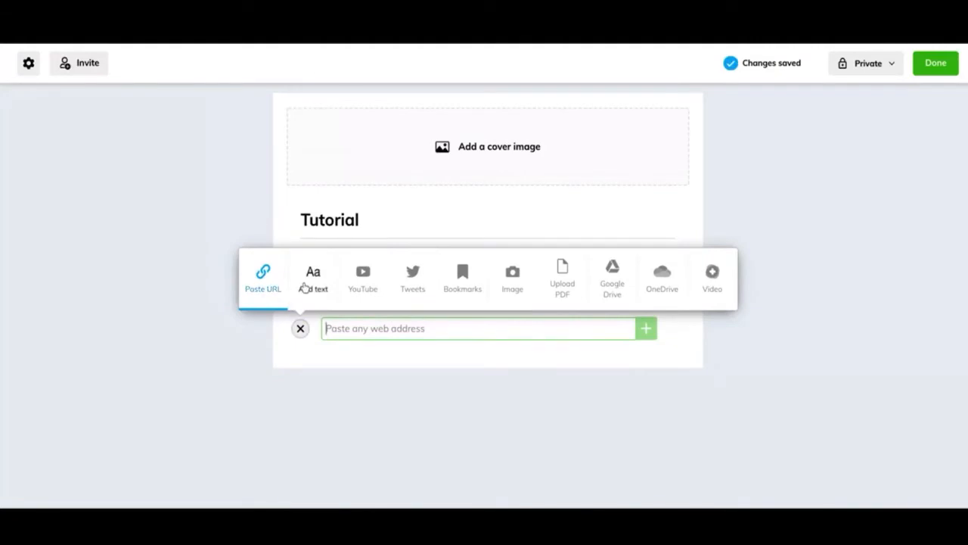
pyautogui.moveTo(333, 311)
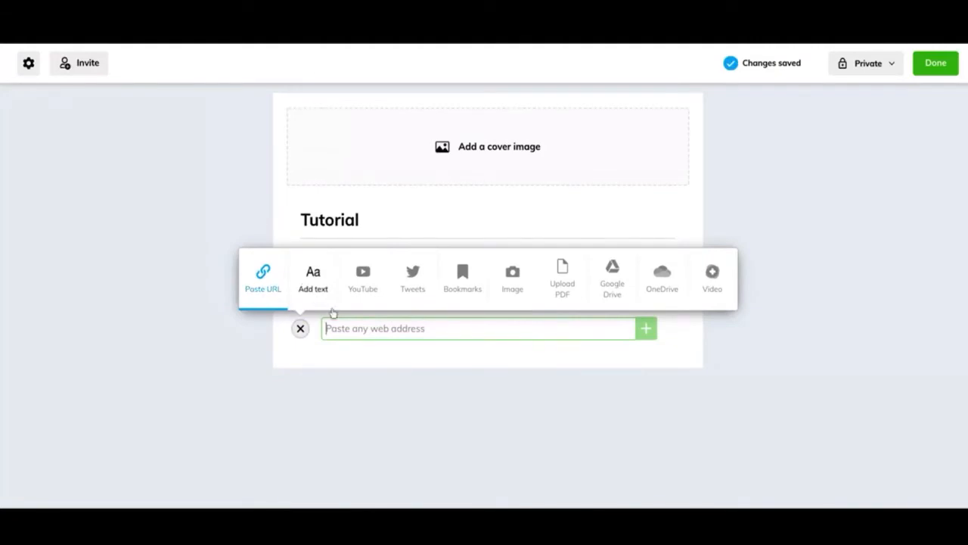
pyautogui.moveTo(345, 328)
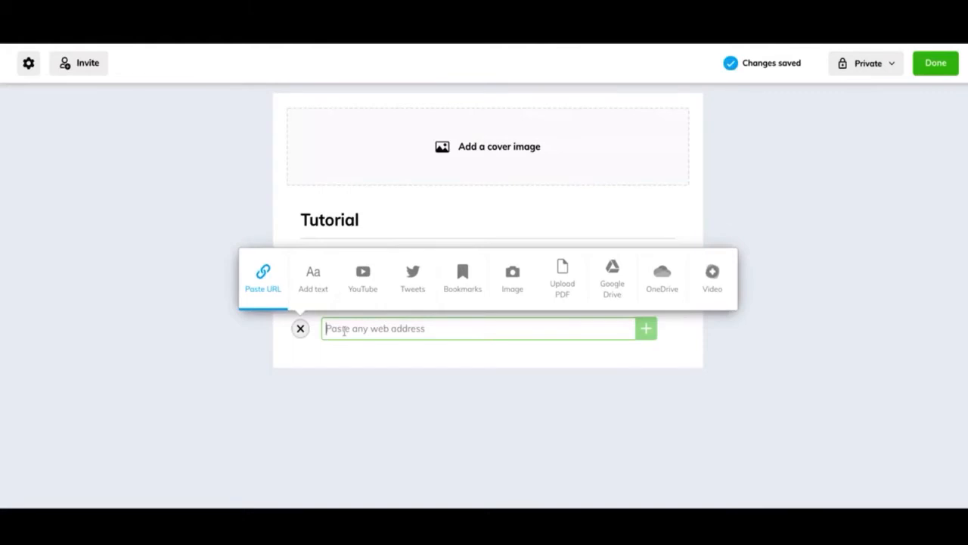
pyautogui.moveTo(713, 193)
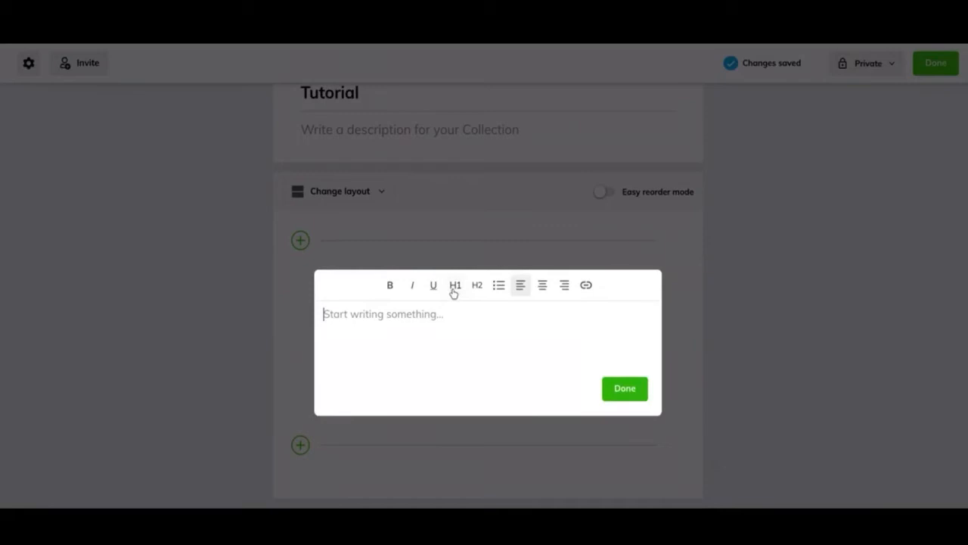
pyautogui.moveTo(469, 290)
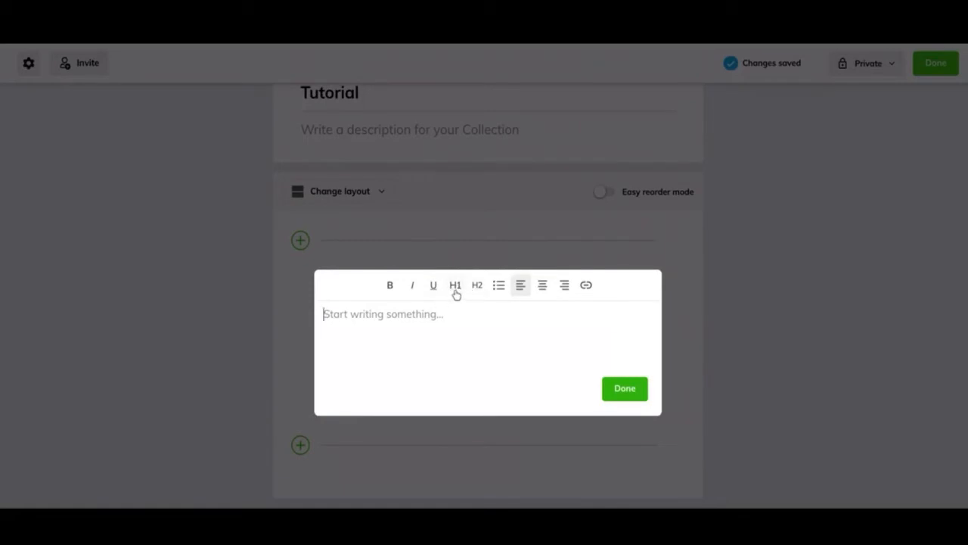
pyautogui.moveTo(409, 322)
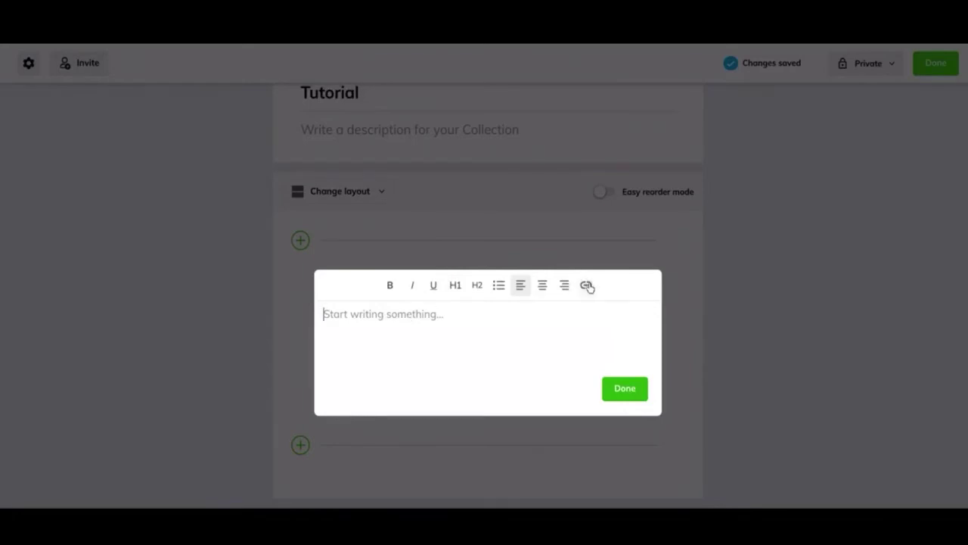
pyautogui.click(586, 285)
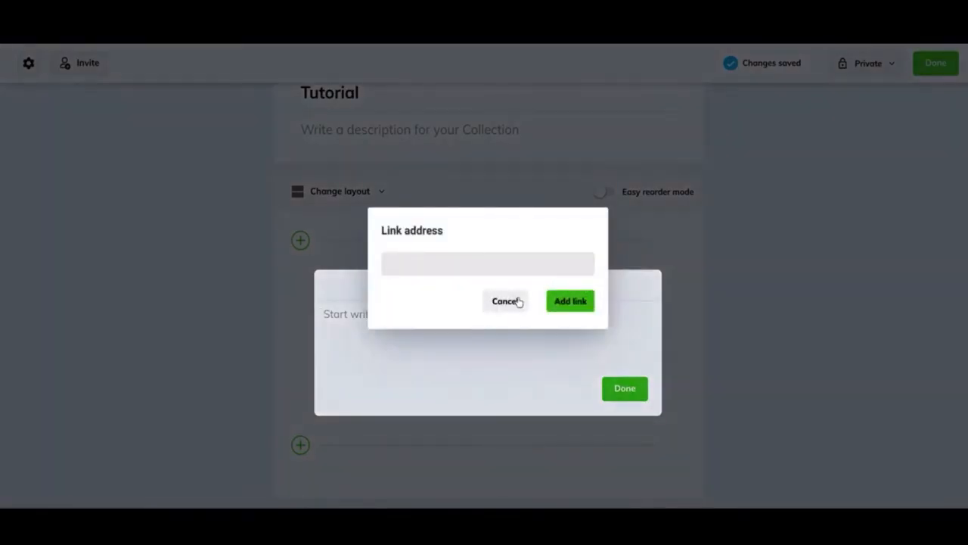
pyautogui.click(505, 300)
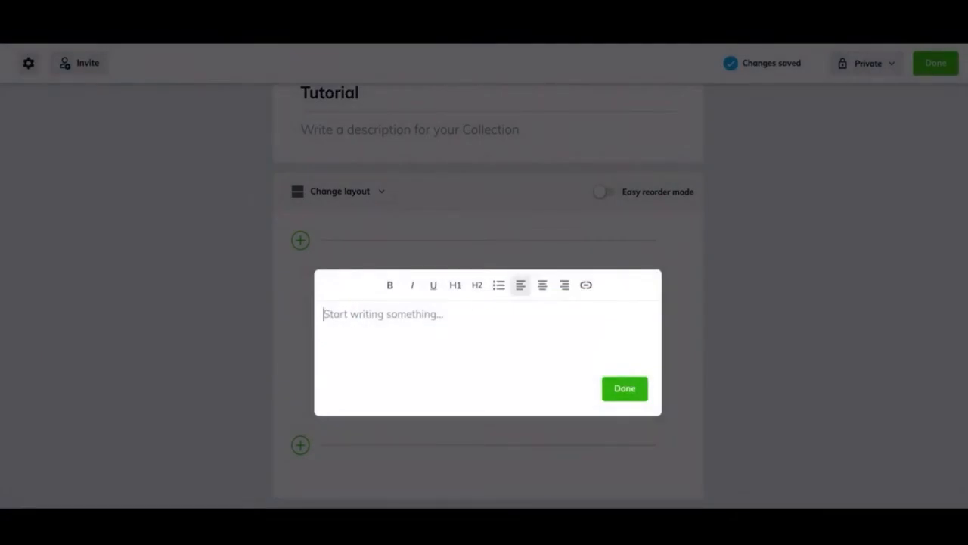
# Write an H1 heading 'Tutorial' followed by a filler line 'ajfajfjafjasfjksd'.
pyautogui.write('Tutorial')
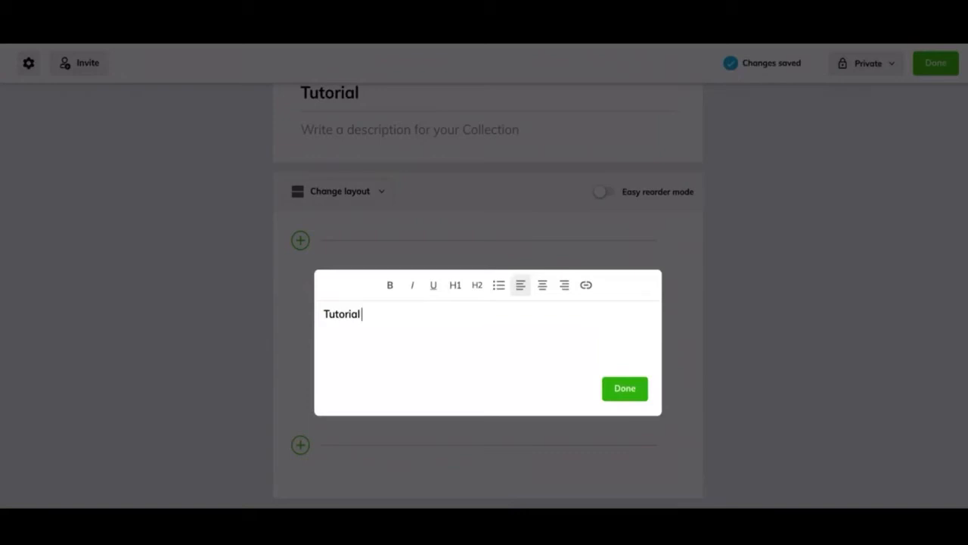
pyautogui.click(455, 284)
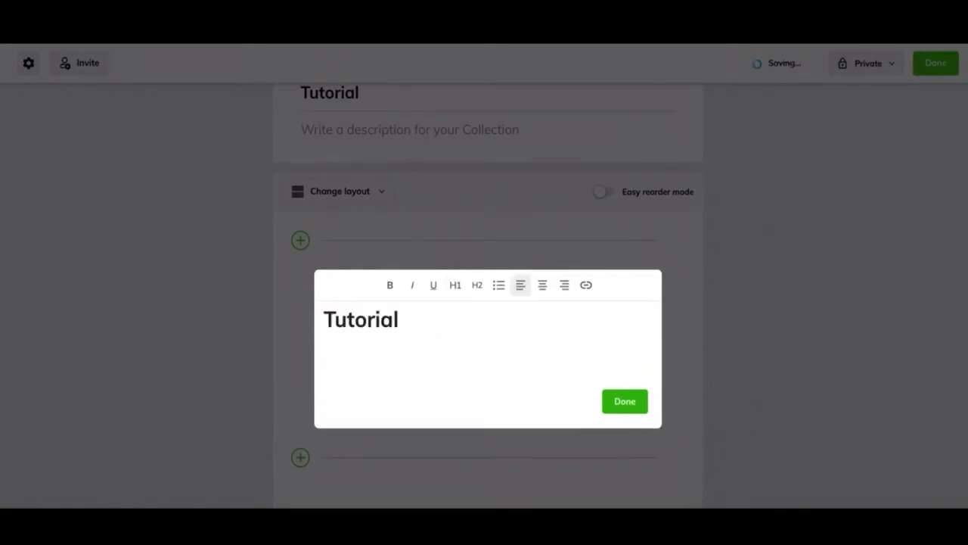
pyautogui.write('ajfajfjafjasfjksd')
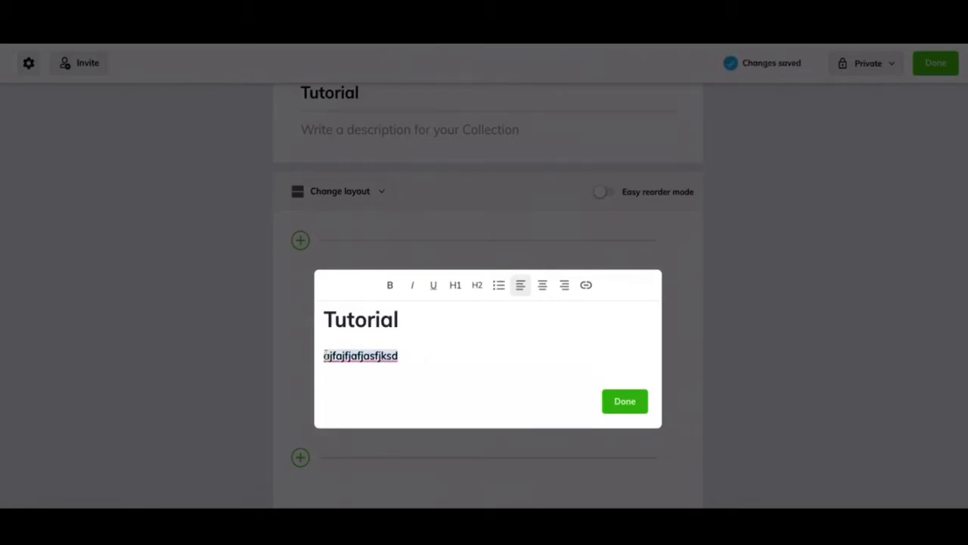
pyautogui.click(585, 284)
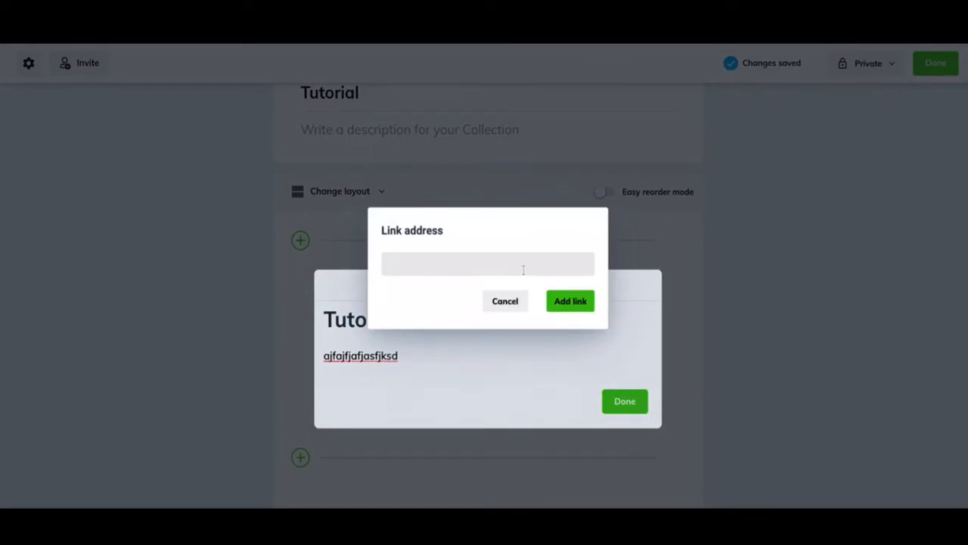
pyautogui.write('https://youtu.be/fDCAPOTnBlo')
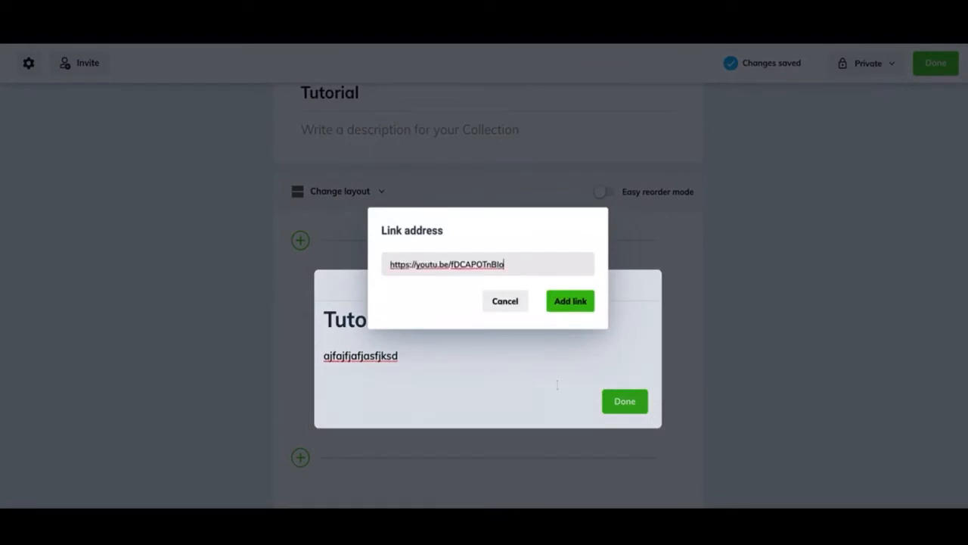
pyautogui.moveTo(534, 309)
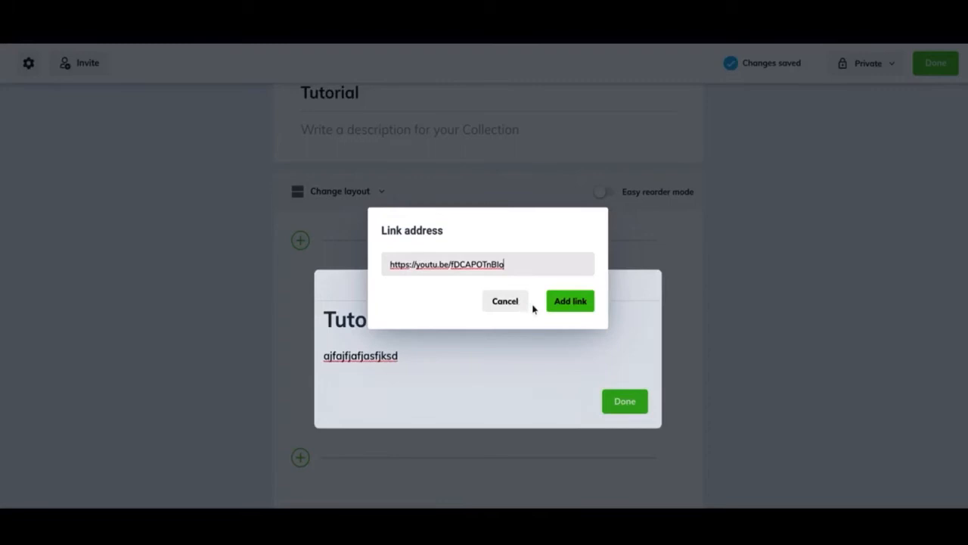
pyautogui.click(570, 300)
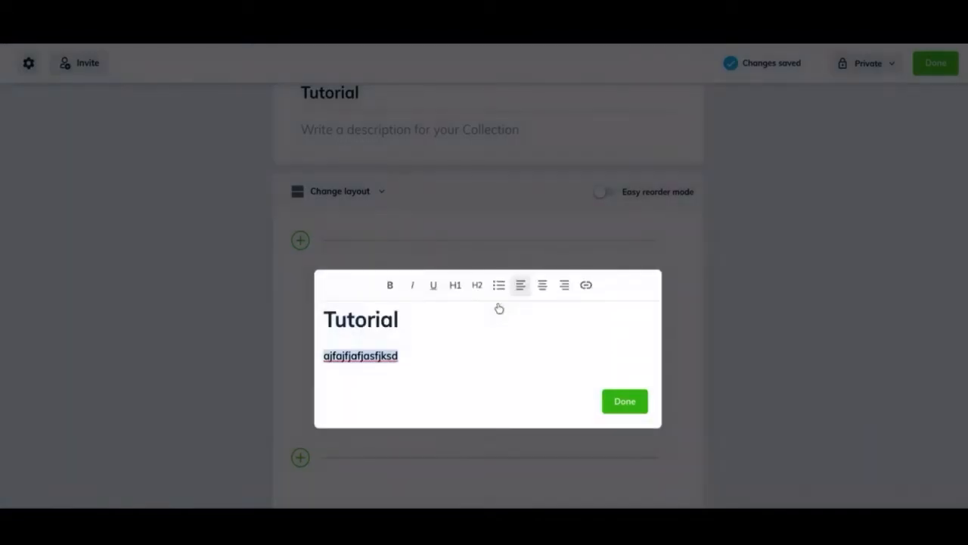
pyautogui.moveTo(436, 347)
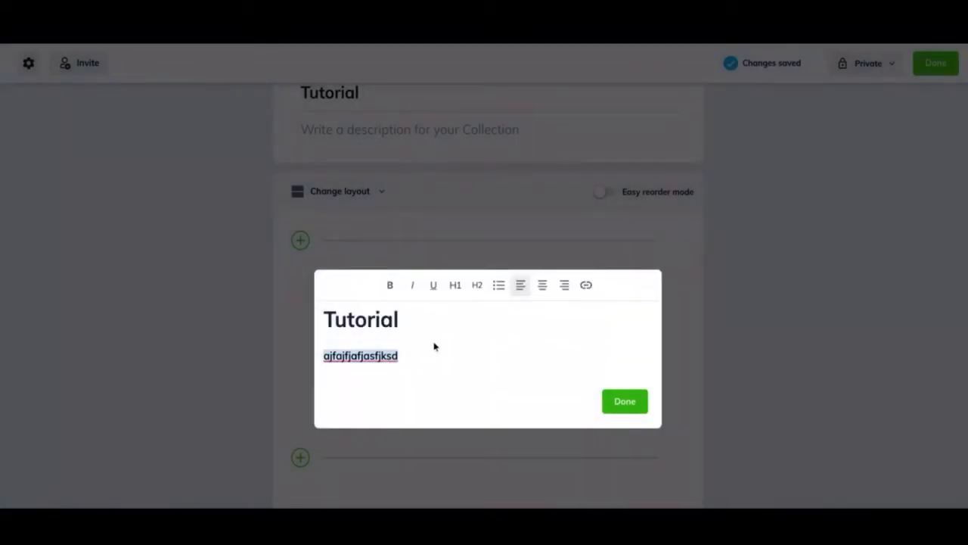
pyautogui.click(422, 357)
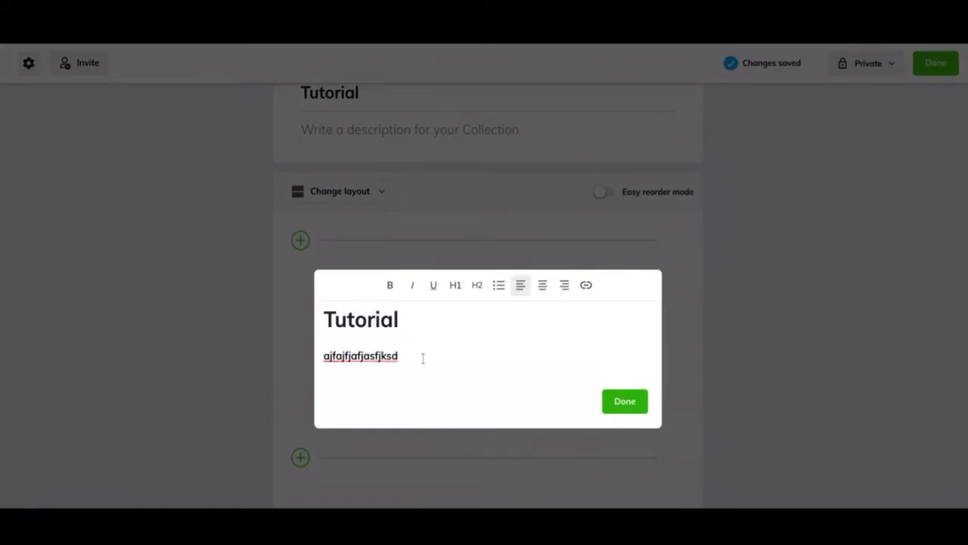
pyautogui.moveTo(412, 285)
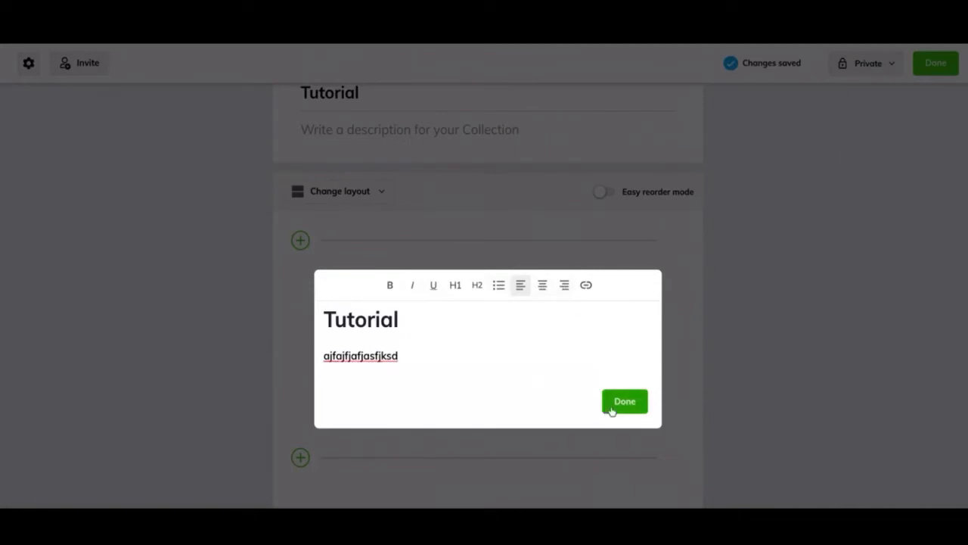
# Save the finished Tutorial text item as the collection's first item.
pyautogui.click(624, 401)
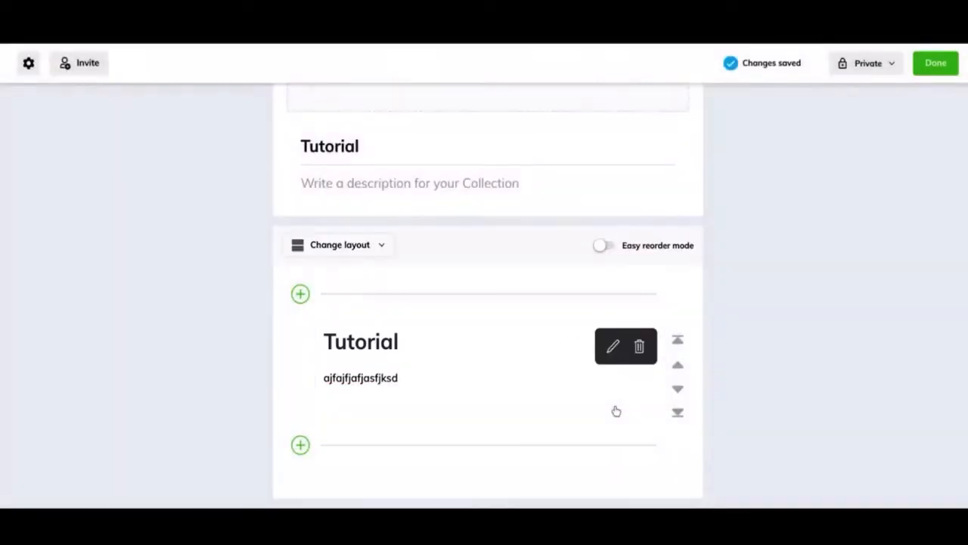
pyautogui.moveTo(617, 346)
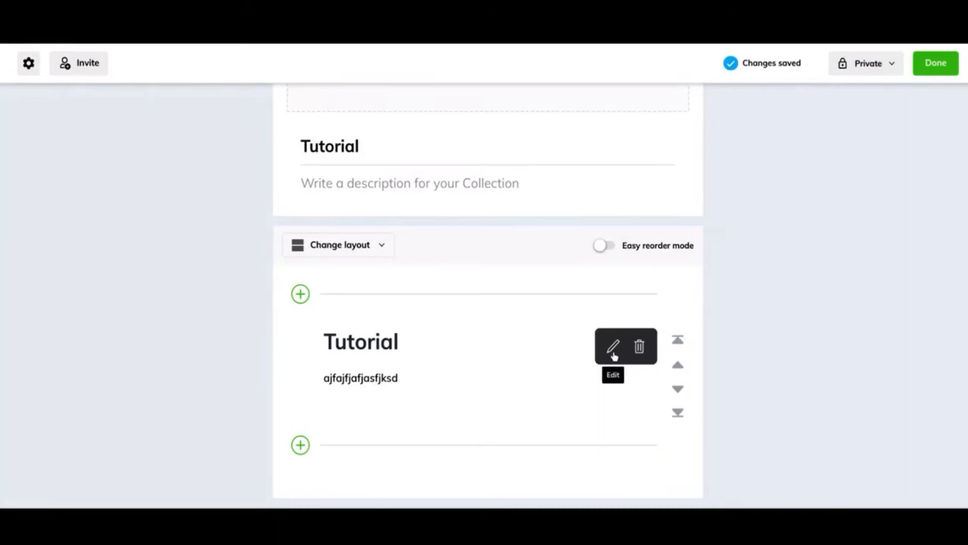
pyautogui.moveTo(761, 350)
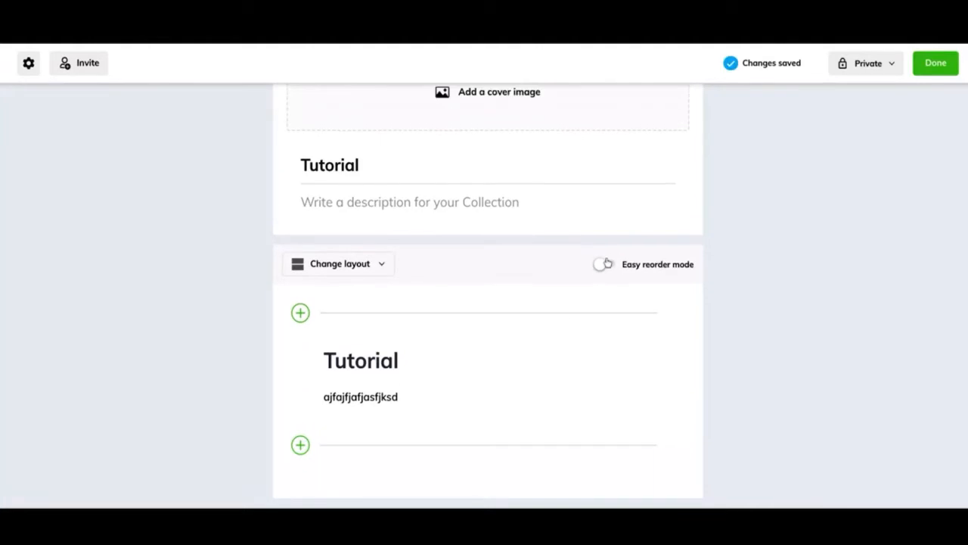
pyautogui.click(603, 263)
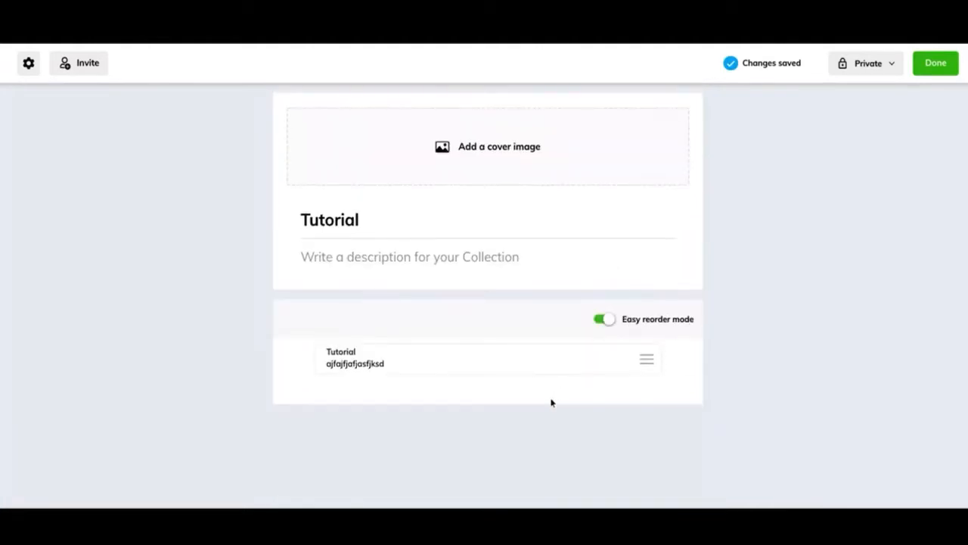
pyautogui.moveTo(646, 360)
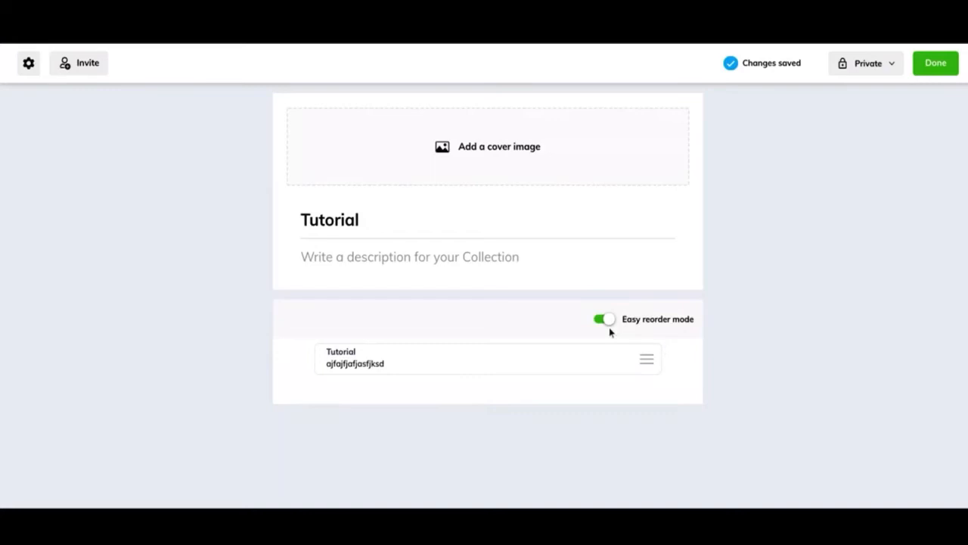
pyautogui.click(605, 318)
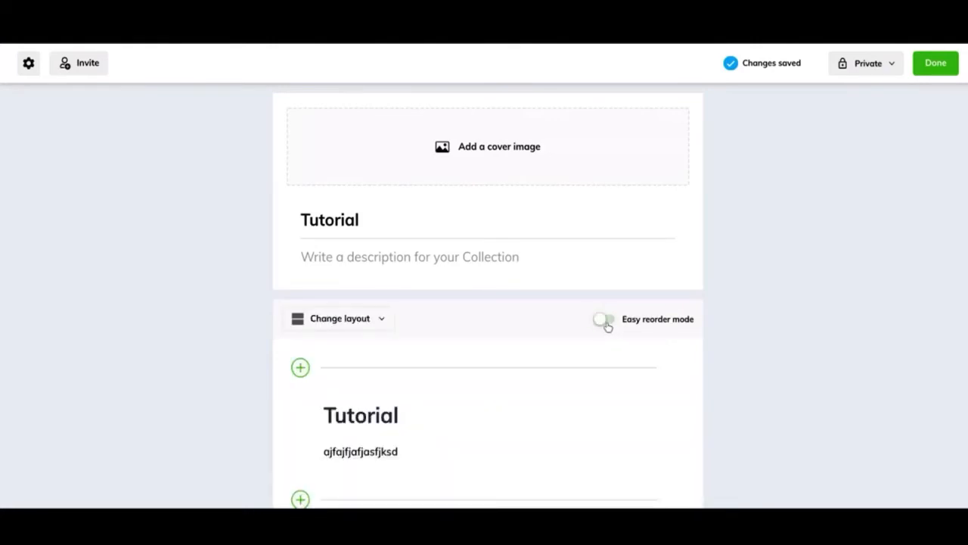
pyautogui.click(604, 319)
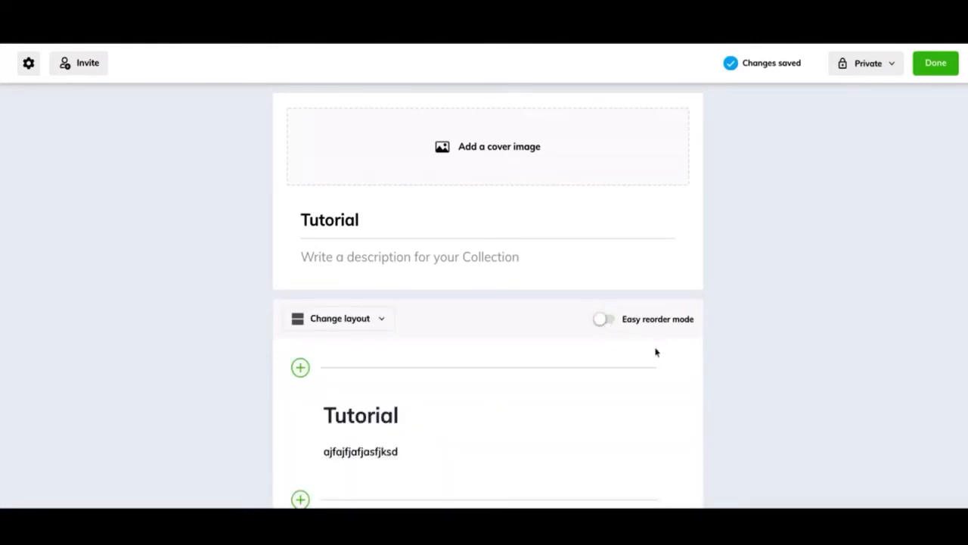
pyautogui.scroll(-3)
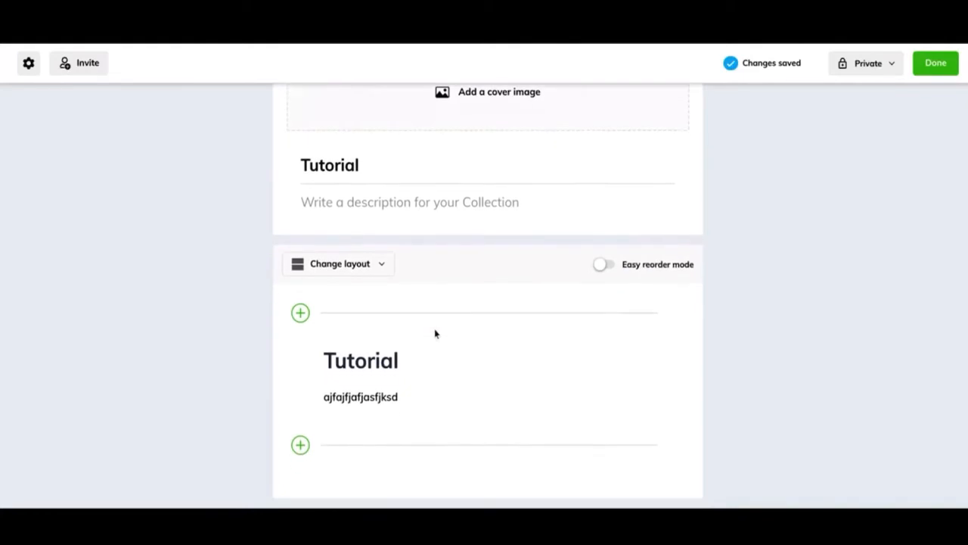
pyautogui.click(338, 263)
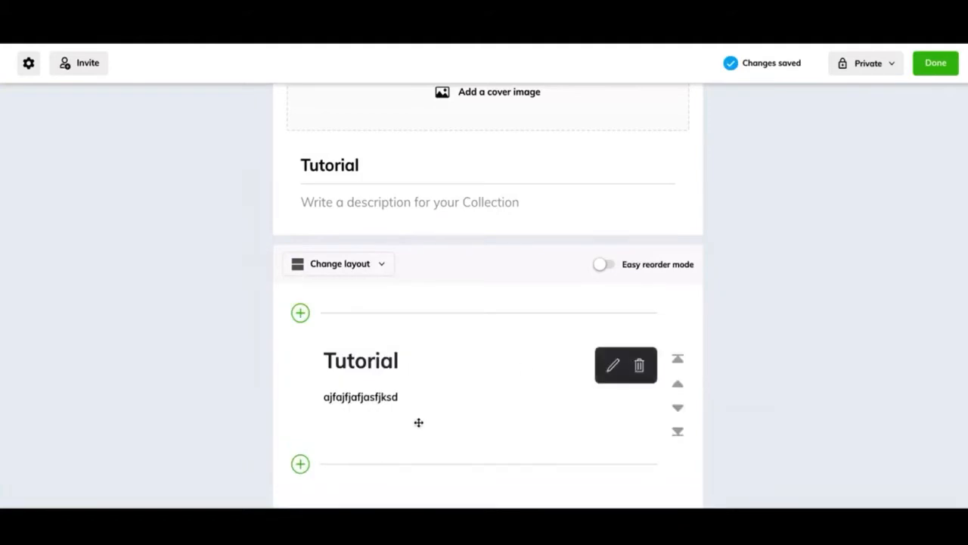
pyautogui.moveTo(546, 399)
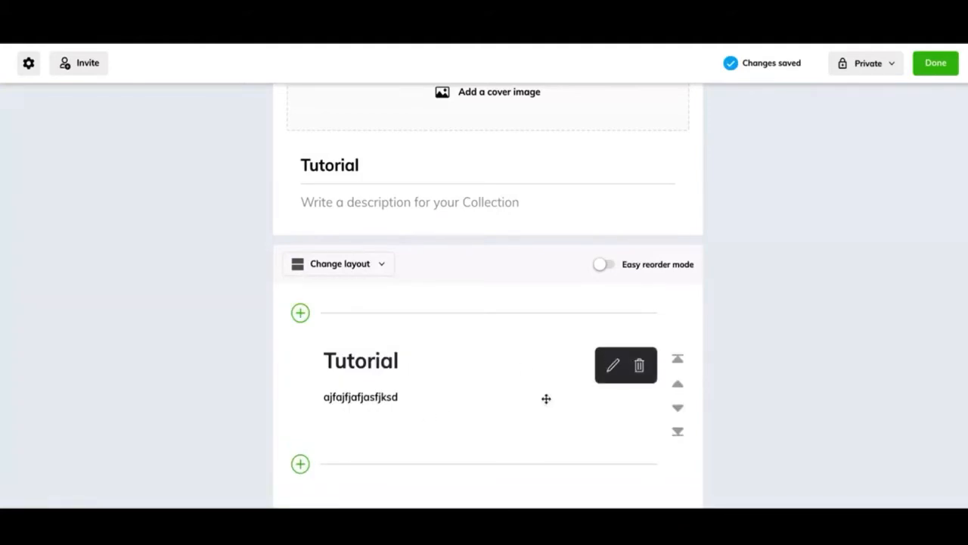
pyautogui.moveTo(300, 446)
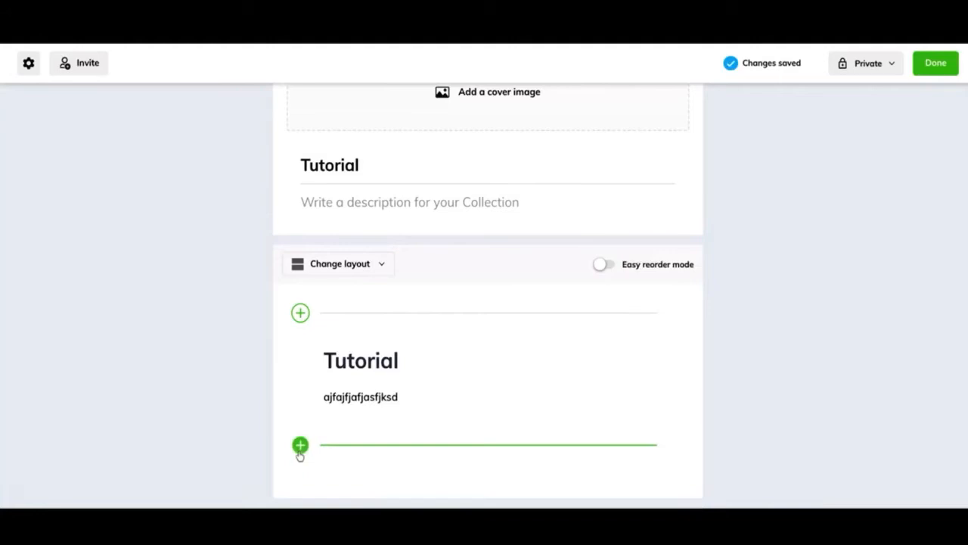
# Search YouTube for 'Wakelet tutorial' and add the first video result below the text item.
pyautogui.click(300, 444)
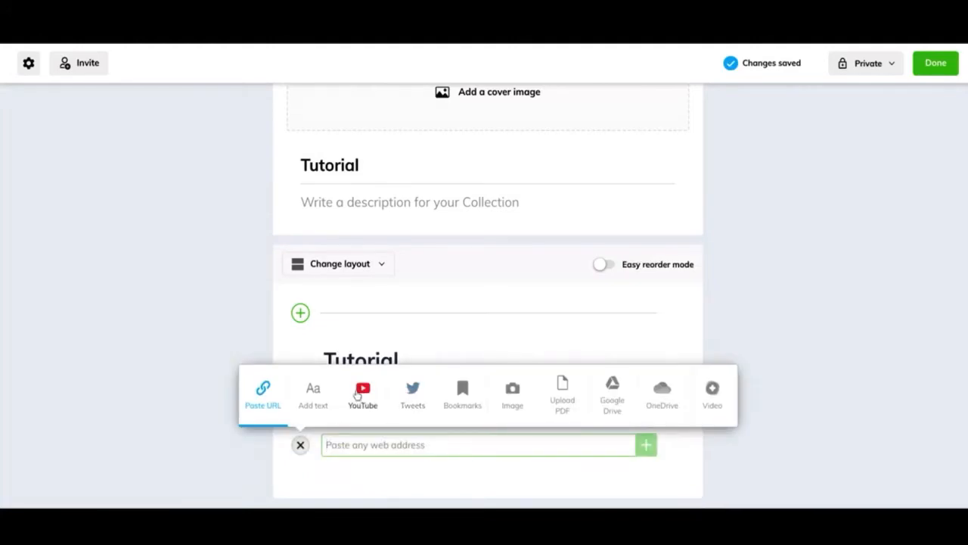
pyautogui.click(362, 386)
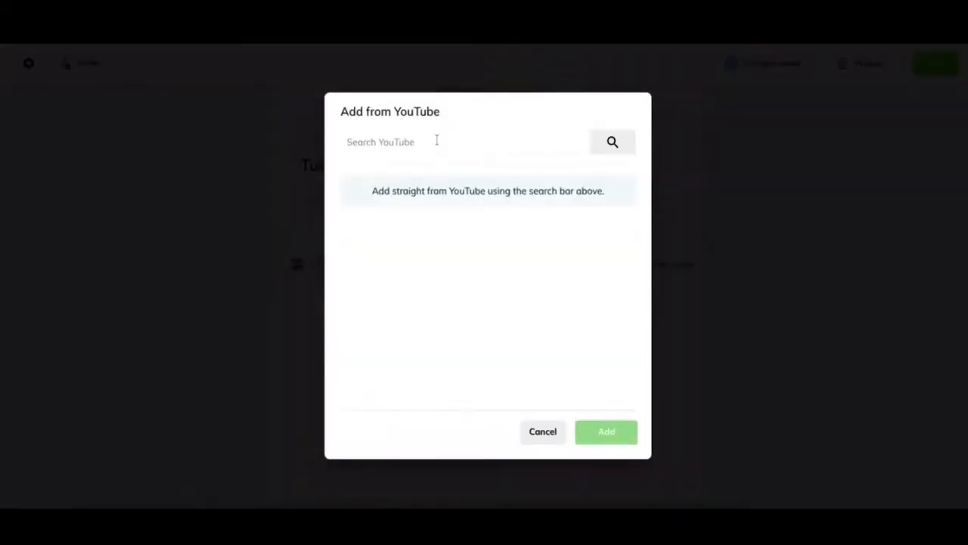
pyautogui.moveTo(410, 258)
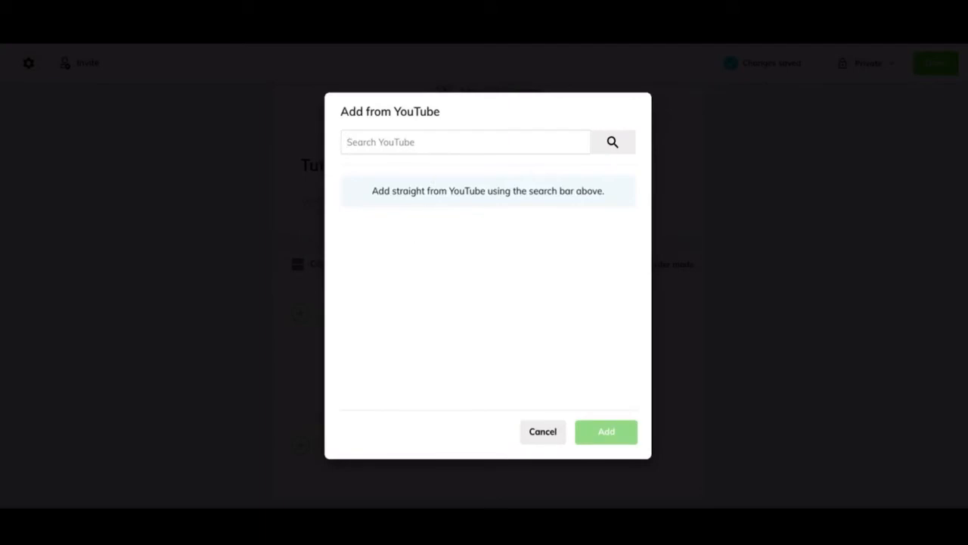
pyautogui.click(465, 142)
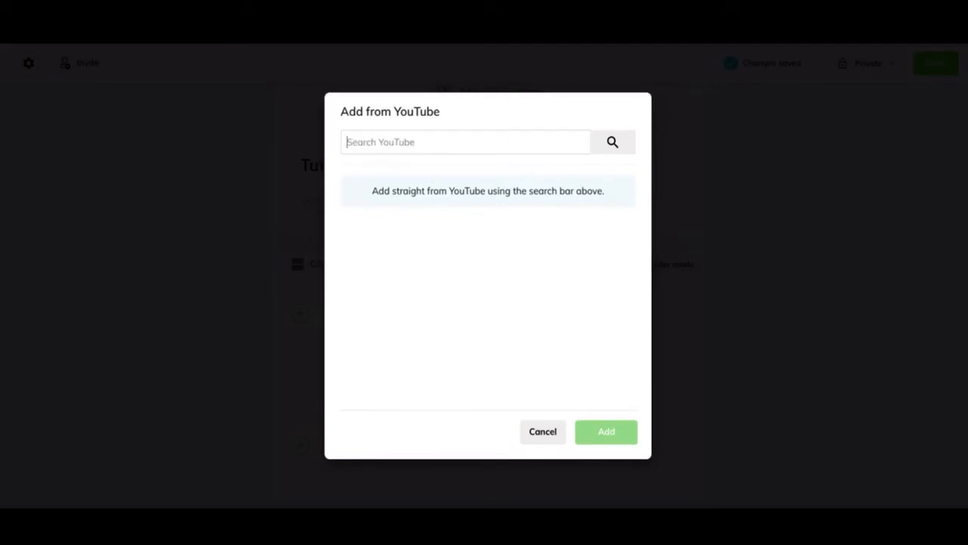
pyautogui.write('Wakelet tutorial')
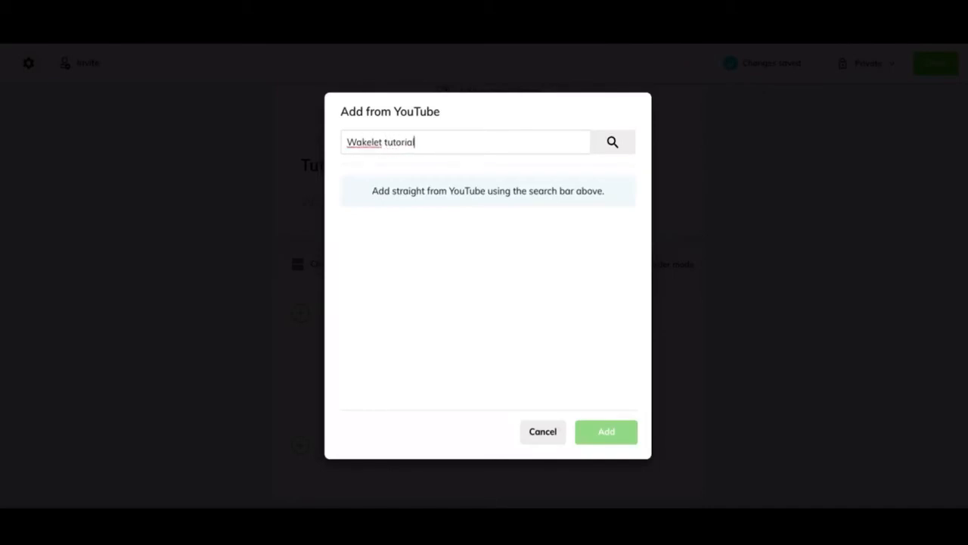
pyautogui.click(612, 141)
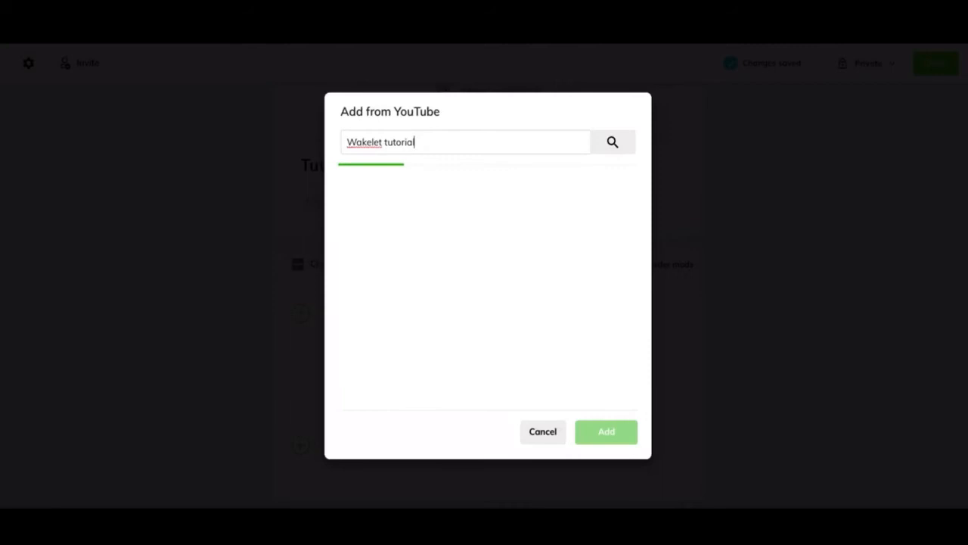
pyautogui.click(412, 219)
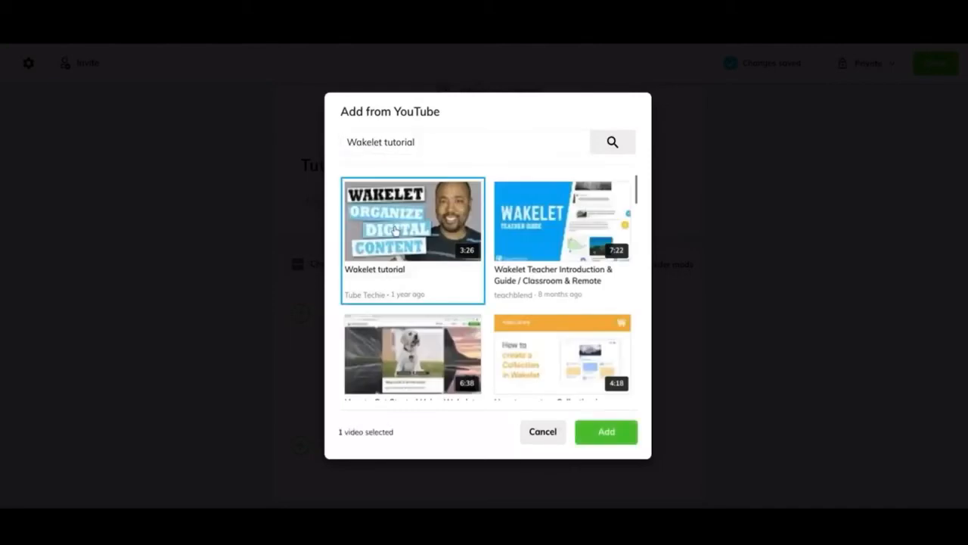
pyautogui.click(606, 432)
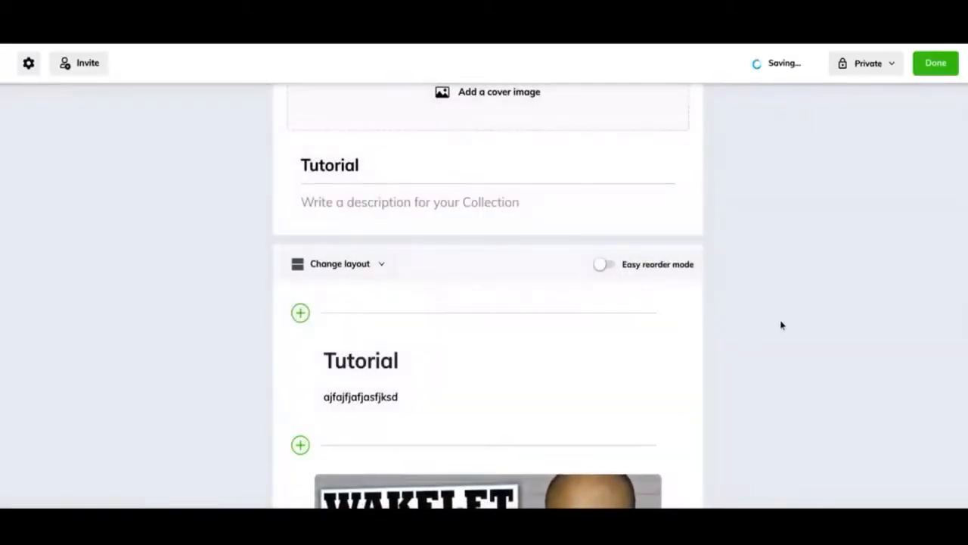
# Switch the collection layout to Compact View, then to Grid View with items side by side.
pyautogui.scroll(-3)
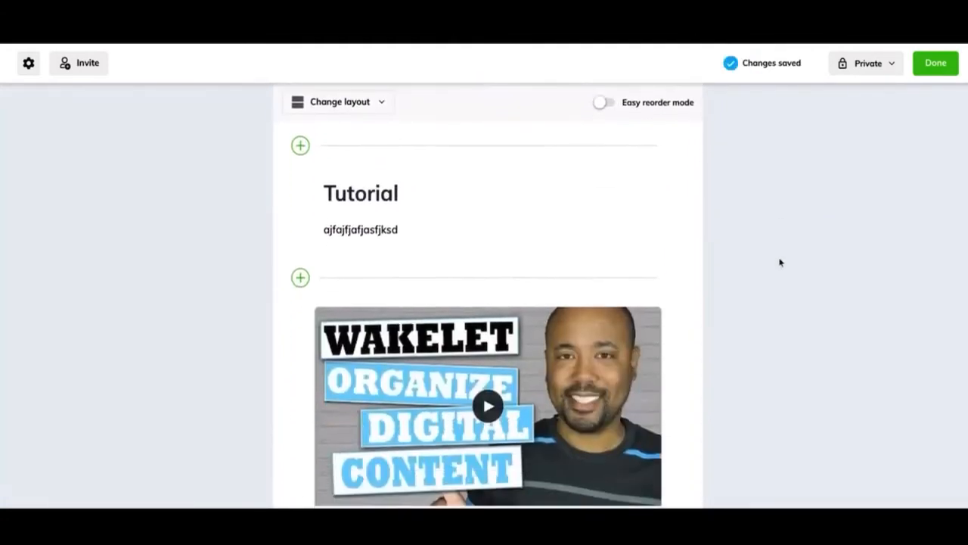
pyautogui.click(339, 101)
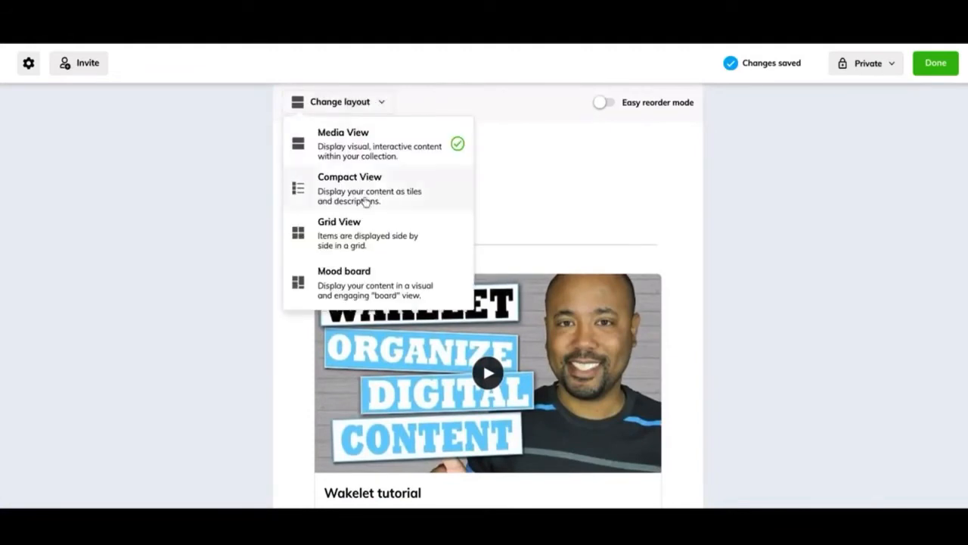
pyautogui.click(351, 188)
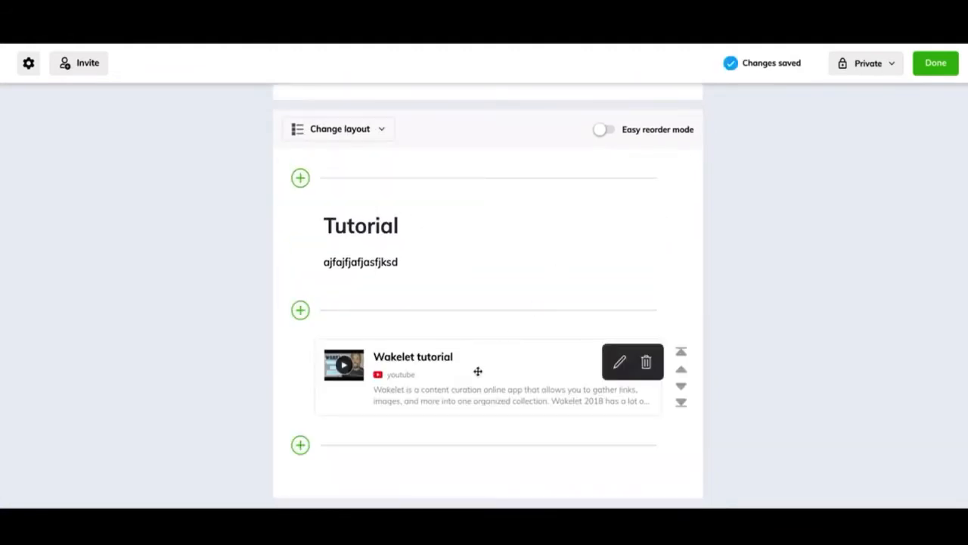
pyautogui.moveTo(710, 425)
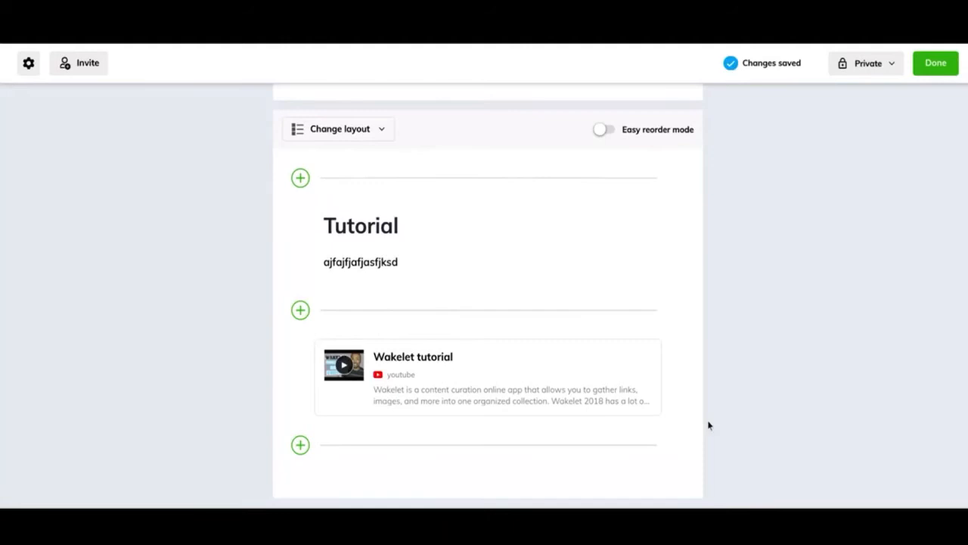
pyautogui.moveTo(354, 136)
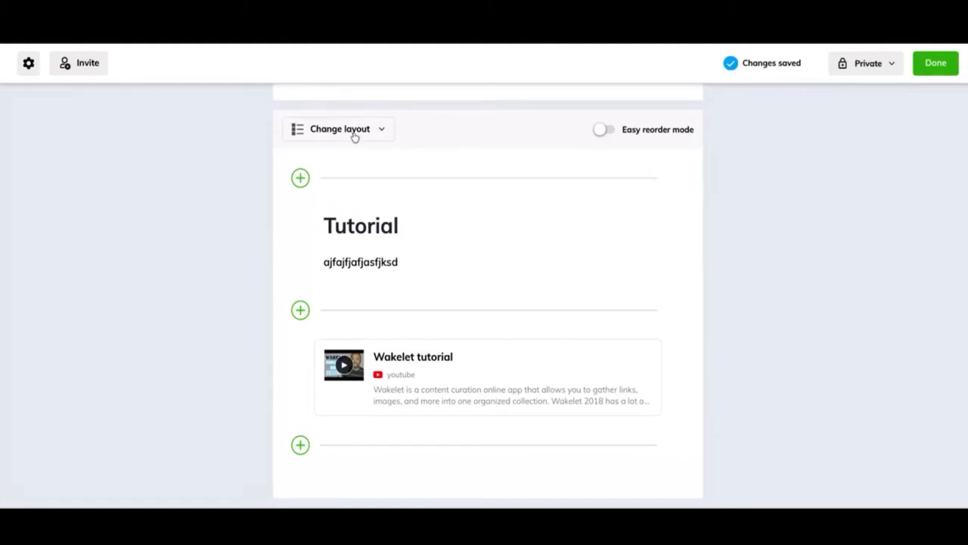
pyautogui.click(355, 129)
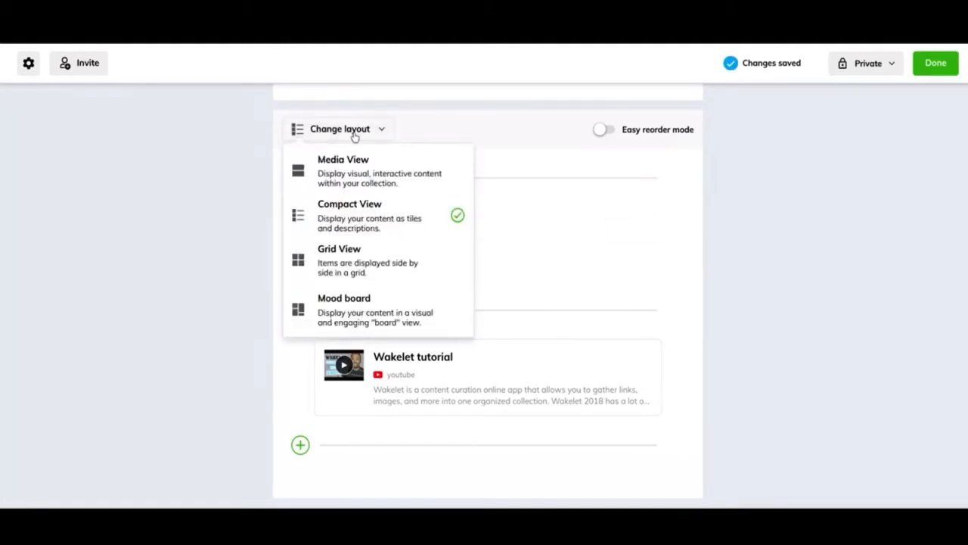
pyautogui.moveTo(360, 263)
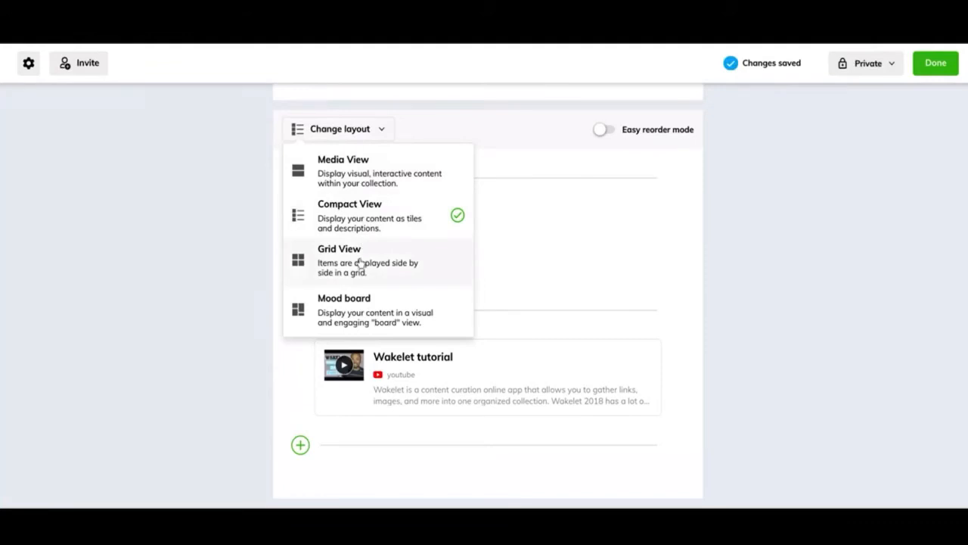
pyautogui.click(339, 261)
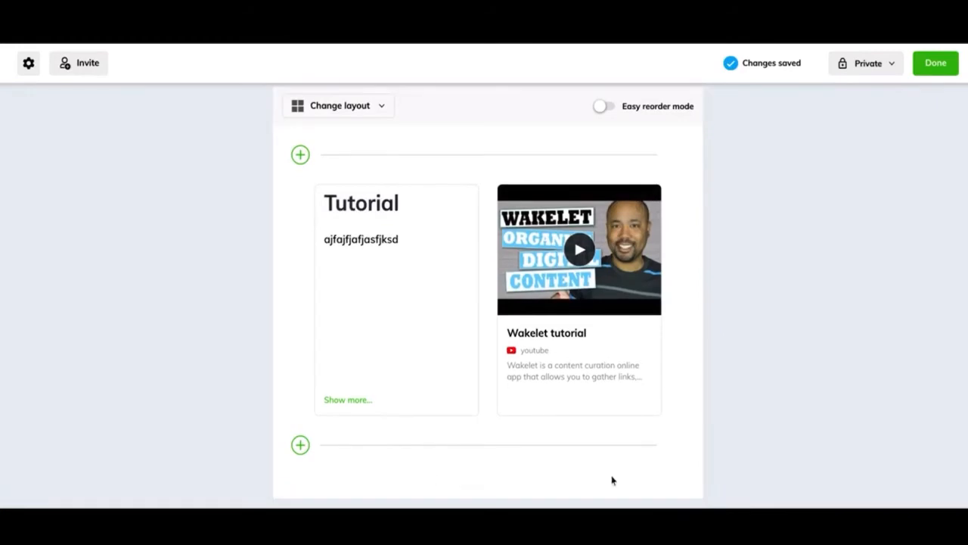
# Choose the Mood board layout for the Tutorial collection, leaving the layout menu open.
pyautogui.click(344, 105)
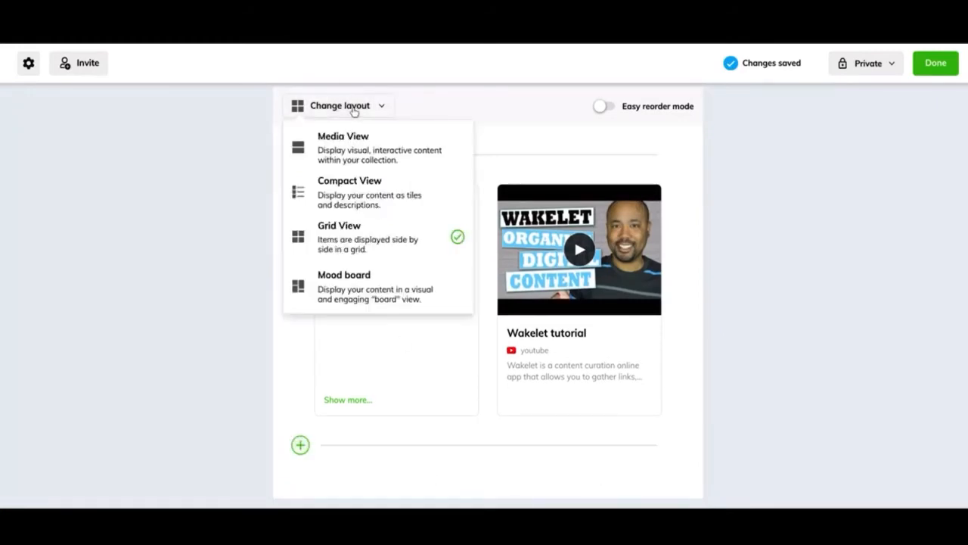
pyautogui.moveTo(354, 272)
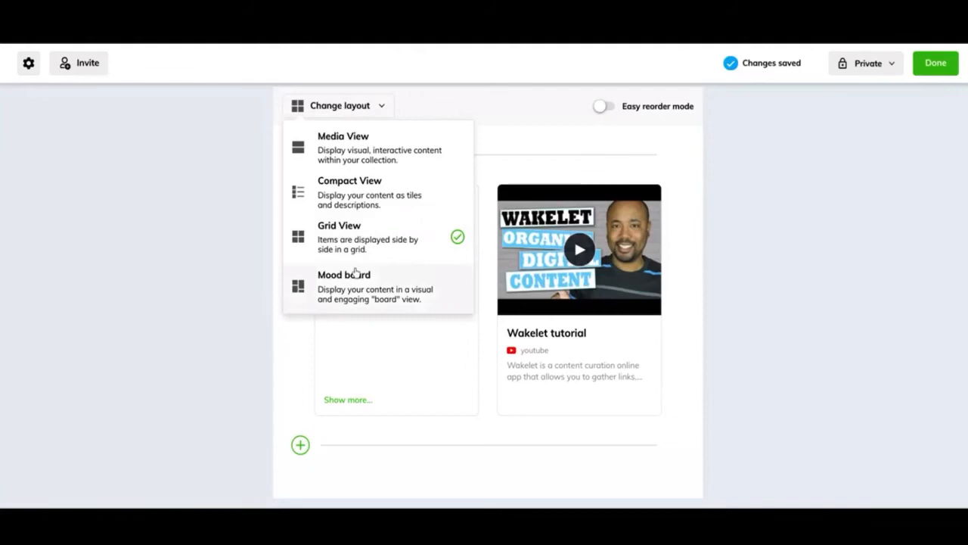
pyautogui.click(345, 274)
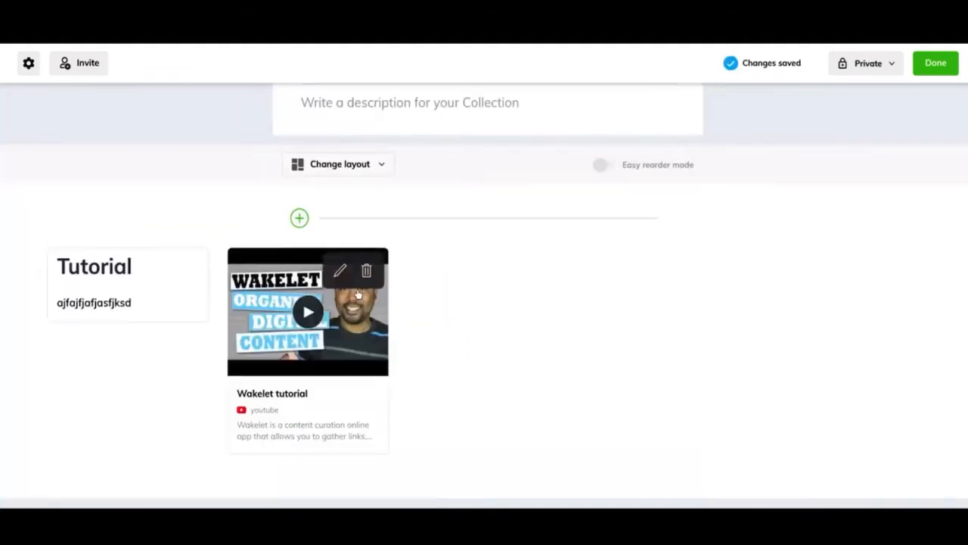
pyautogui.moveTo(441, 340)
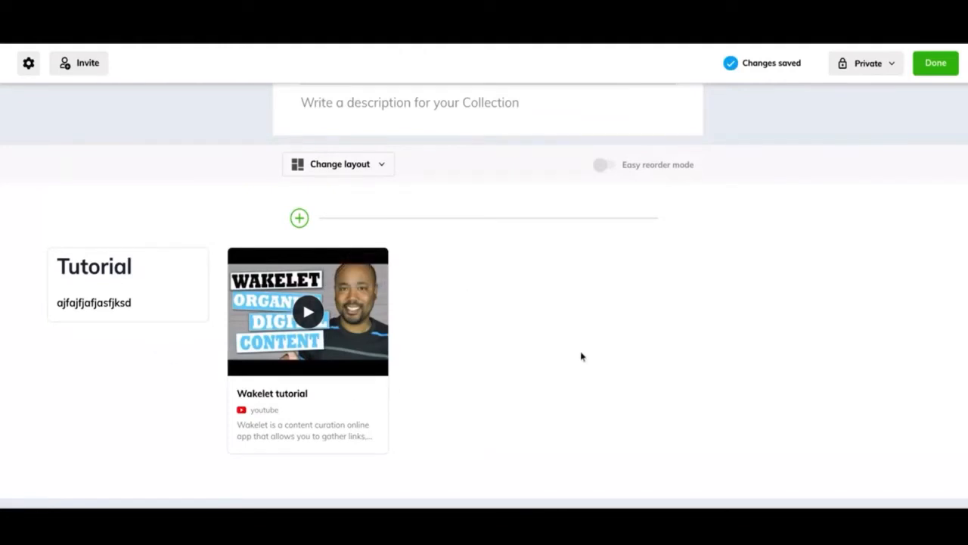
pyautogui.moveTo(305, 169)
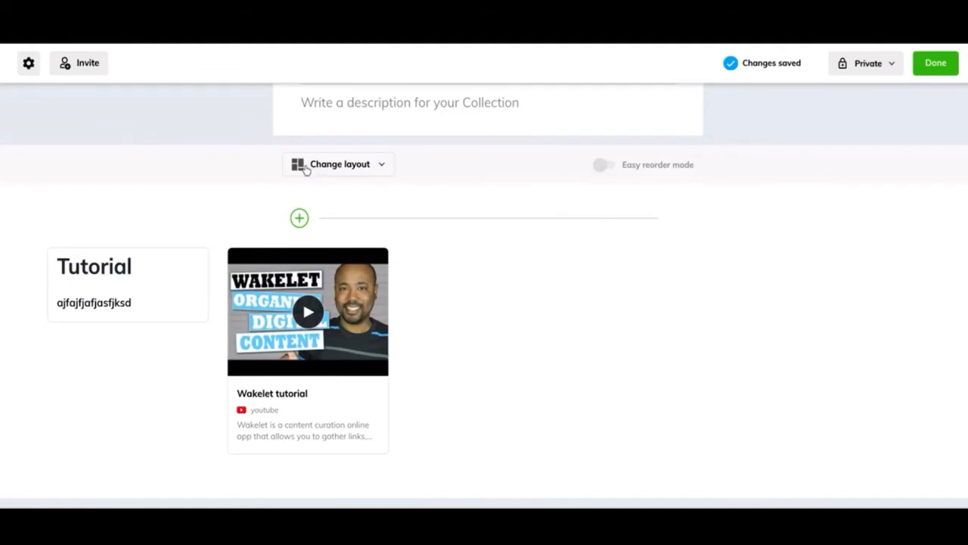
pyautogui.click(338, 164)
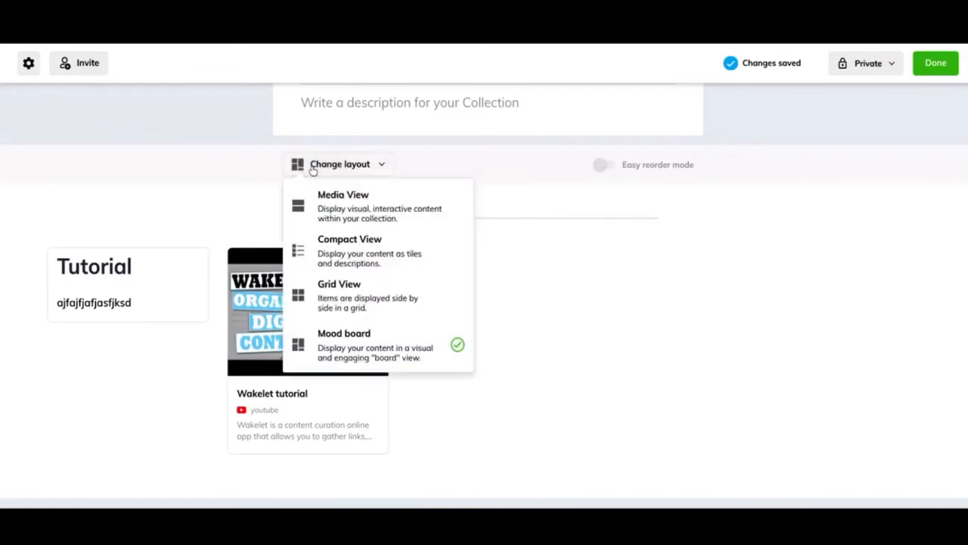
pyautogui.moveTo(341, 201)
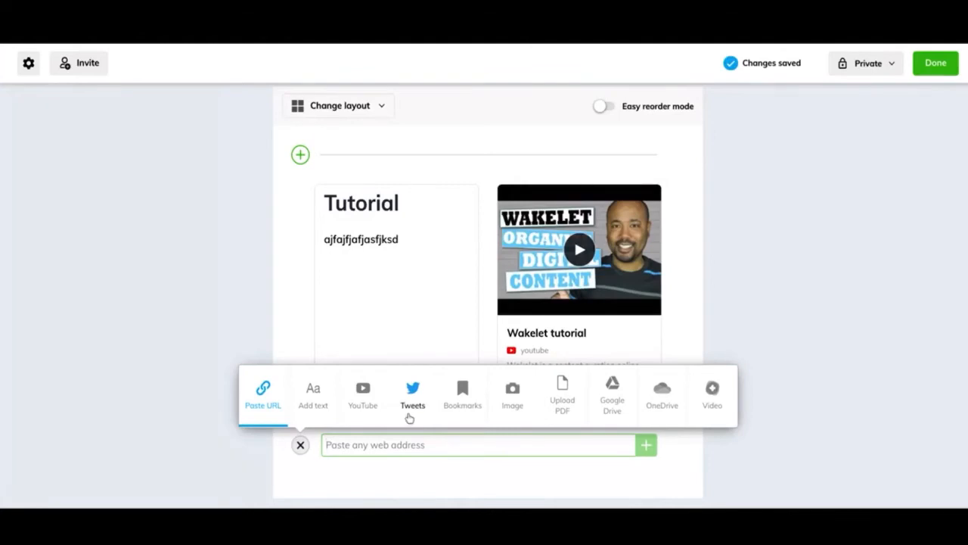
# Start a Twitter keyword import, cancel it without adding tweets, and reopen the add-item bar.
pyautogui.click(412, 388)
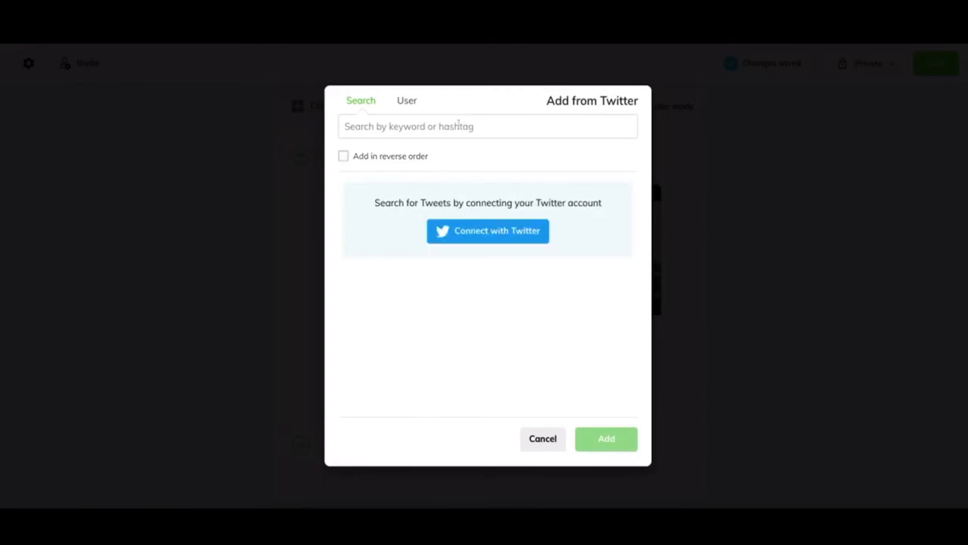
pyautogui.click(406, 100)
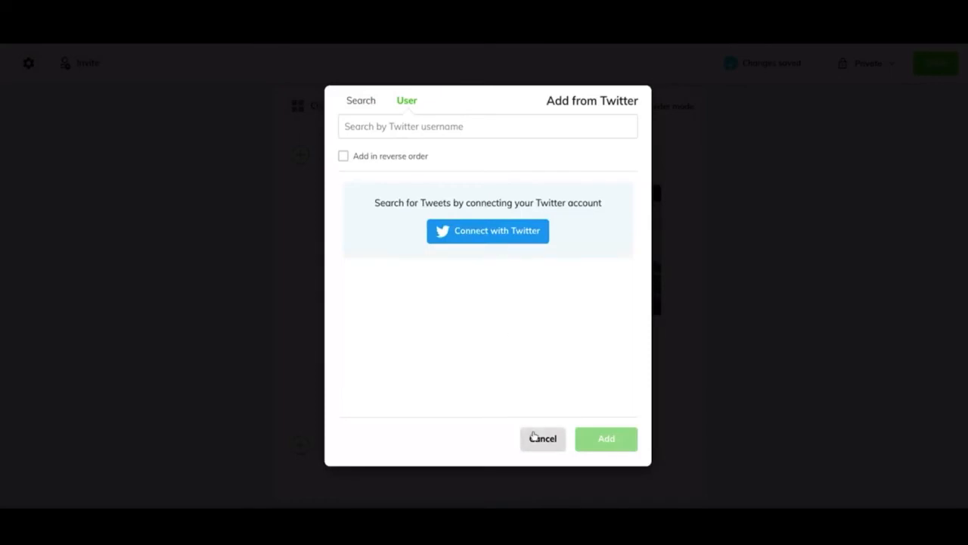
pyautogui.moveTo(512, 408)
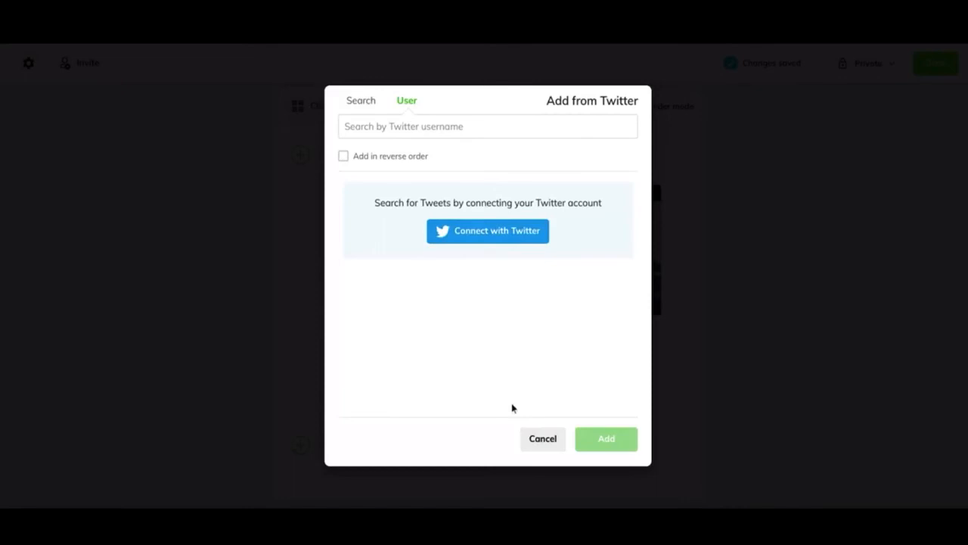
pyautogui.click(543, 438)
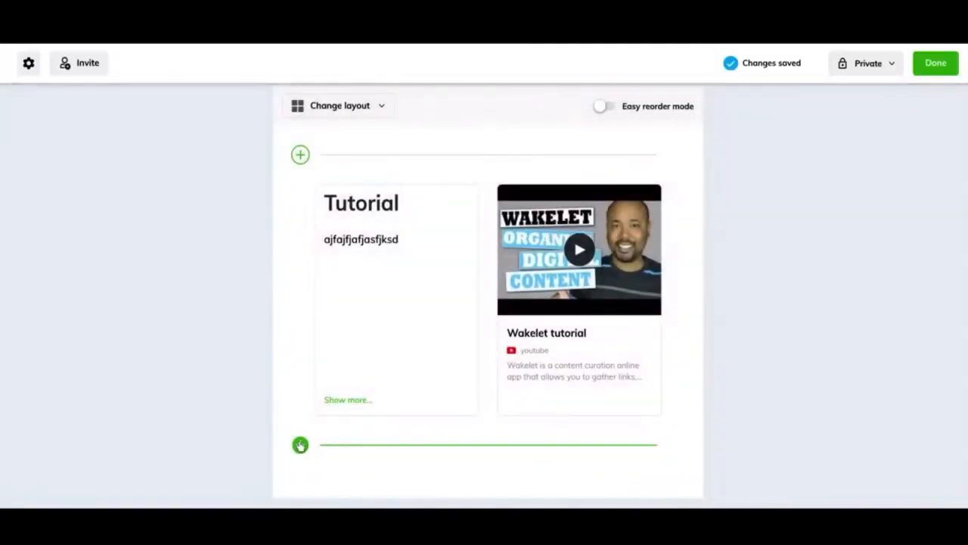
pyautogui.click(300, 445)
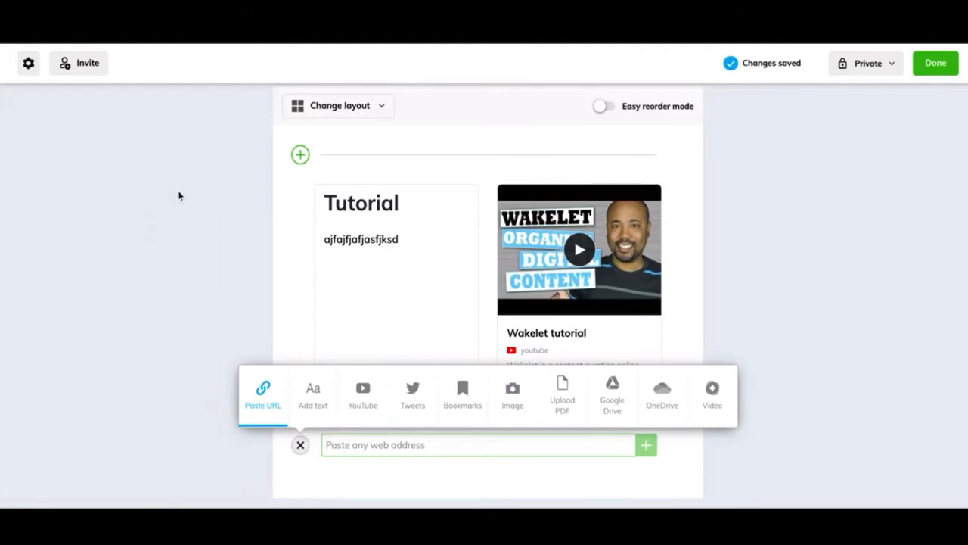
pyautogui.moveTo(516, 293)
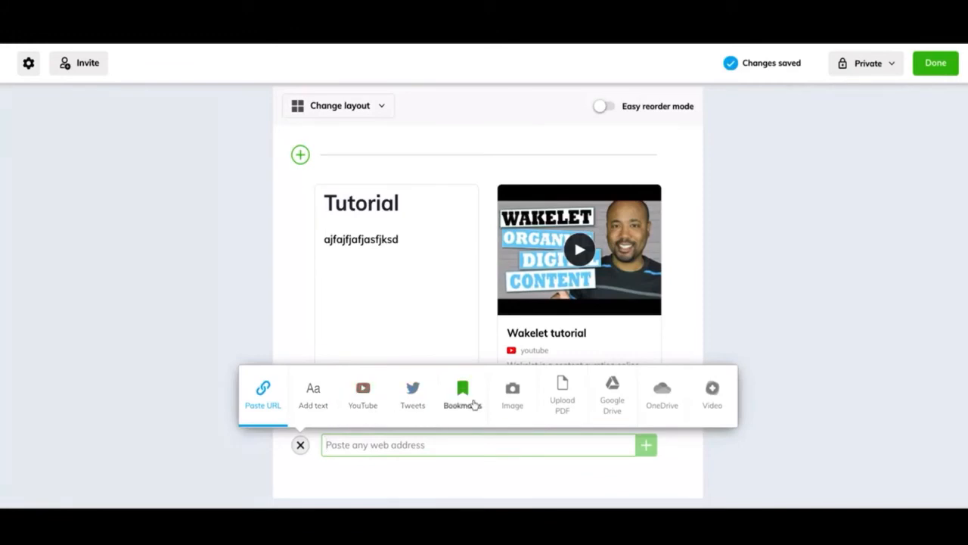
pyautogui.click(461, 389)
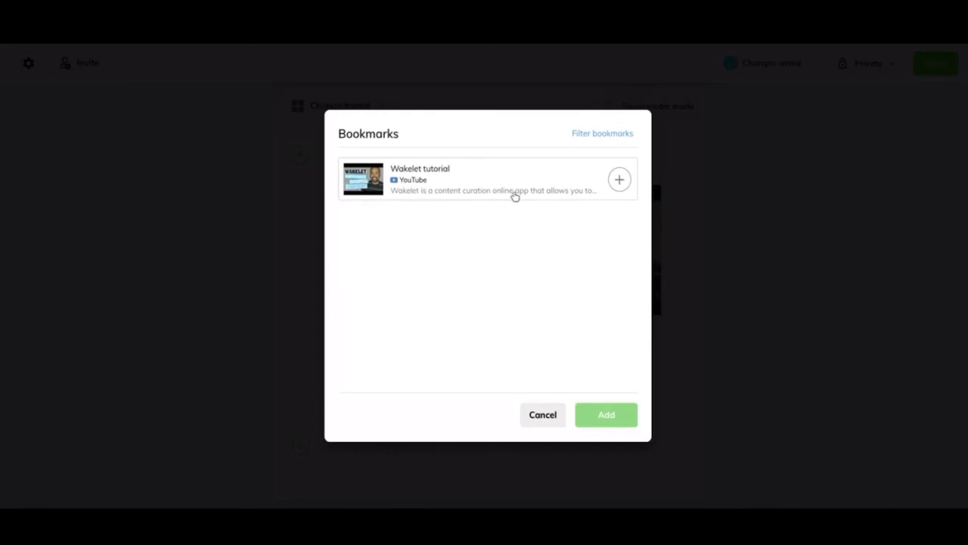
pyautogui.click(606, 414)
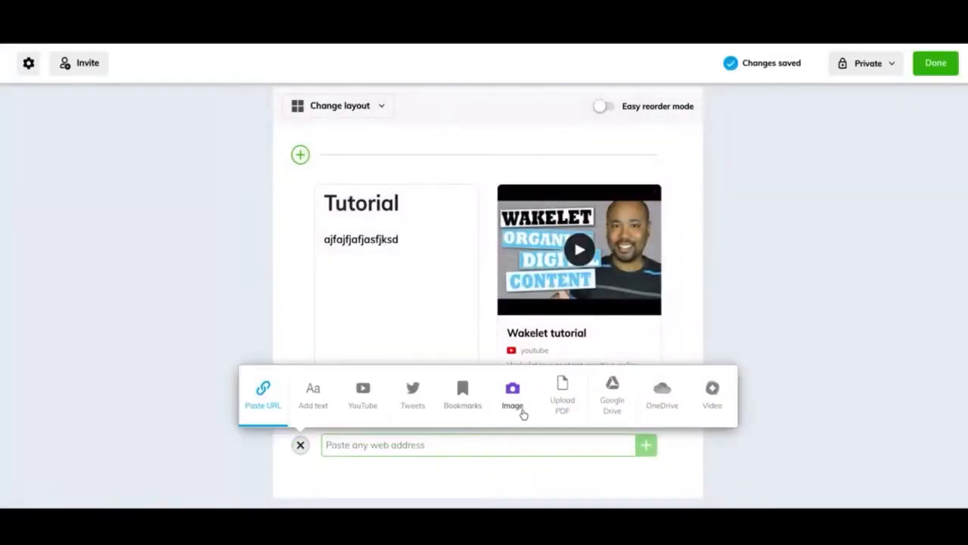
pyautogui.moveTo(526, 413)
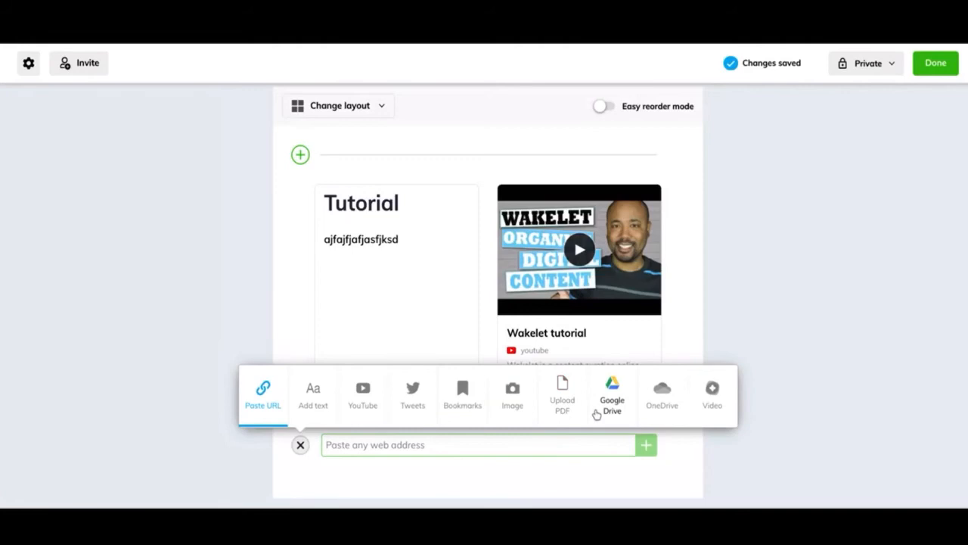
pyautogui.moveTo(620, 399)
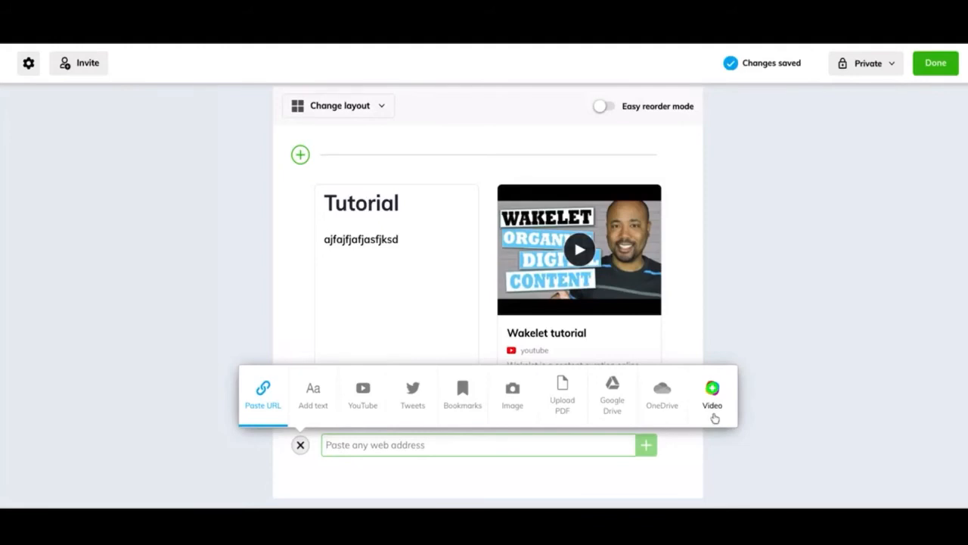
pyautogui.moveTo(712, 393)
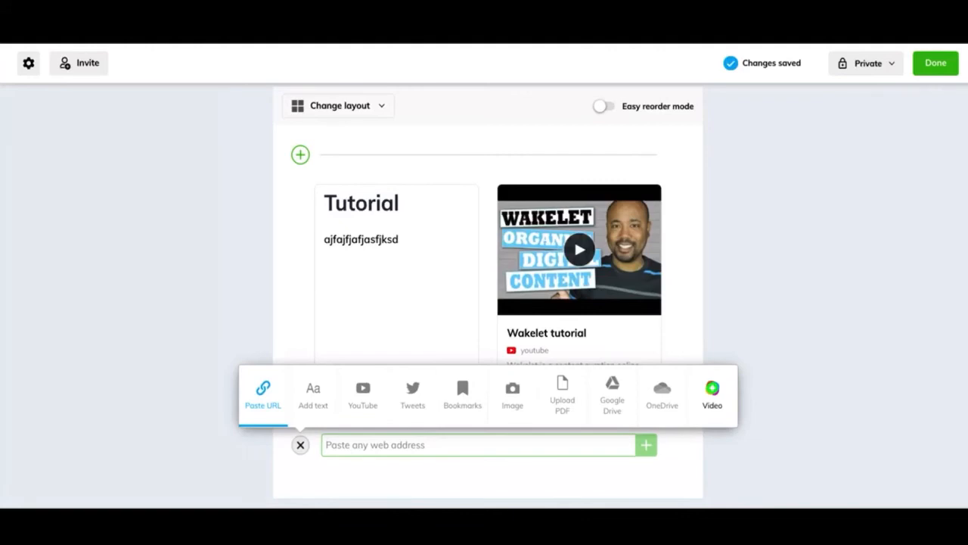
pyautogui.moveTo(708, 377)
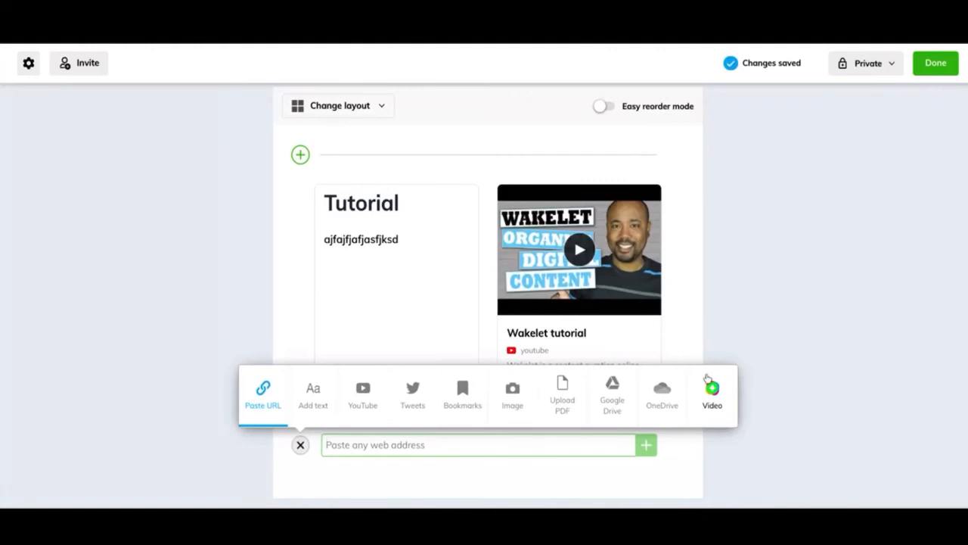
pyautogui.click(712, 390)
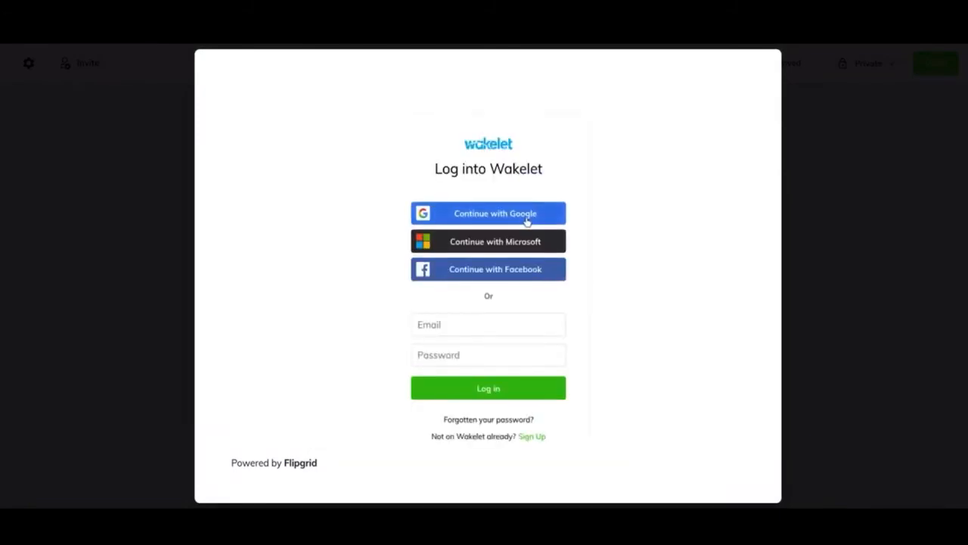
pyautogui.moveTo(351, 354)
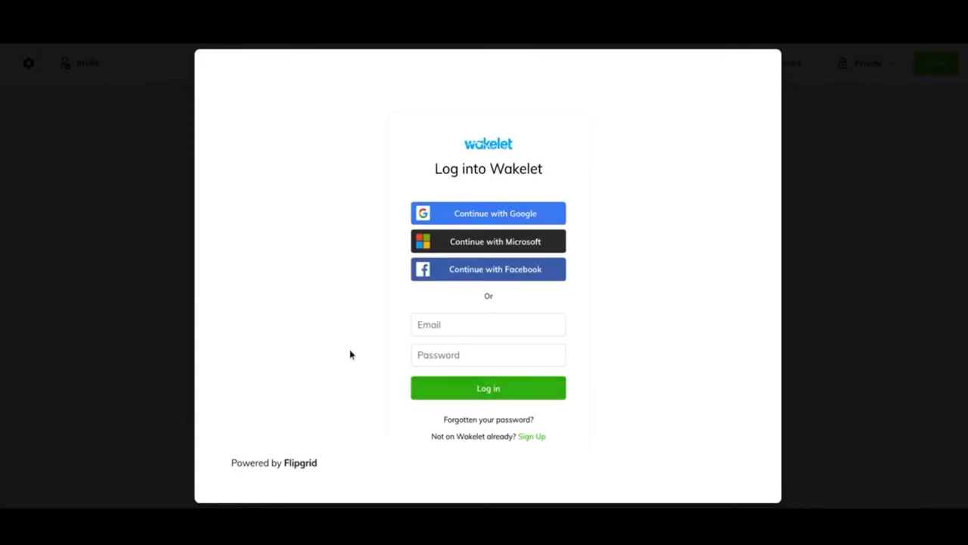
pyautogui.moveTo(872, 177)
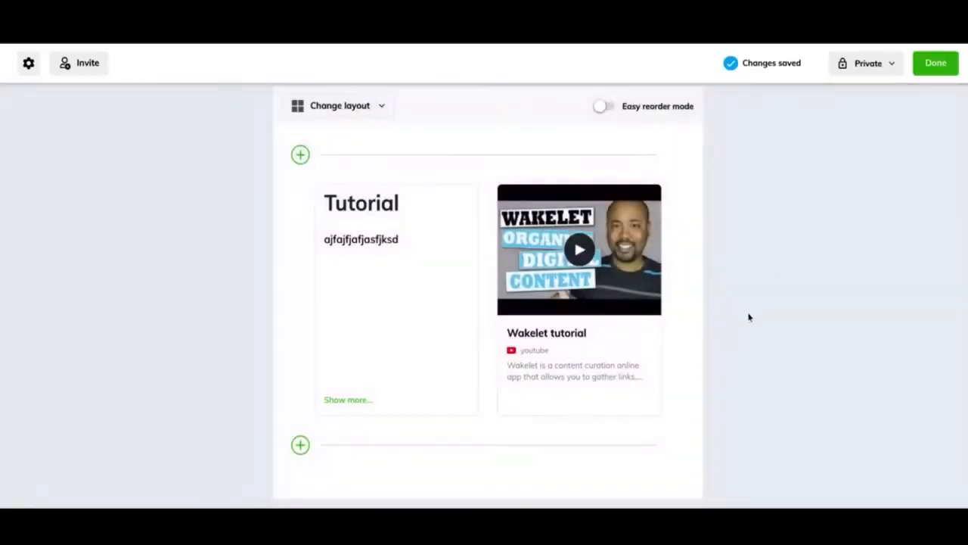
# Open and close the add-item bar, leaving the text and video items unchanged.
pyautogui.click(299, 445)
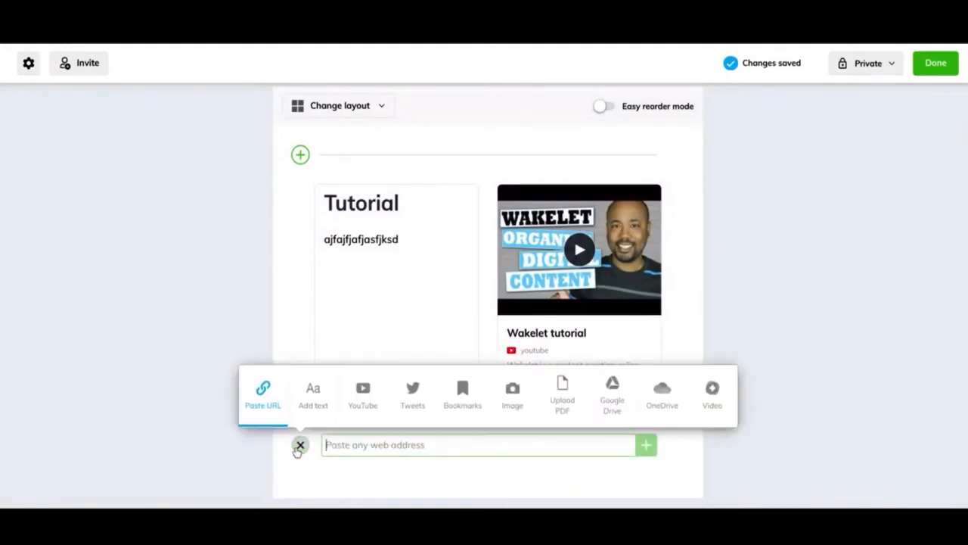
pyautogui.click(299, 445)
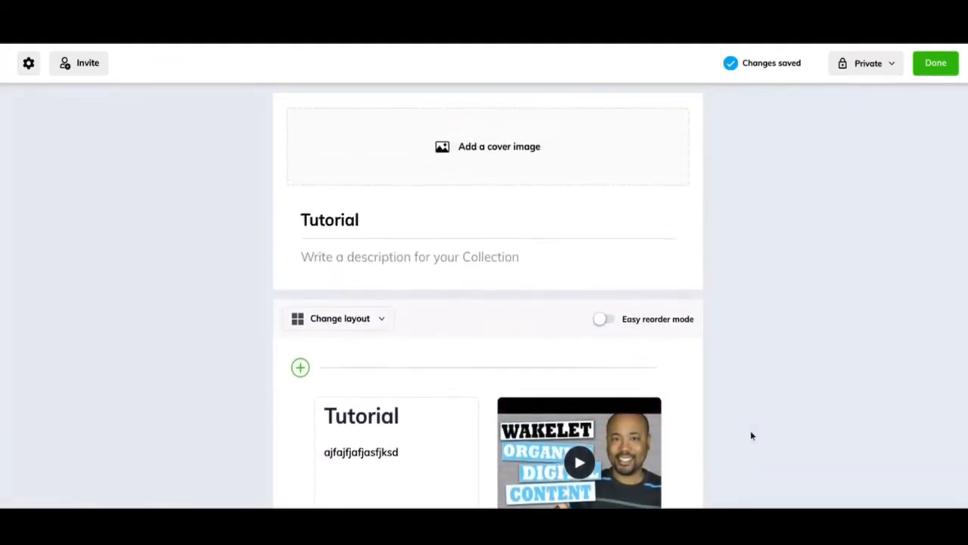
pyautogui.scroll(-3)
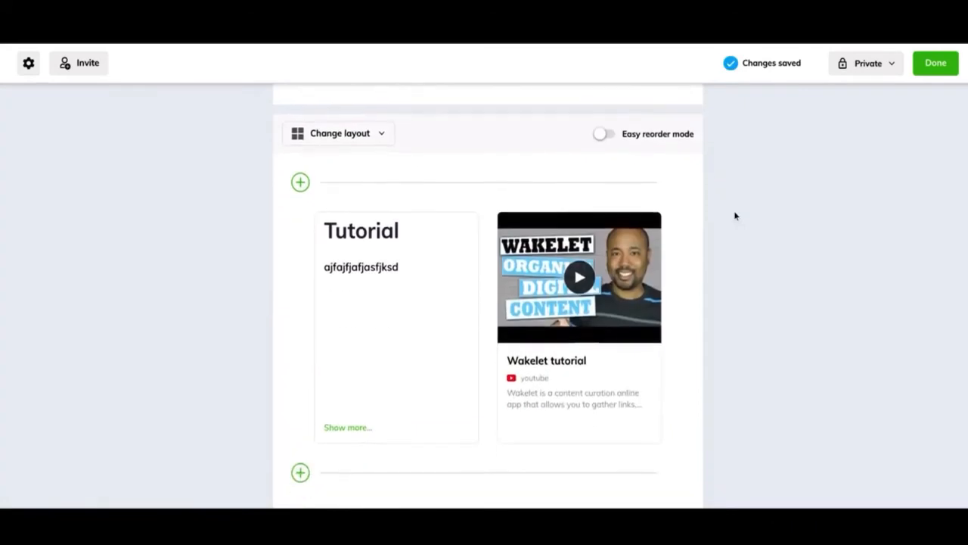
pyautogui.scroll(-3)
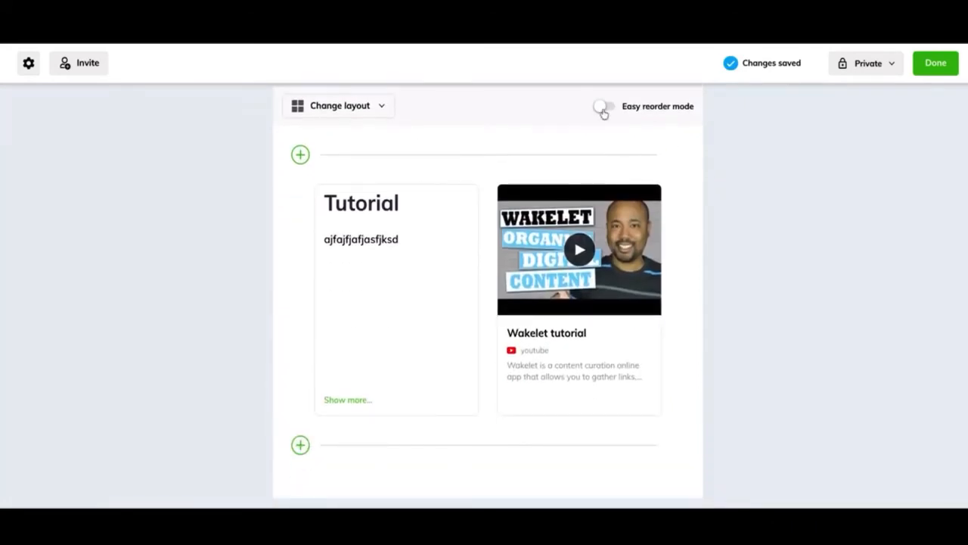
# Use Easy reorder mode to move the Wakelet tutorial video above the Tutorial text item.
pyautogui.click(602, 106)
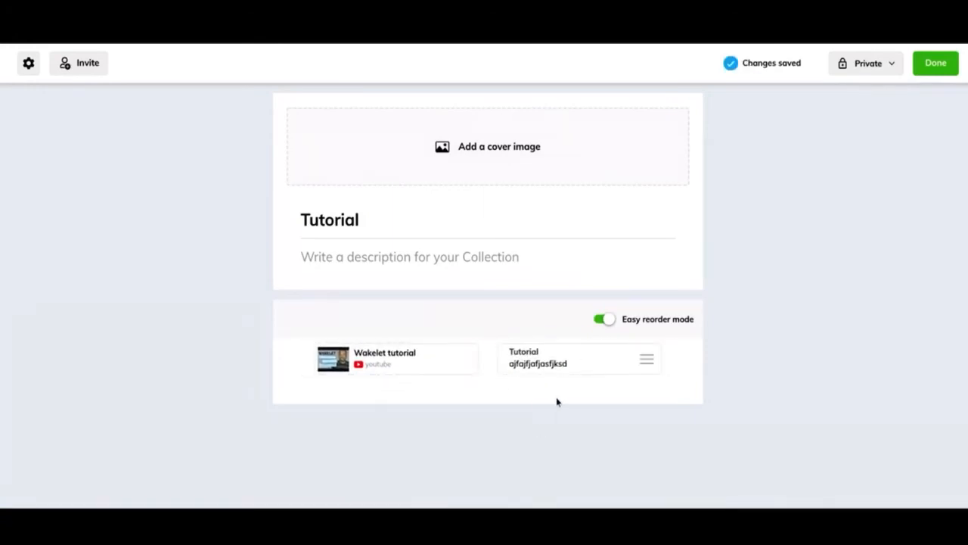
pyautogui.moveTo(608, 334)
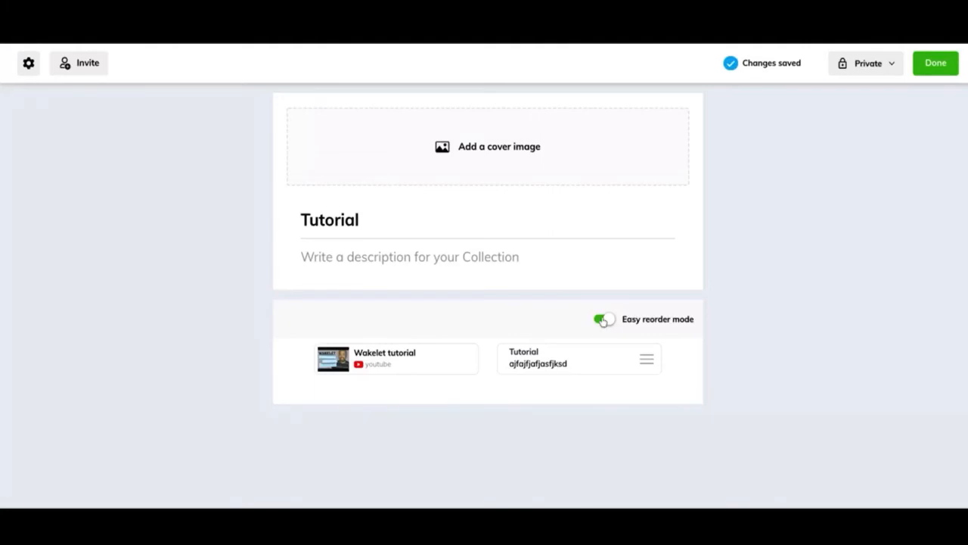
pyautogui.click(603, 319)
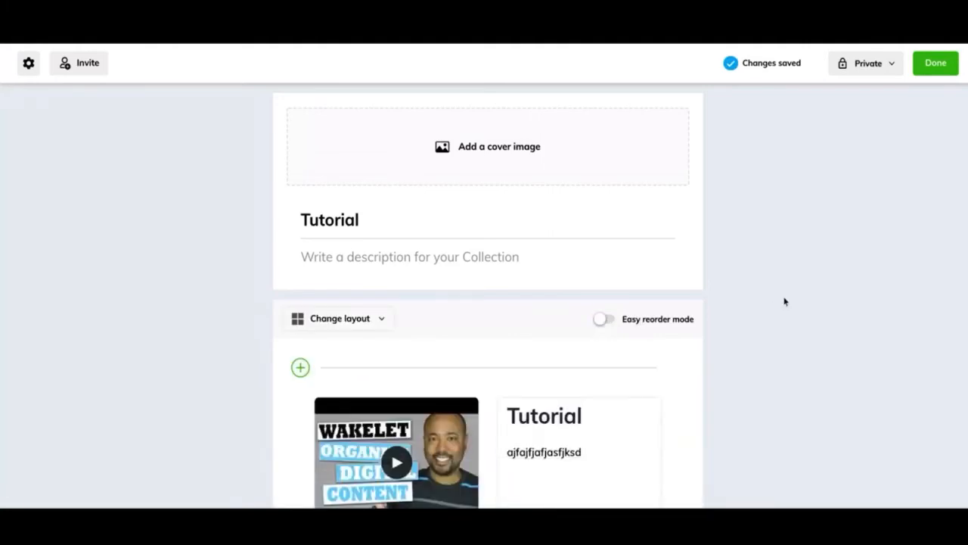
pyautogui.scroll(-3)
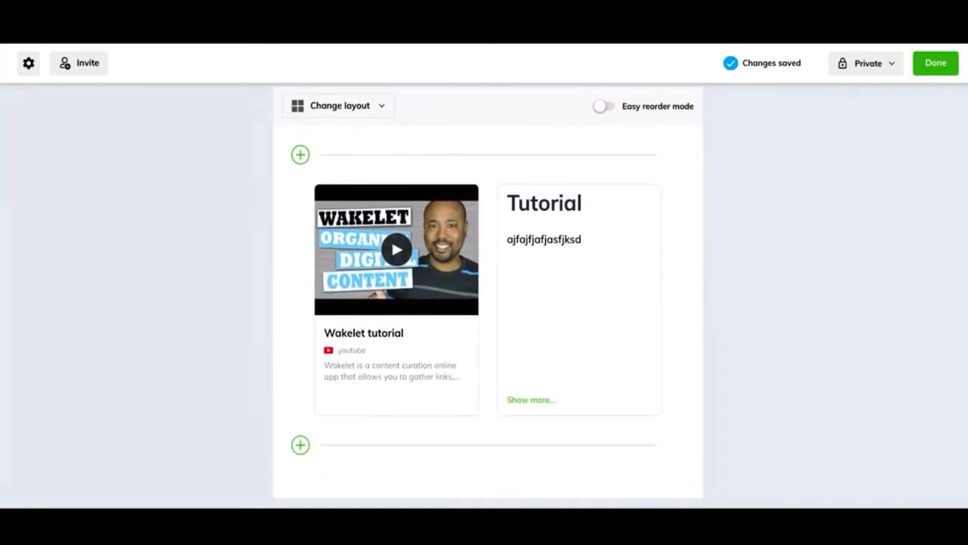
pyautogui.moveTo(784, 77)
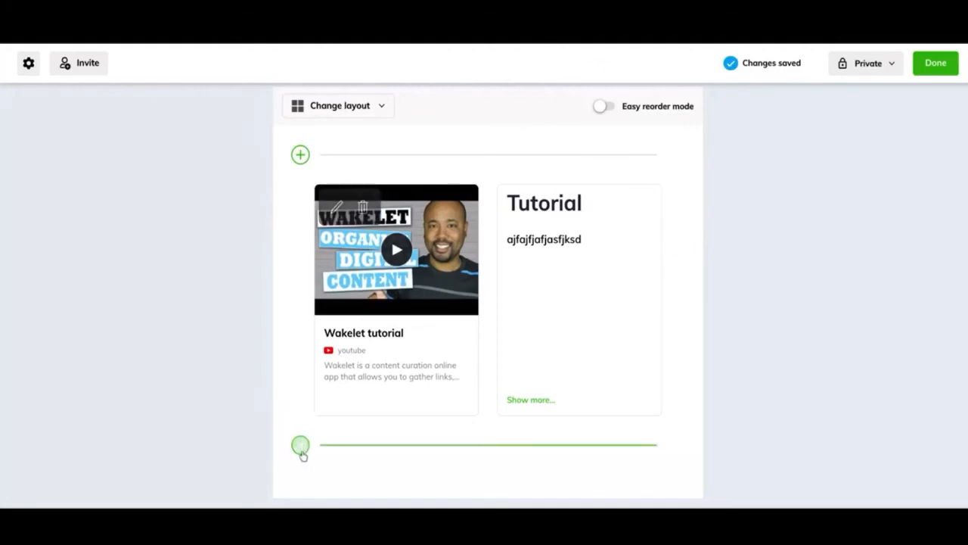
# Add a new text item 'fm,sadnfsa' at the end of the collection and save it.
pyautogui.click(301, 443)
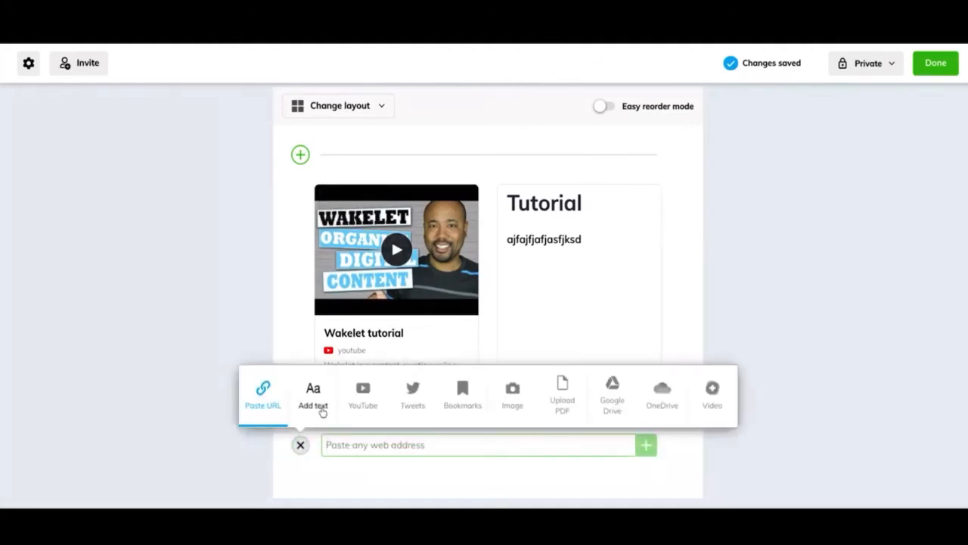
pyautogui.click(313, 395)
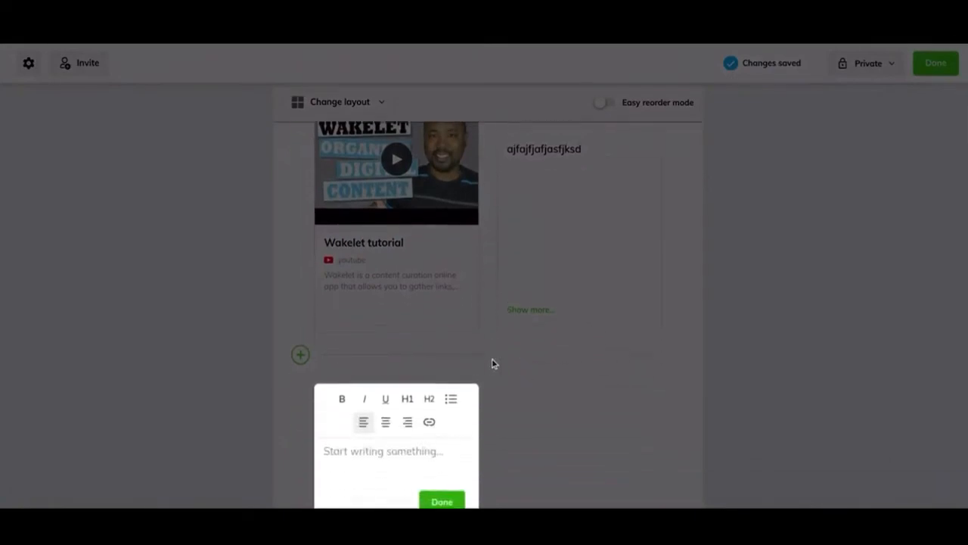
pyautogui.write('fm,sadnfsa')
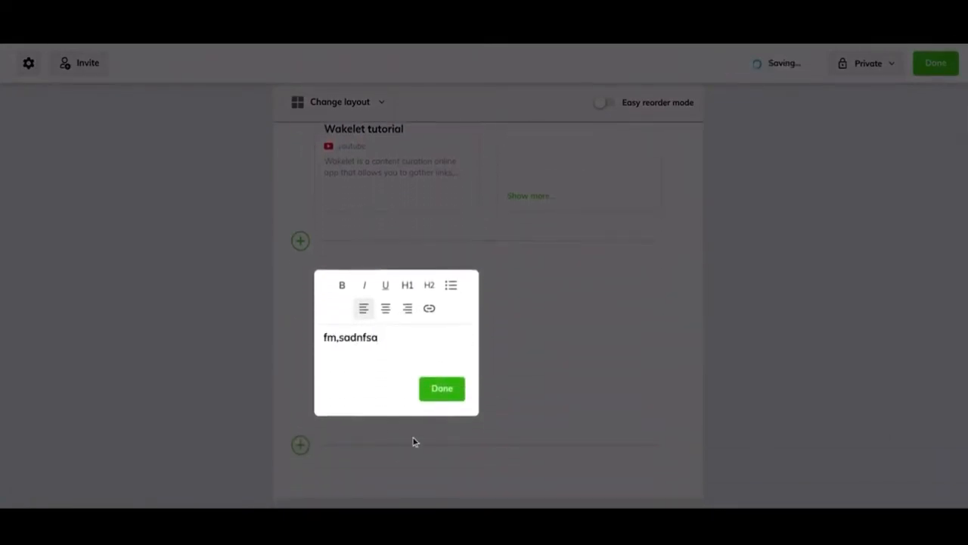
pyautogui.click(441, 388)
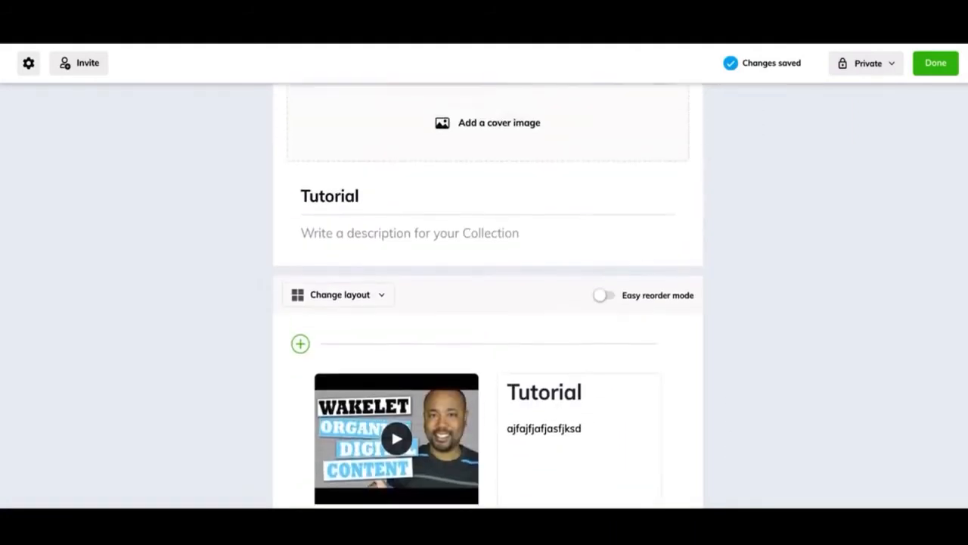
pyautogui.scroll(-3)
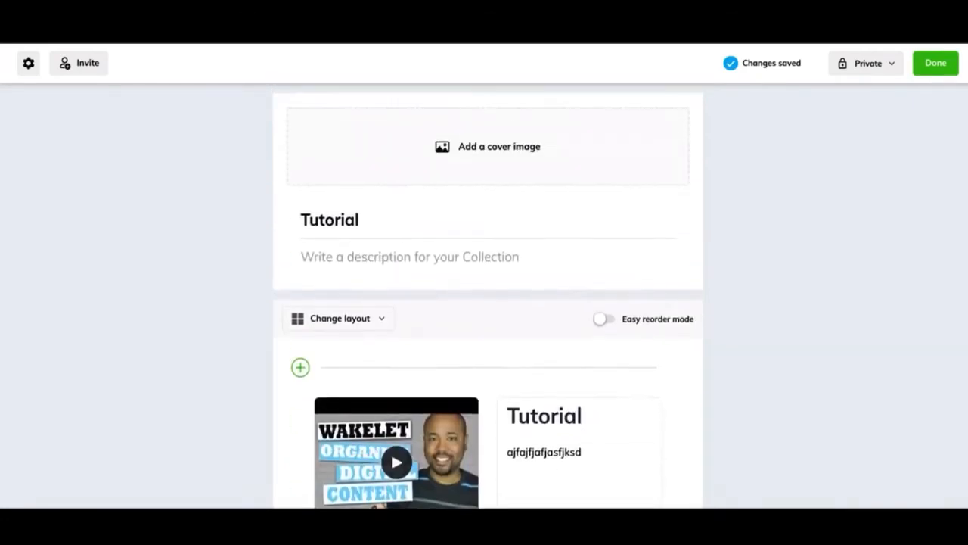
pyautogui.moveTo(706, 371)
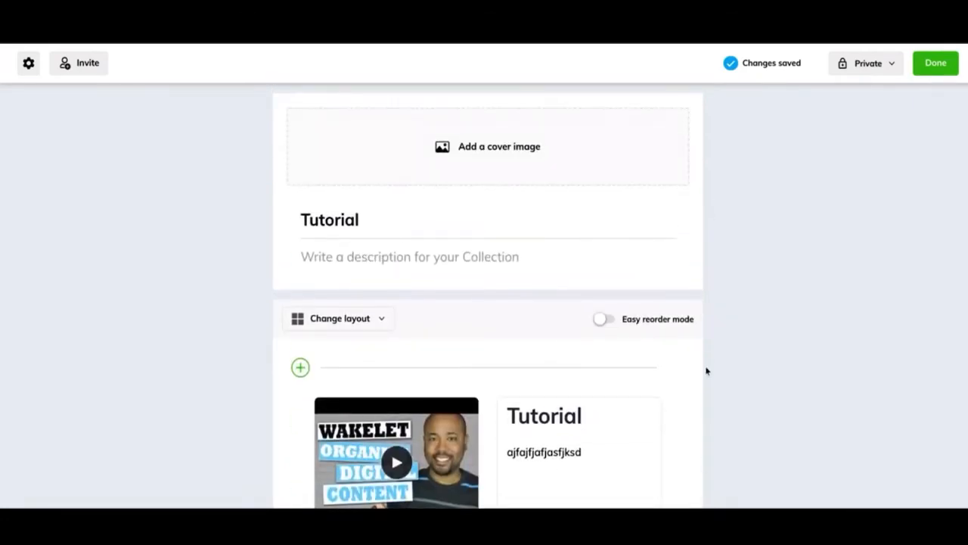
pyautogui.moveTo(855, 66)
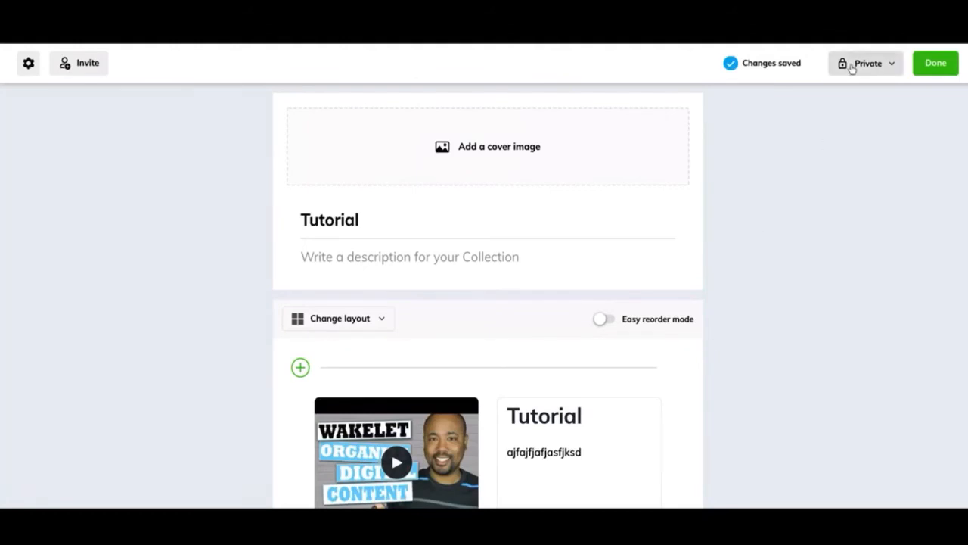
pyautogui.click(866, 63)
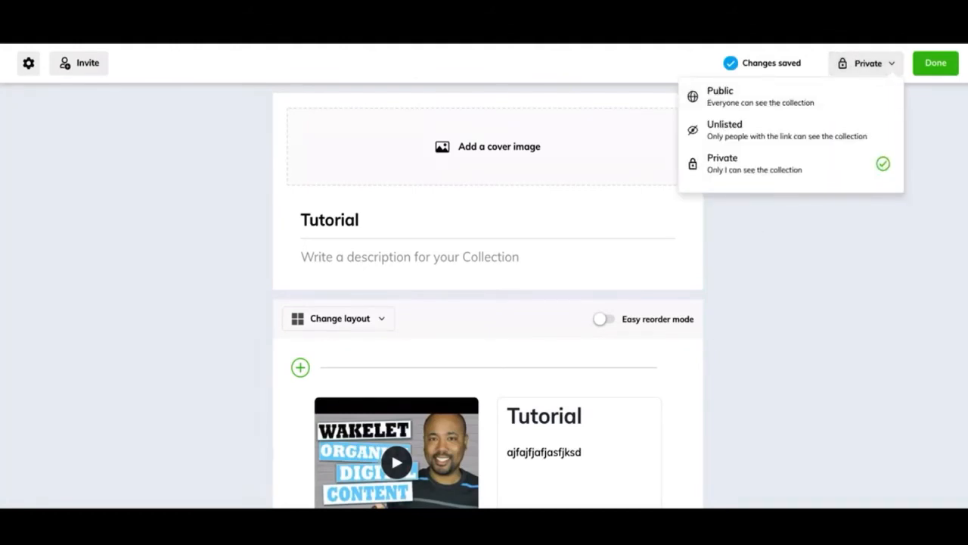
pyautogui.moveTo(862, 94)
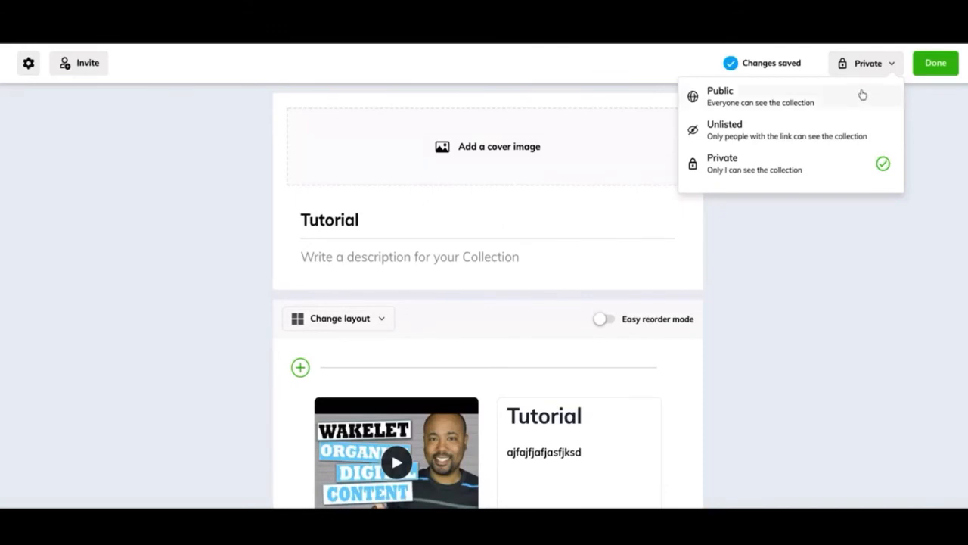
pyautogui.moveTo(847, 163)
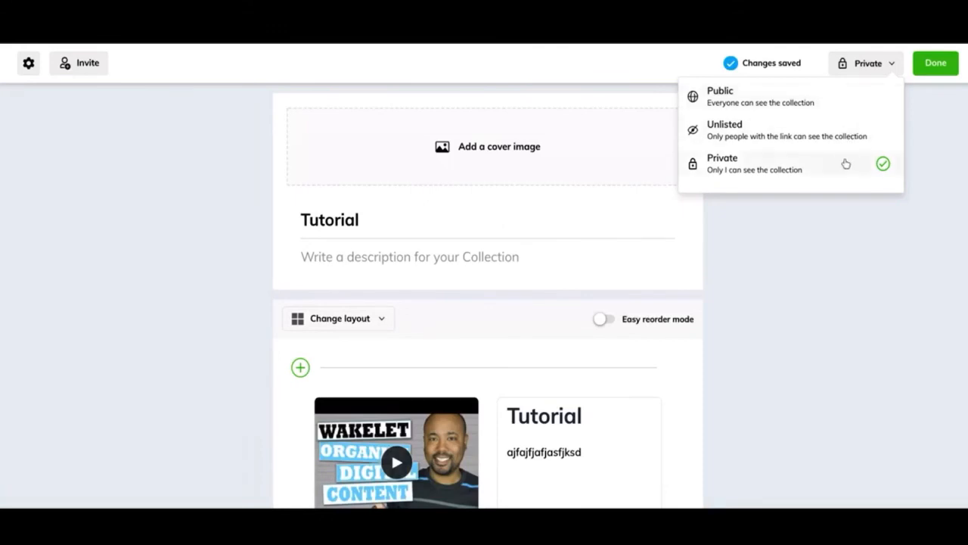
pyautogui.moveTo(840, 136)
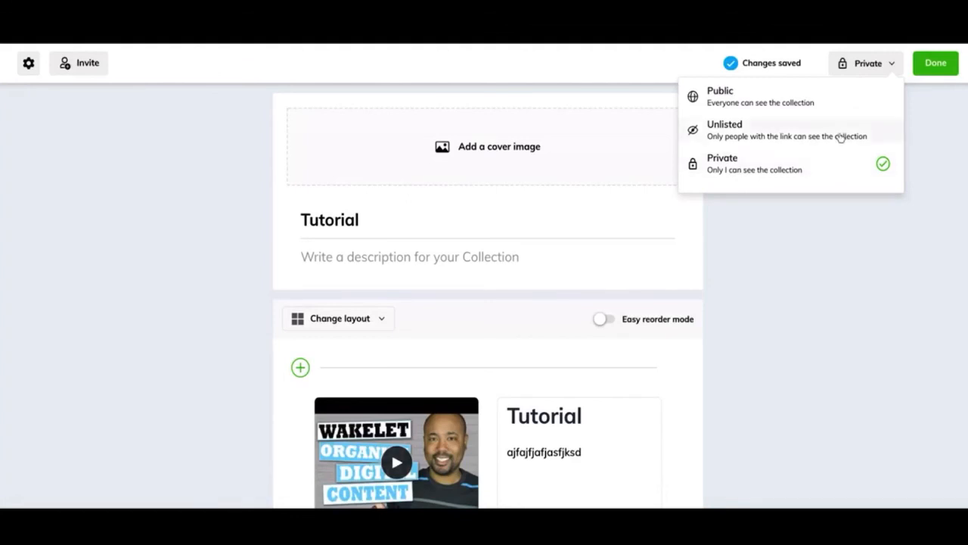
pyautogui.moveTo(841, 133)
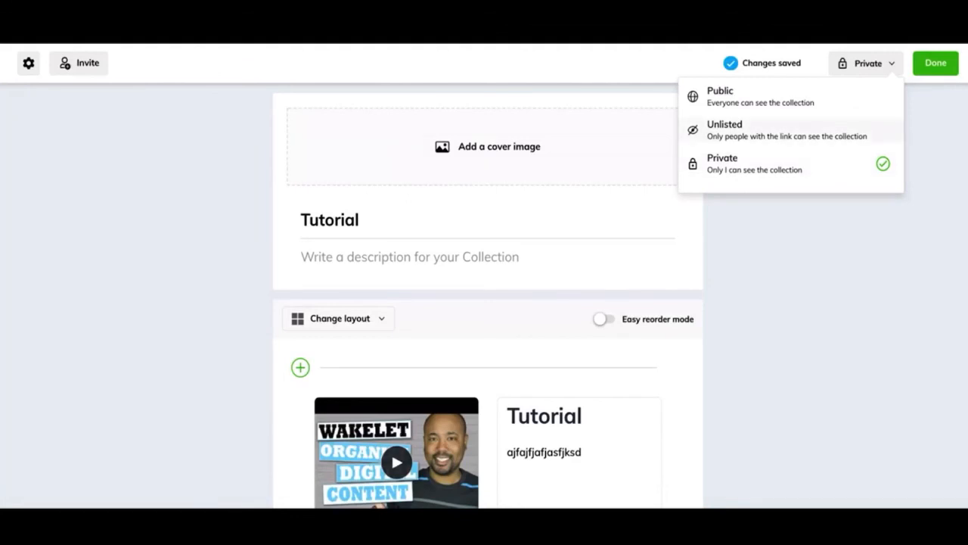
pyautogui.moveTo(844, 108)
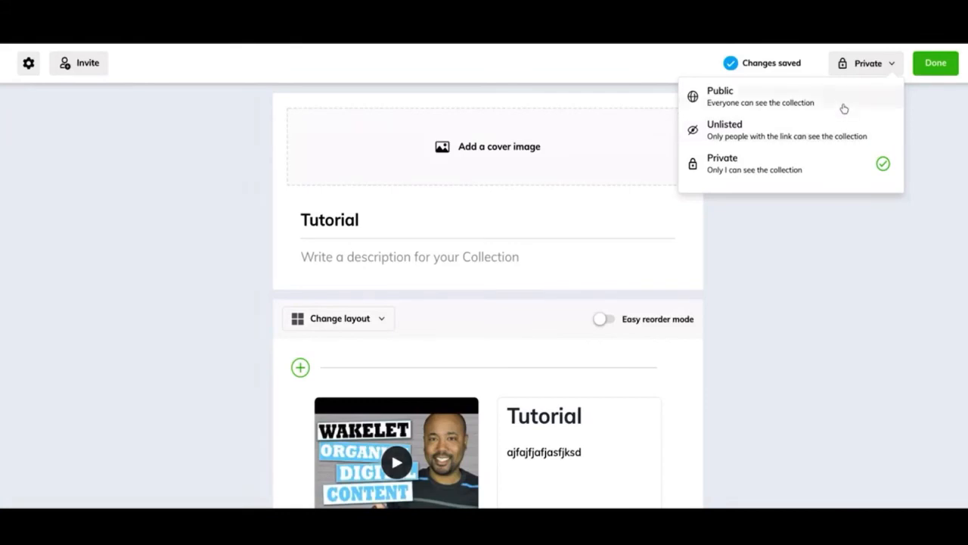
pyautogui.moveTo(844, 108)
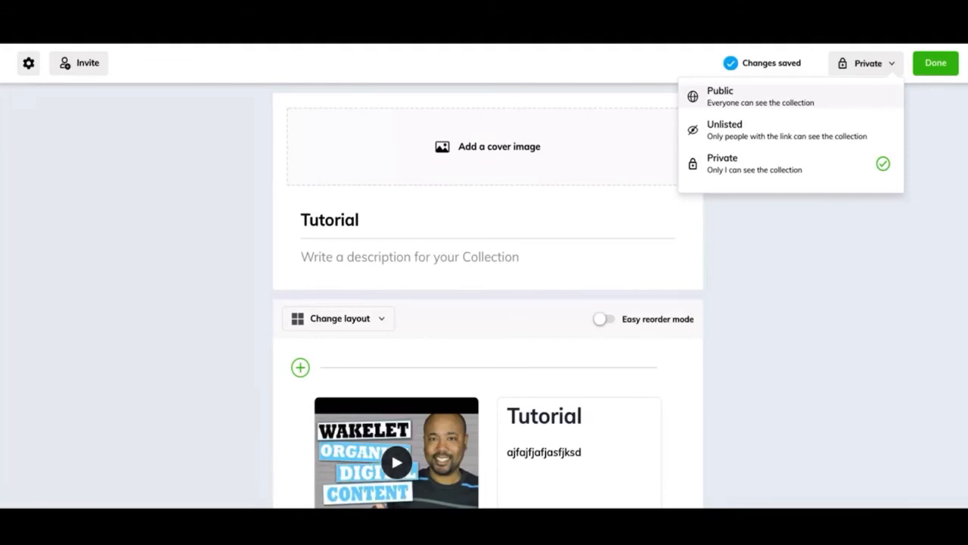
pyautogui.moveTo(813, 171)
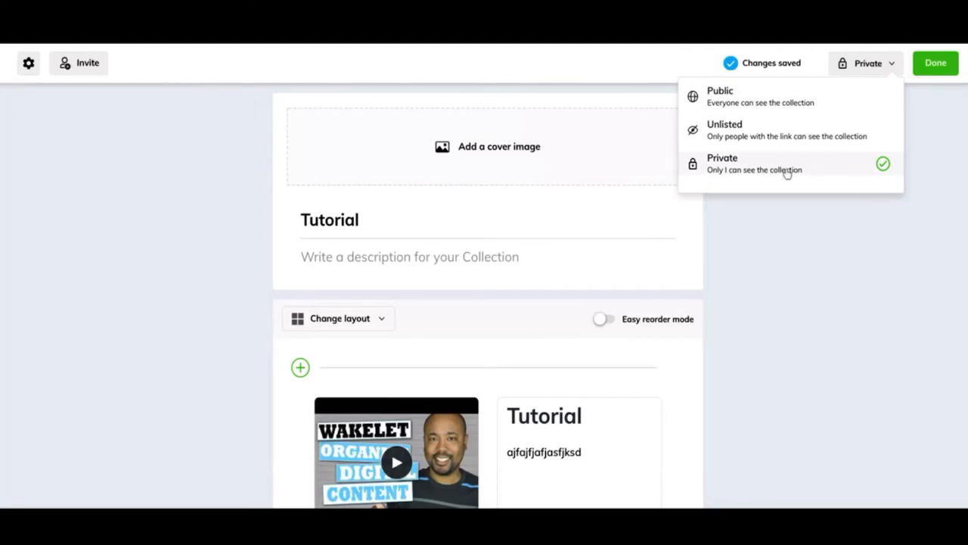
pyautogui.moveTo(782, 194)
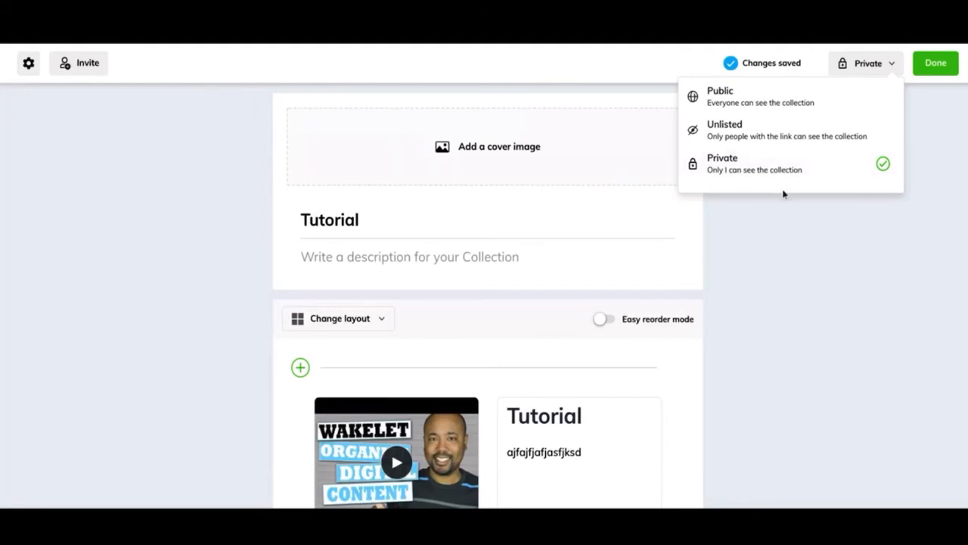
pyautogui.moveTo(781, 93)
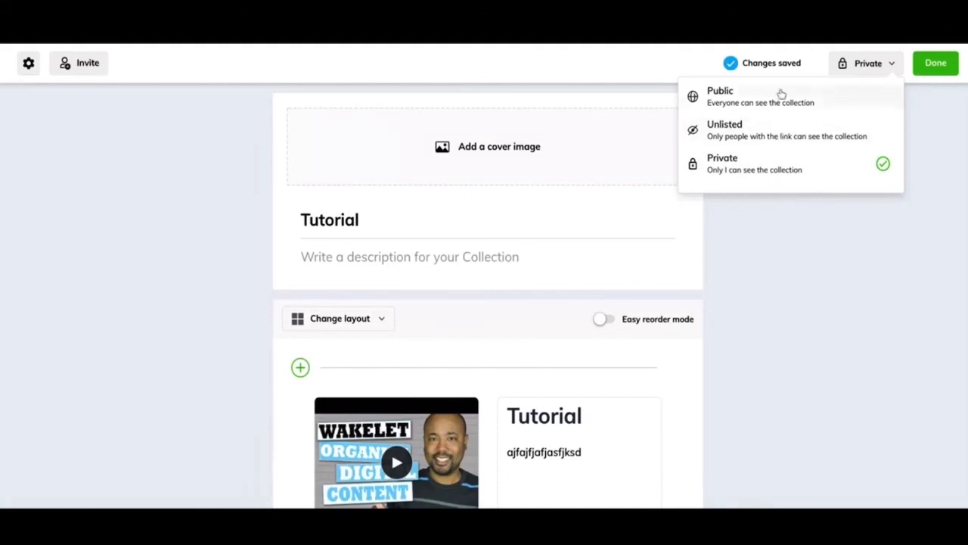
pyautogui.click(790, 221)
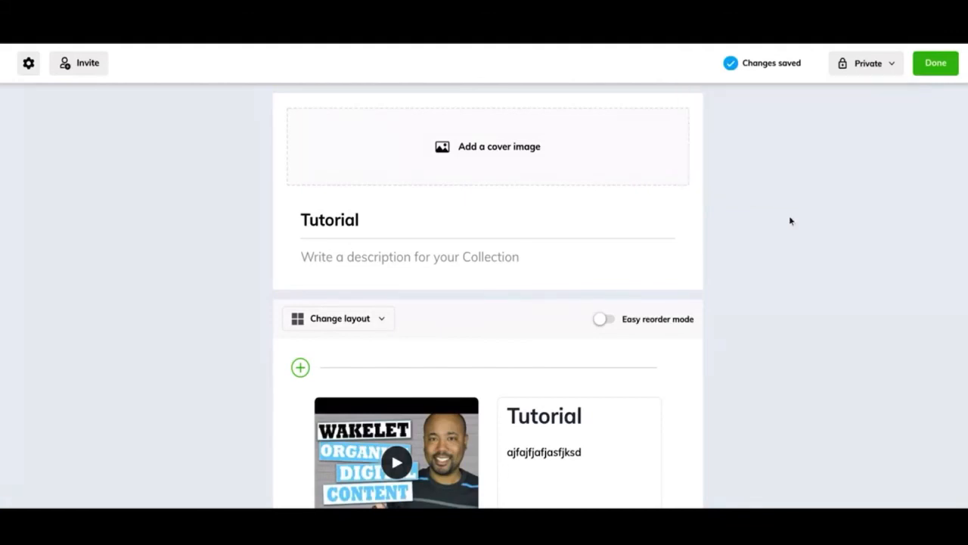
# Finish editing with Done, check the collection's ••• menu, then go to your public profile.
pyautogui.click(935, 64)
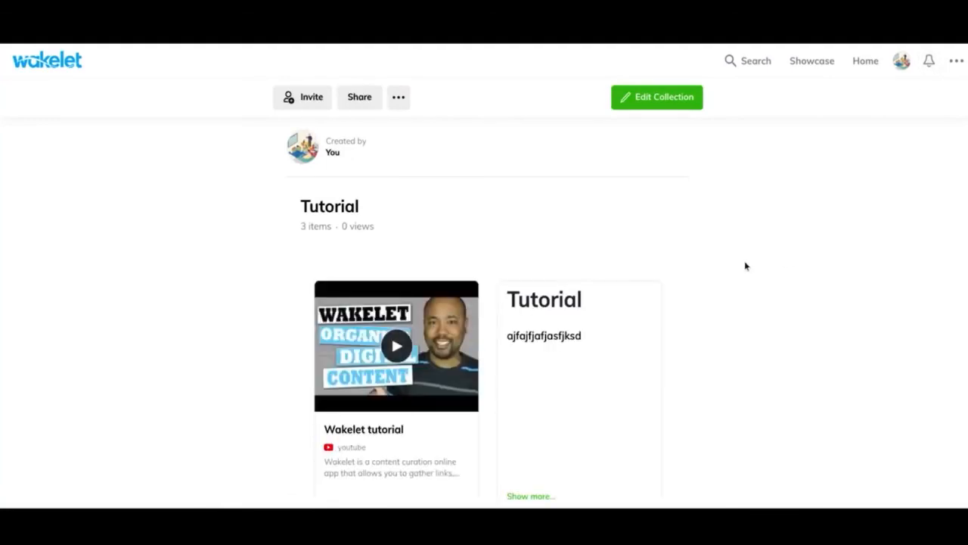
pyautogui.scroll(-3)
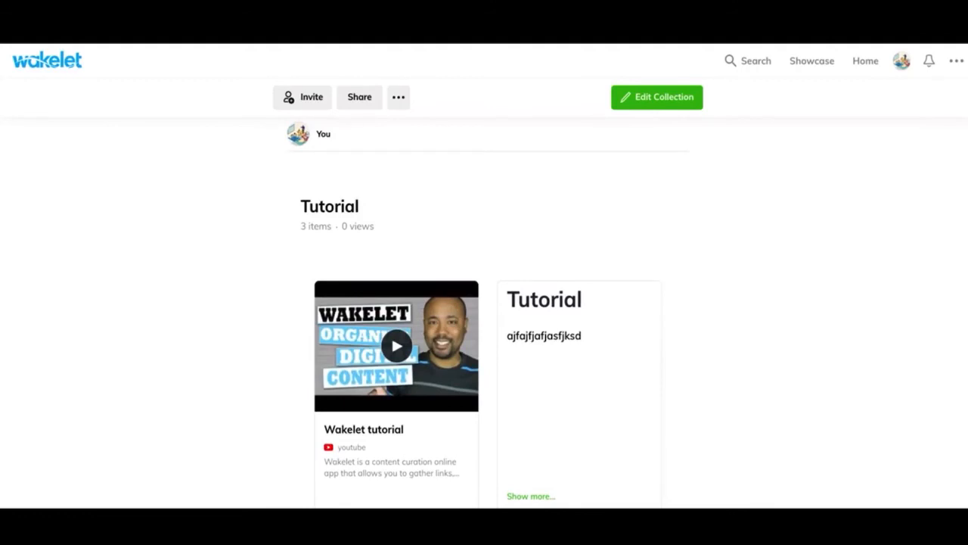
pyautogui.scroll(-3)
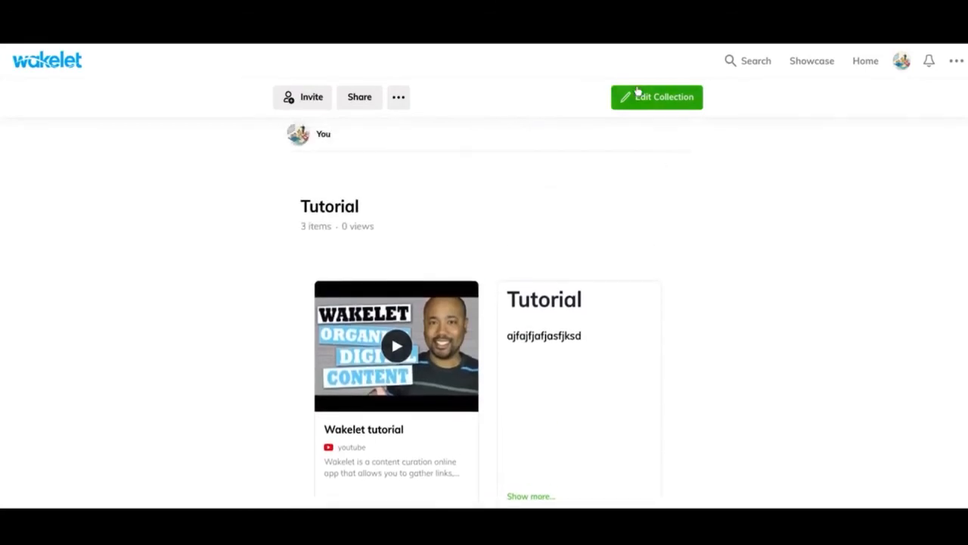
pyautogui.moveTo(379, 85)
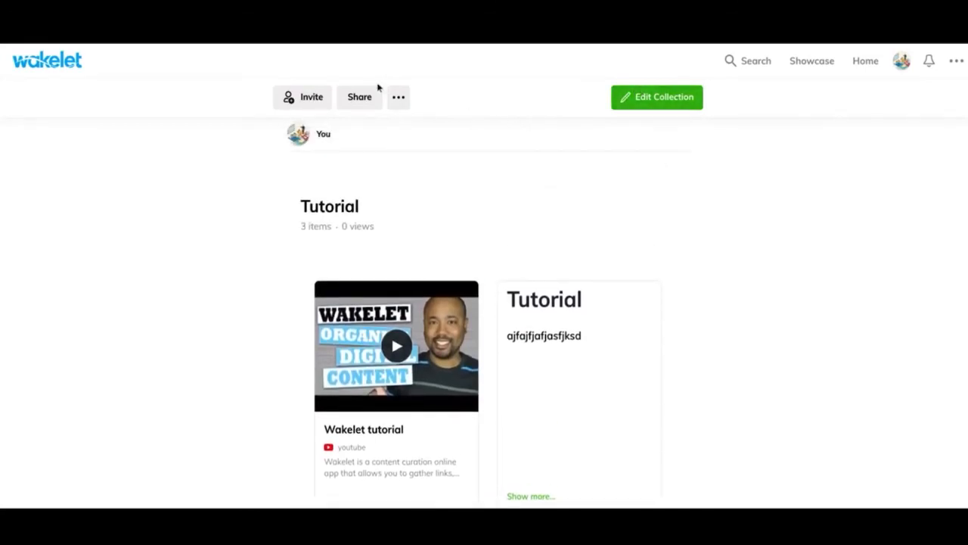
pyautogui.click(399, 97)
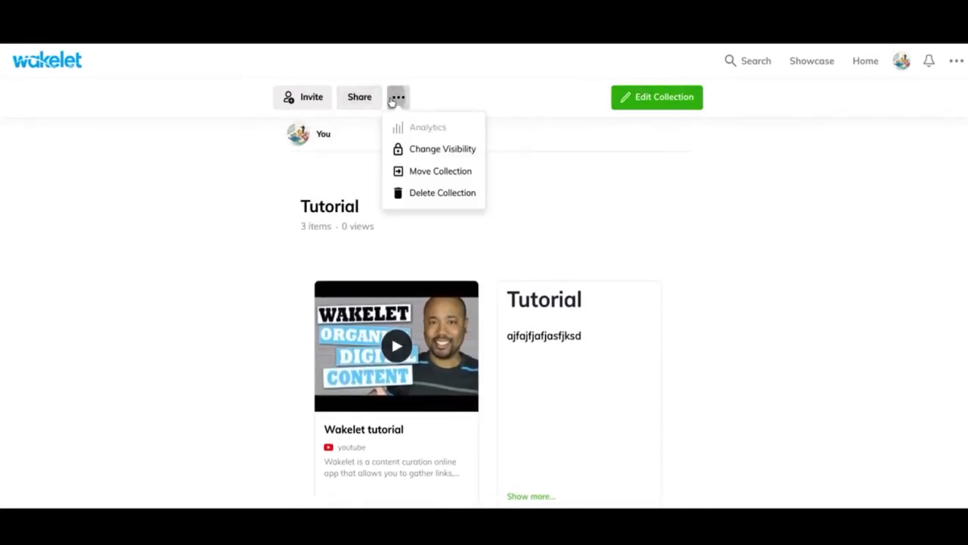
pyautogui.moveTo(431, 151)
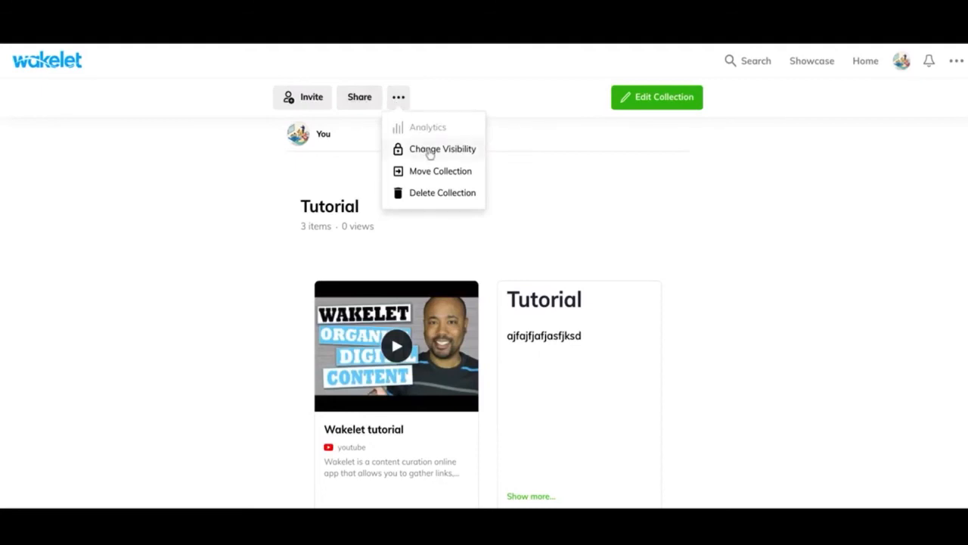
pyautogui.moveTo(444, 171)
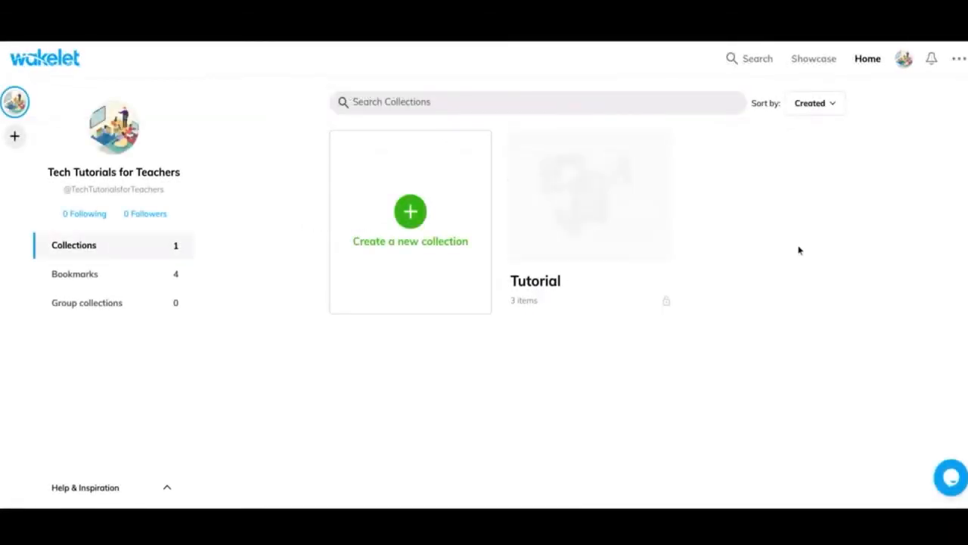
pyautogui.moveTo(730, 206)
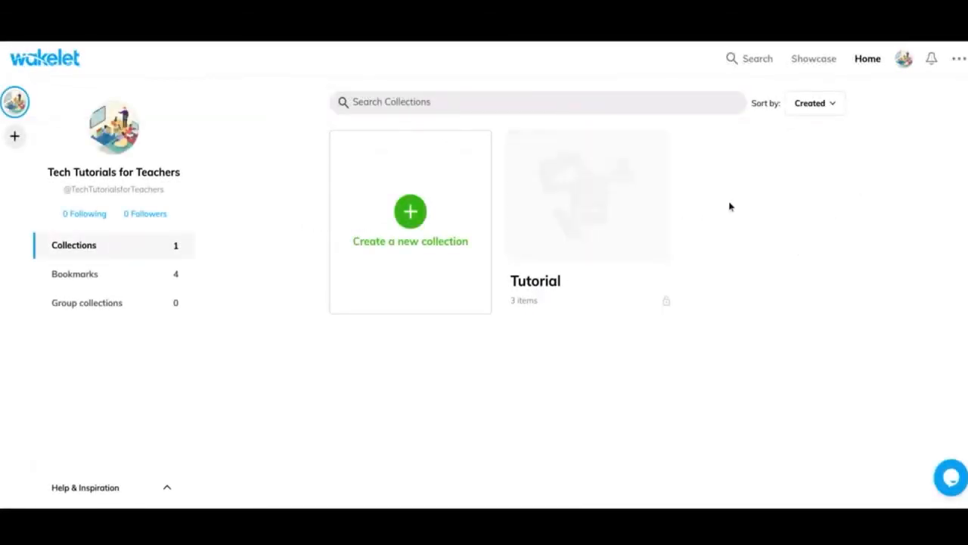
pyautogui.click(903, 58)
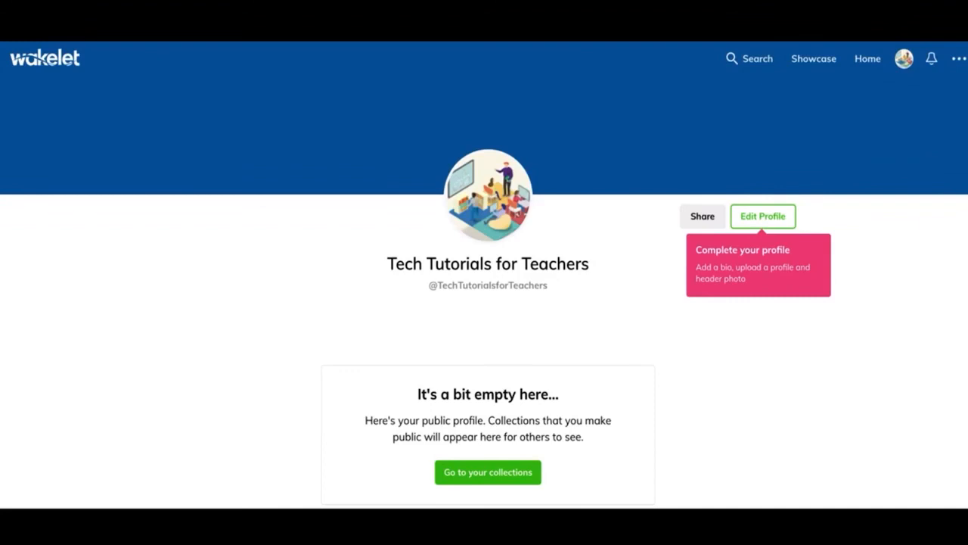
pyautogui.moveTo(885, 80)
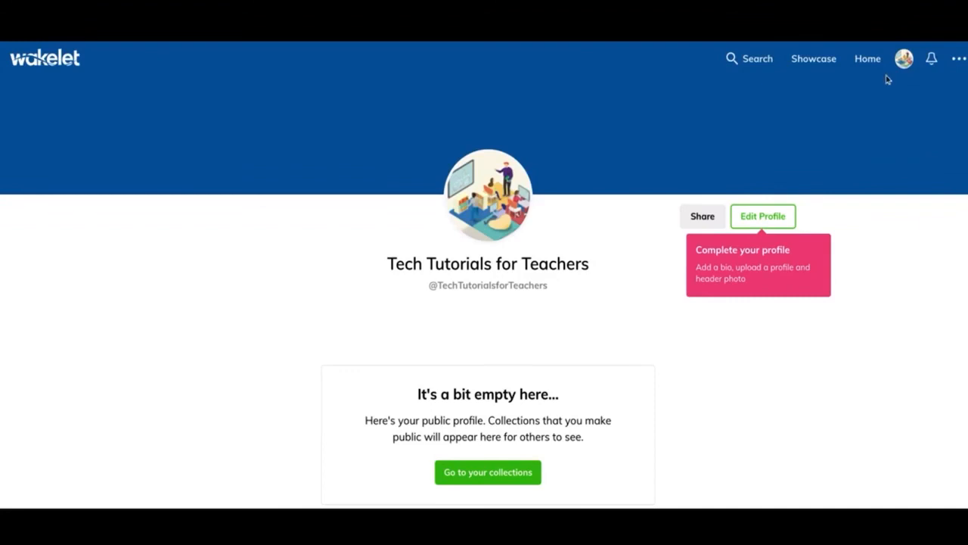
pyautogui.moveTo(772, 216)
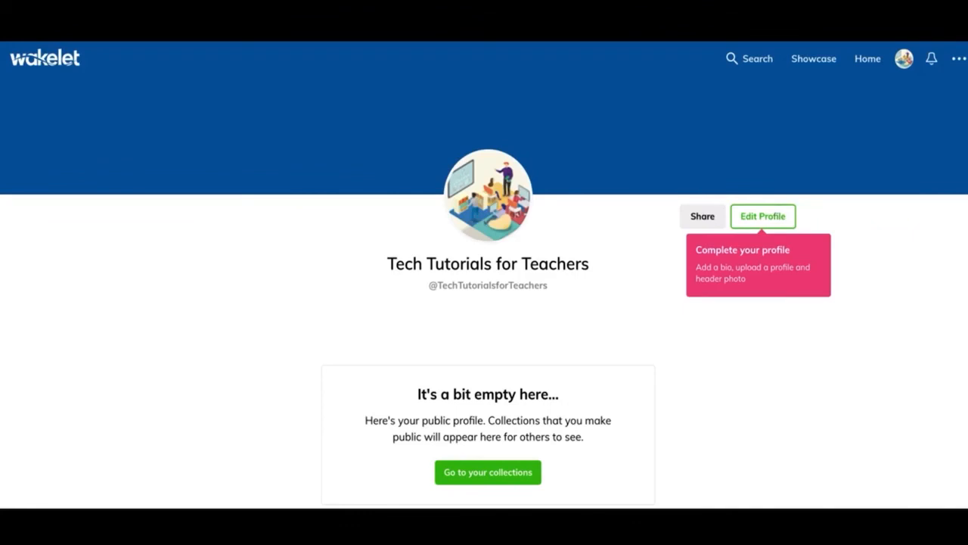
pyautogui.moveTo(577, 127)
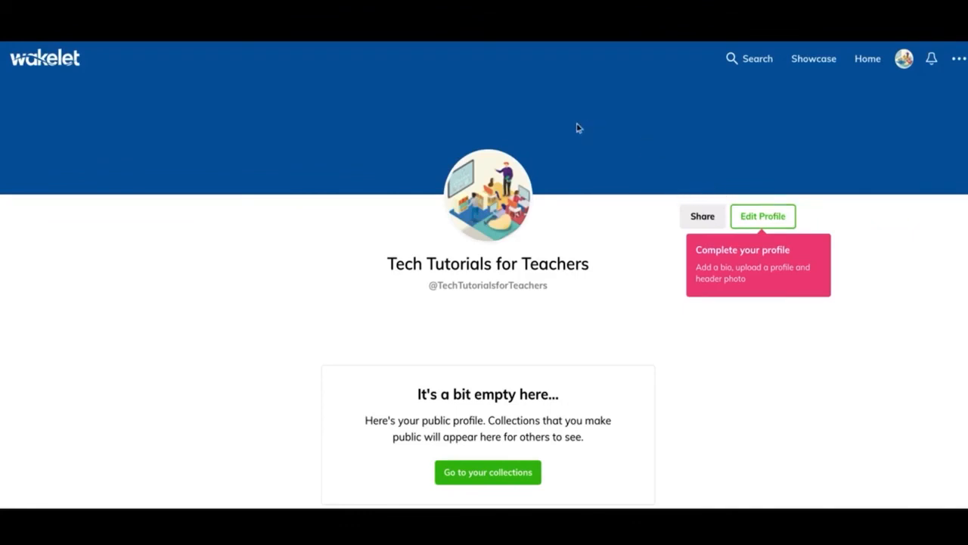
# Scroll the empty public profile page, confirming no collections show while Tutorial is private.
pyautogui.scroll(-3)
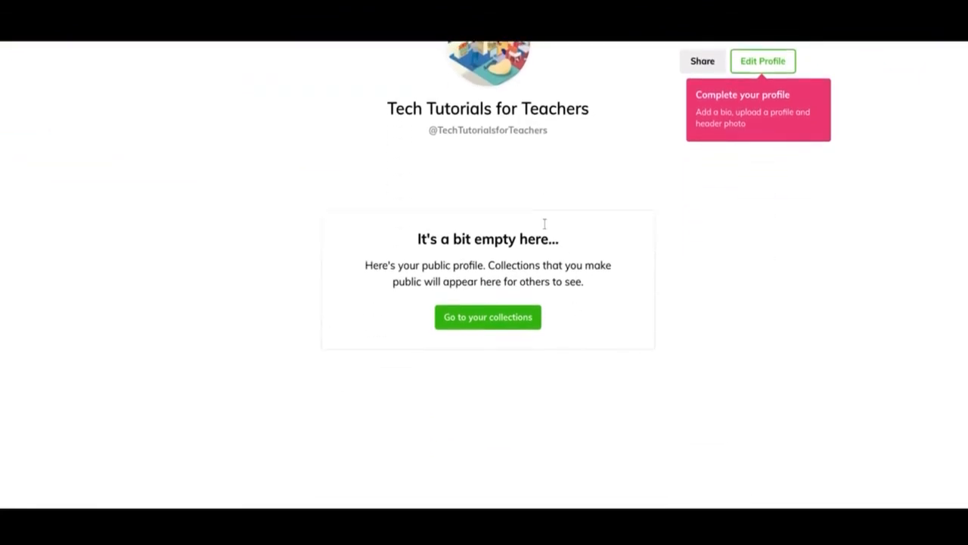
pyautogui.scroll(-3)
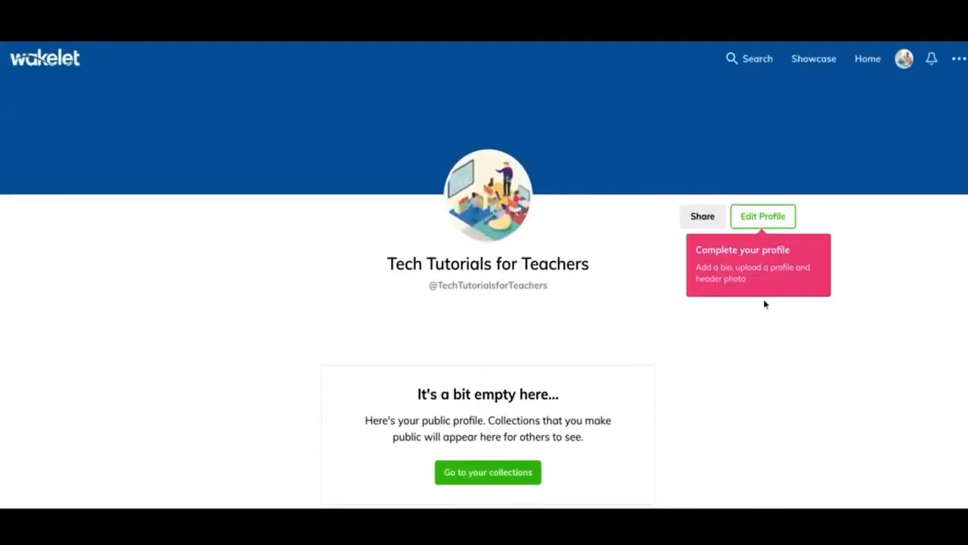
pyautogui.moveTo(702, 225)
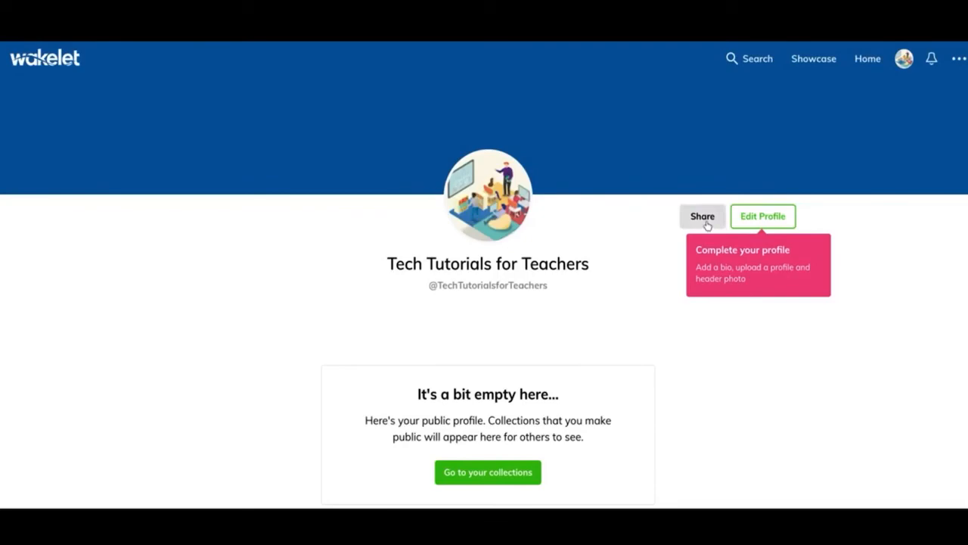